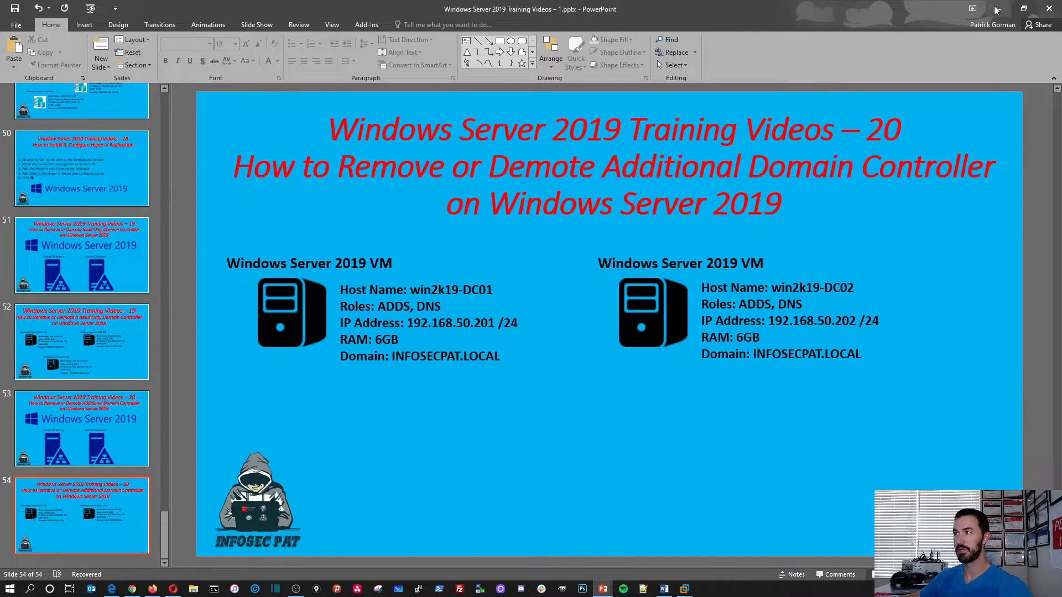
# Step: Switch to the Win2k19-DC02 VM and show its Local Server properties maximized
pyautogui.click(1022, 9)
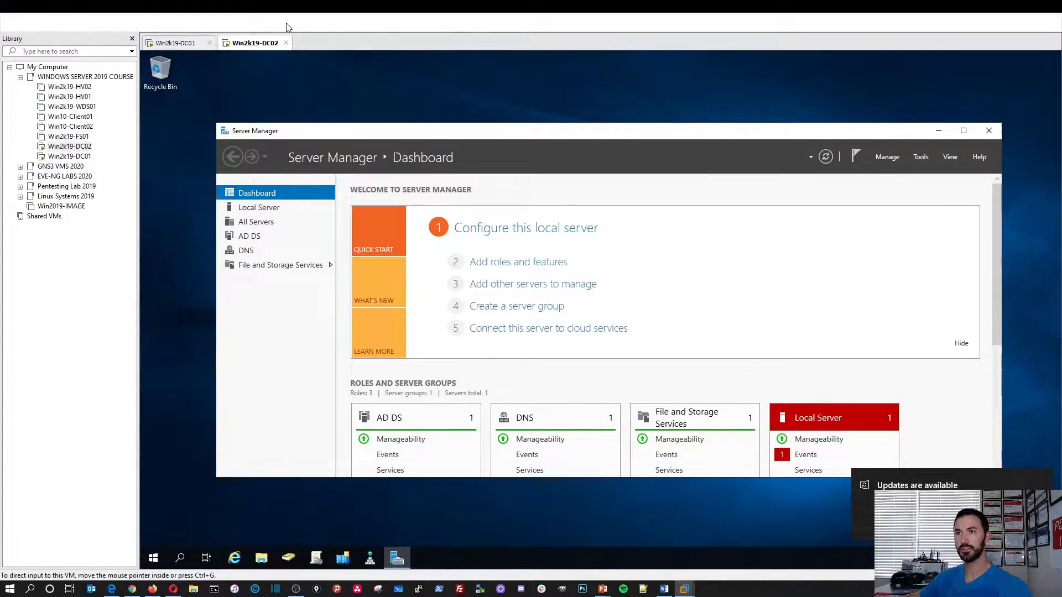
pyautogui.click(259, 207)
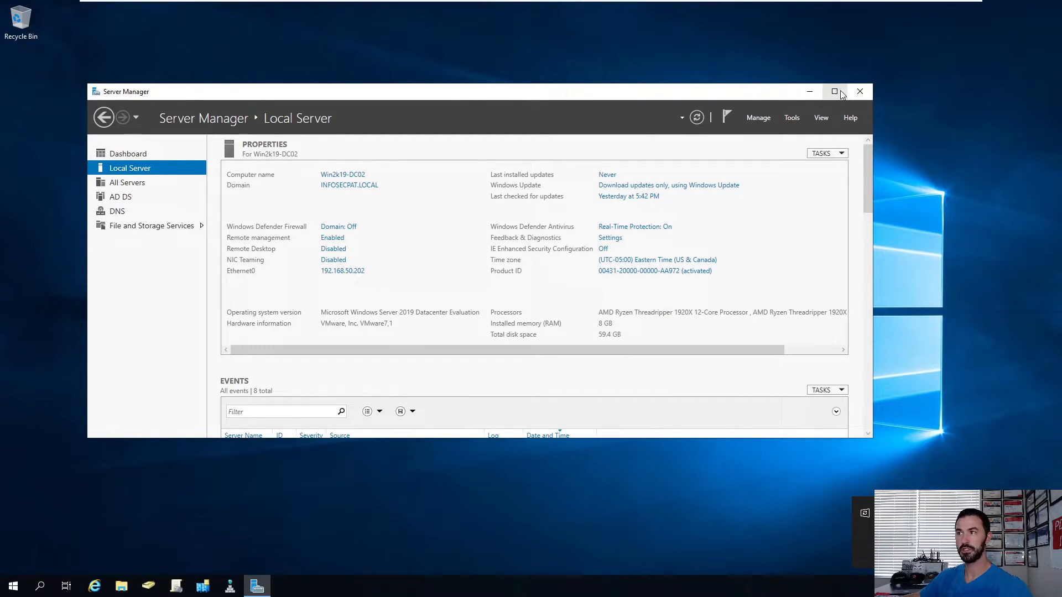
pyautogui.click(835, 91)
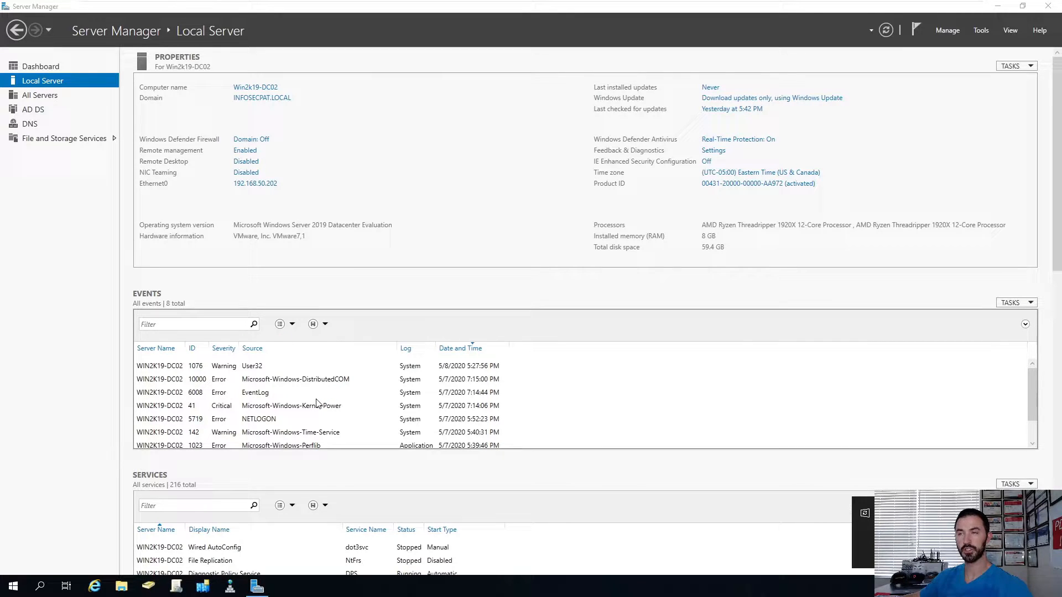
pyautogui.moveTo(372, 293)
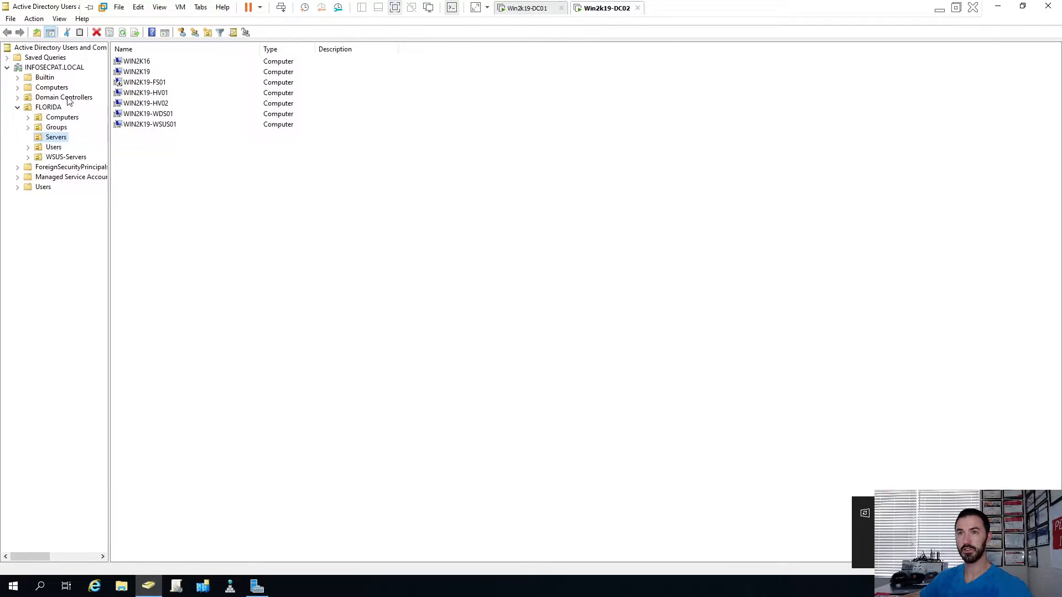
# Step: List the domain controllers, WIN2K19-DC01 and WIN2K19-DC02, in Active Directory Users and Computers
pyautogui.click(63, 97)
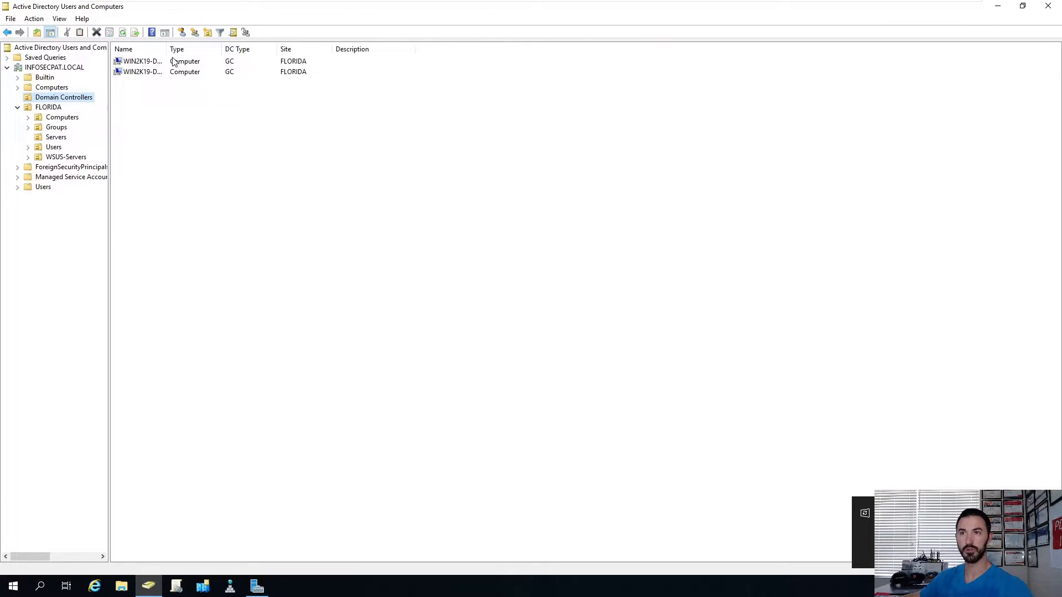
pyautogui.click(145, 61)
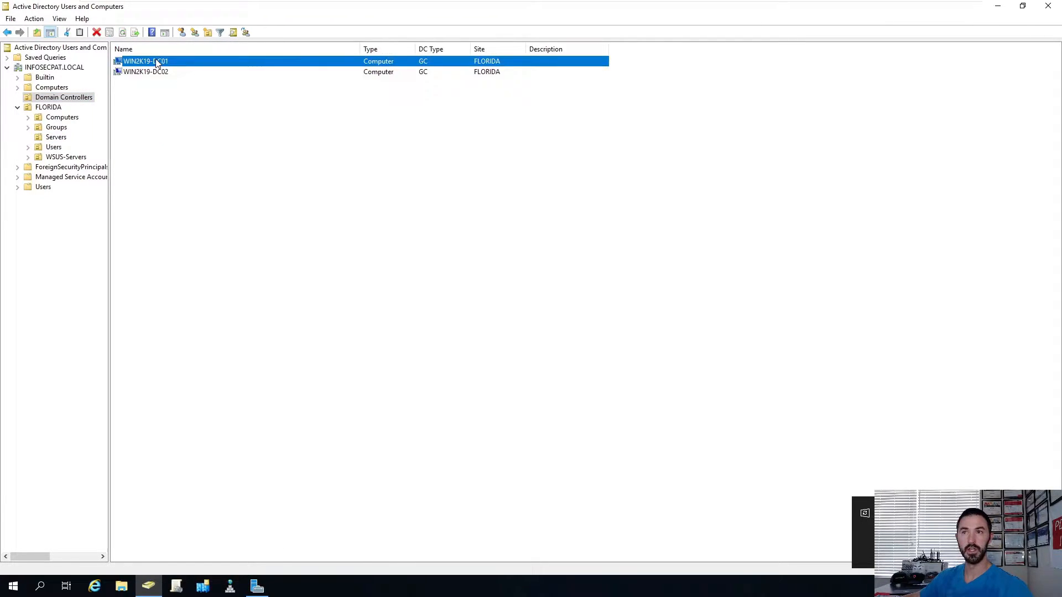
pyautogui.click(145, 72)
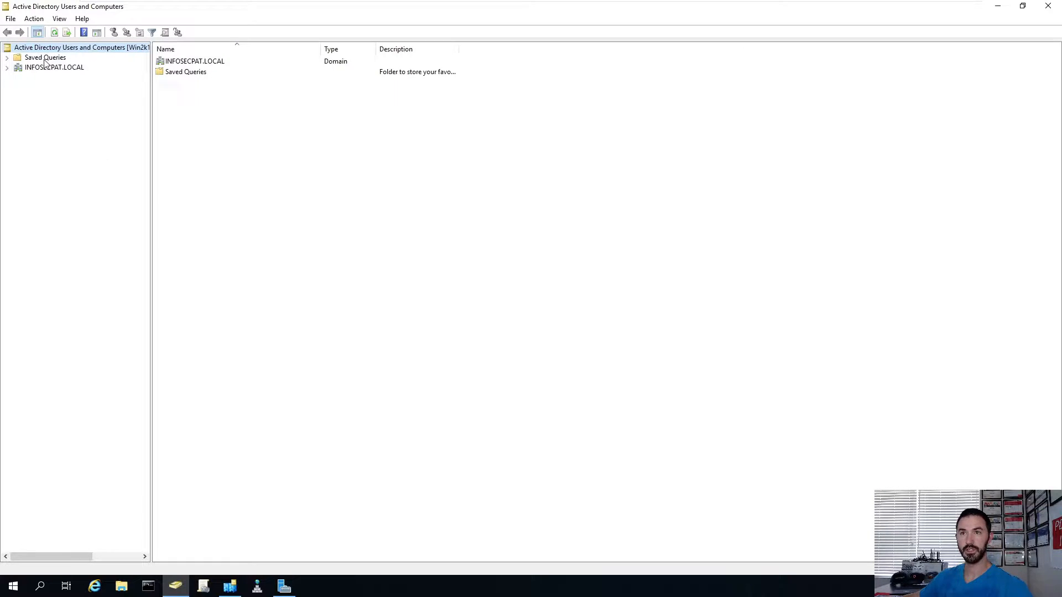
# Step: Connect INFOSECPAT.LOCAL to Win2k19-DC02 and confirm DC01 holds the RID operations master
pyautogui.click(55, 67)
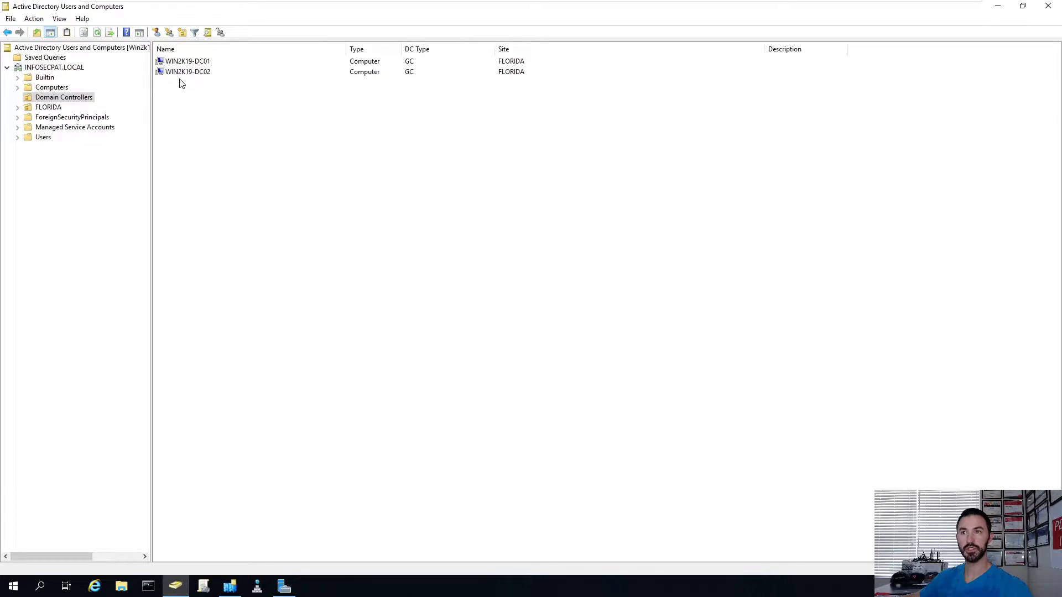
pyautogui.moveTo(233, 95)
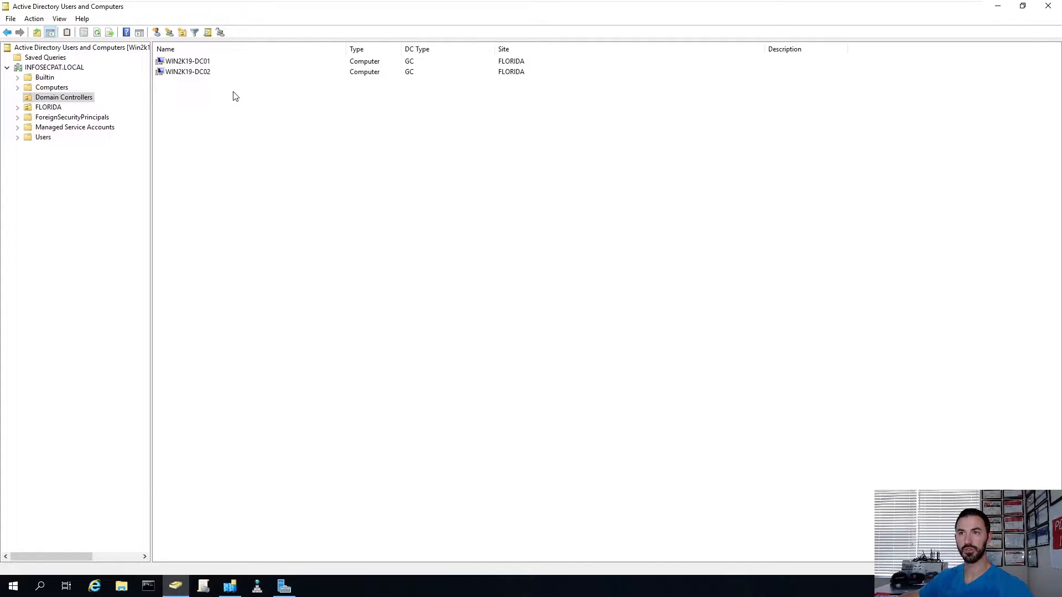
pyautogui.rightClick(53, 67)
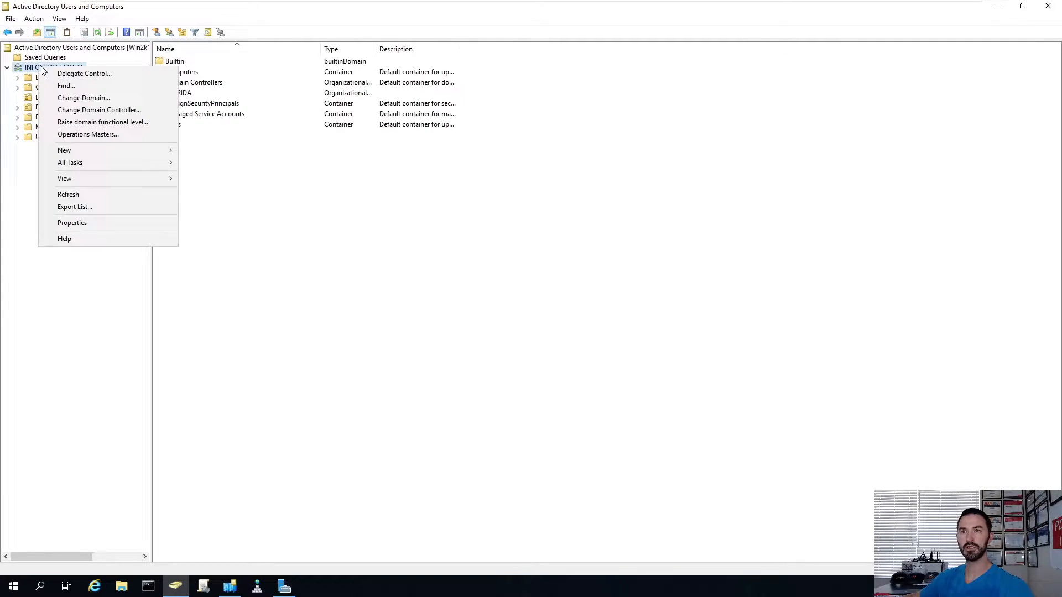
pyautogui.click(84, 98)
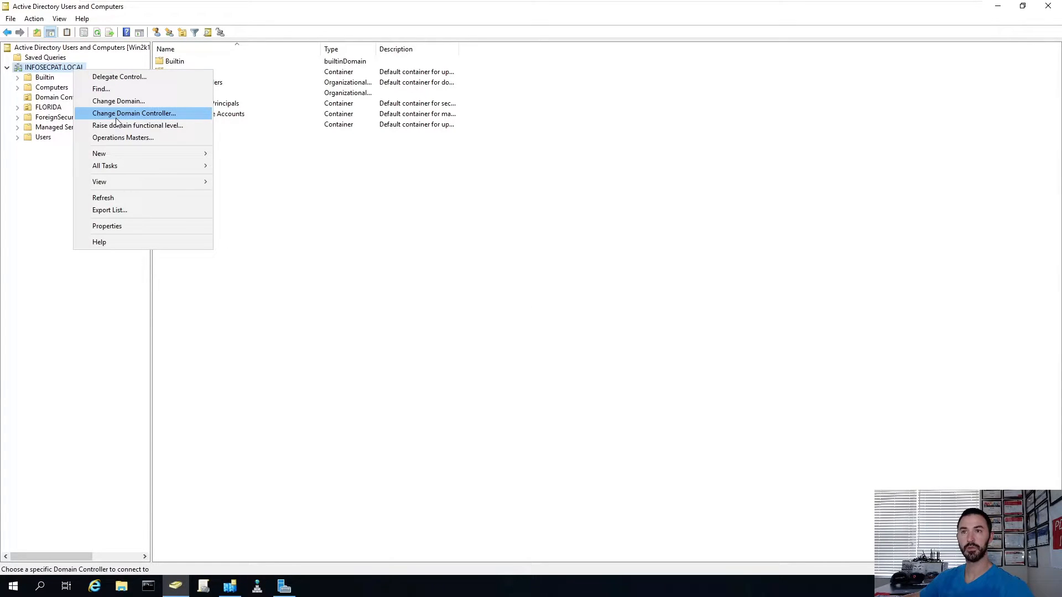
pyautogui.click(133, 113)
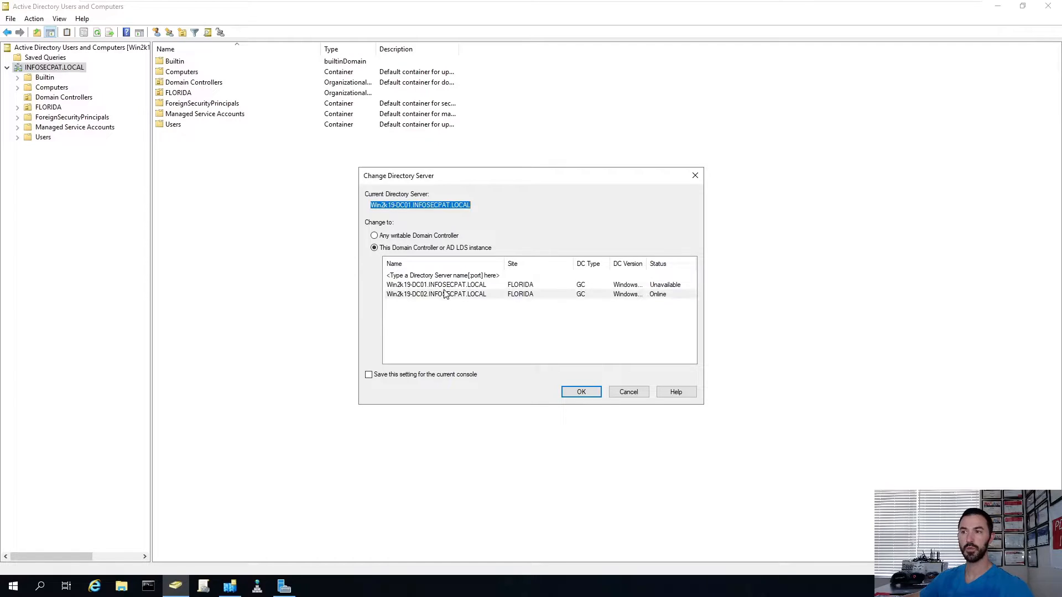
pyautogui.click(437, 294)
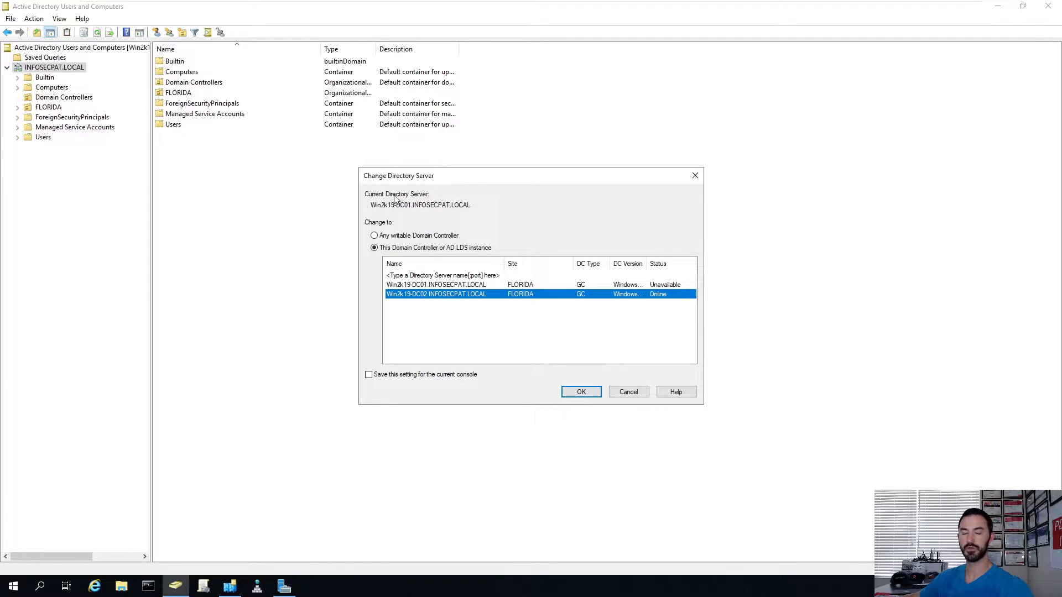
pyautogui.moveTo(628, 392)
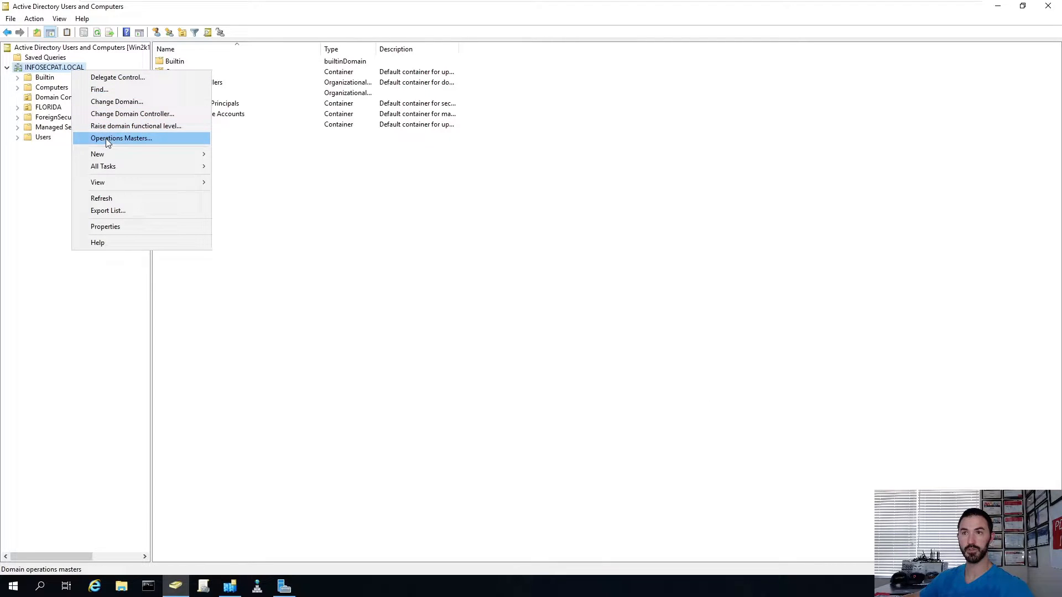
pyautogui.click(120, 139)
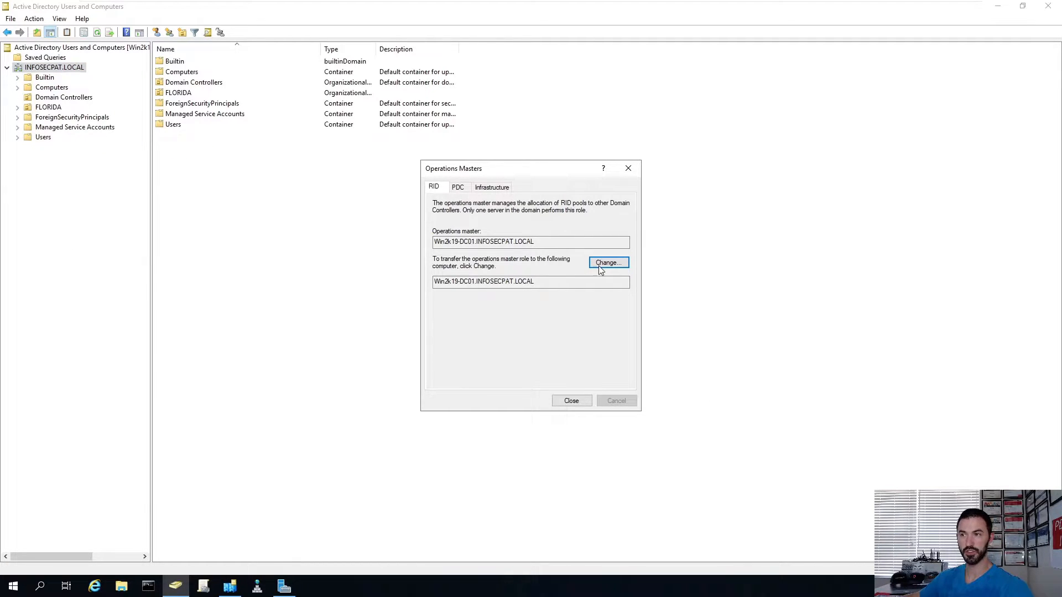
pyautogui.click(570, 401)
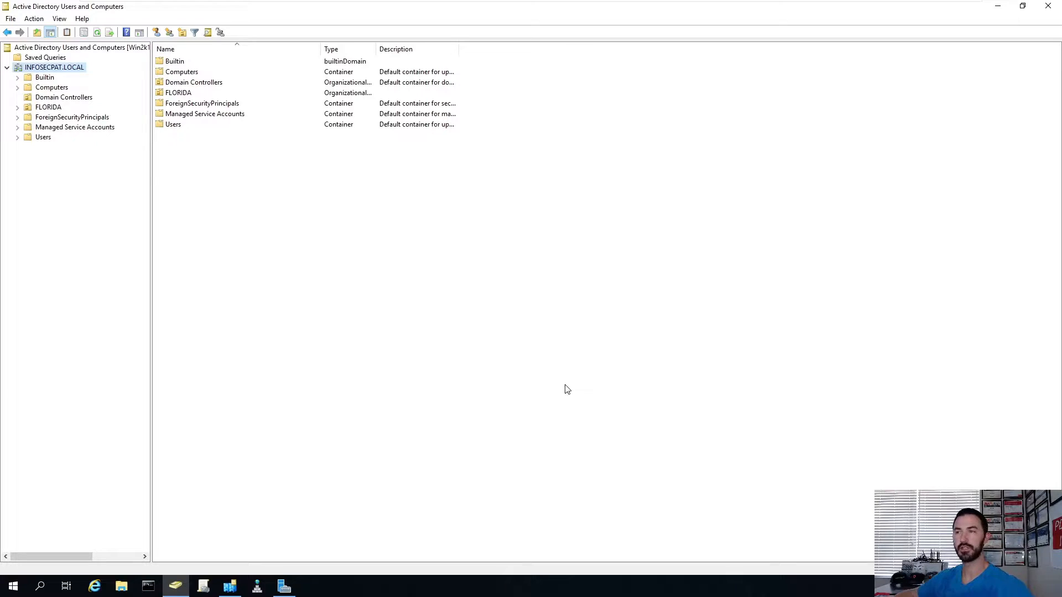
pyautogui.moveTo(1001, 22)
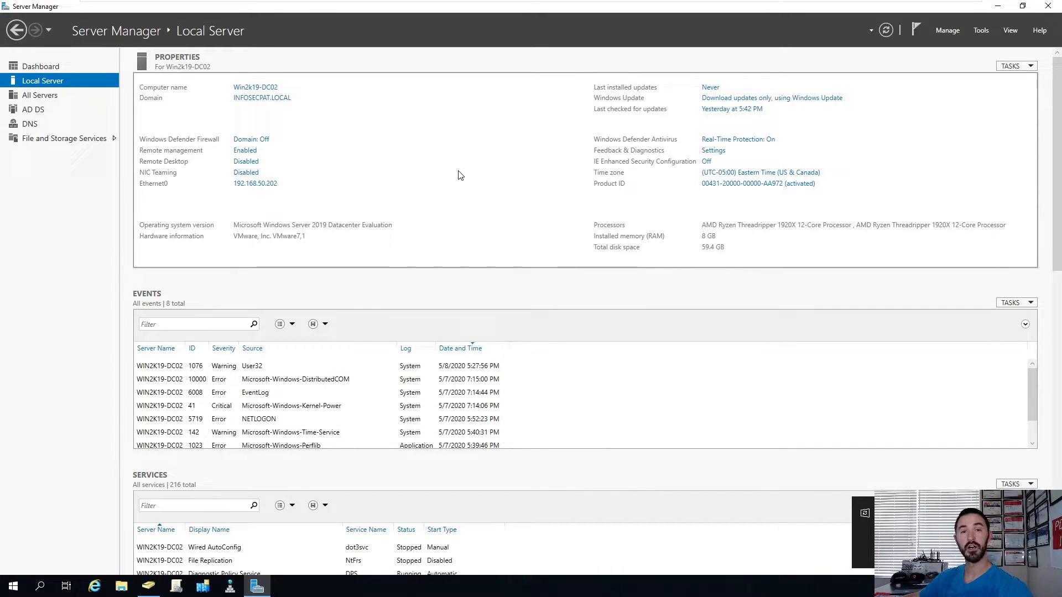
pyautogui.moveTo(569, 247)
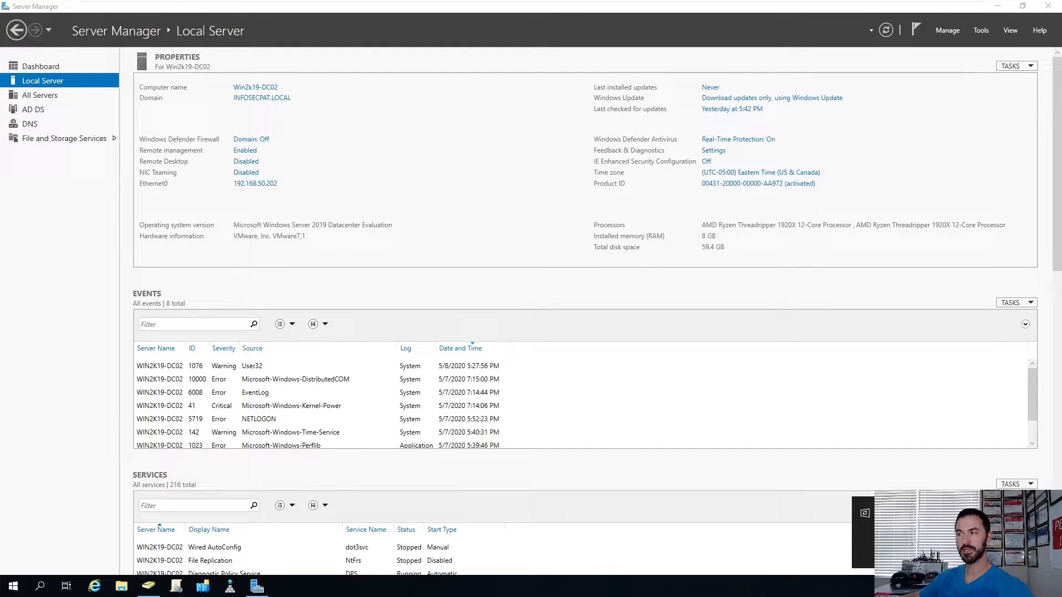
pyautogui.moveTo(751, 376)
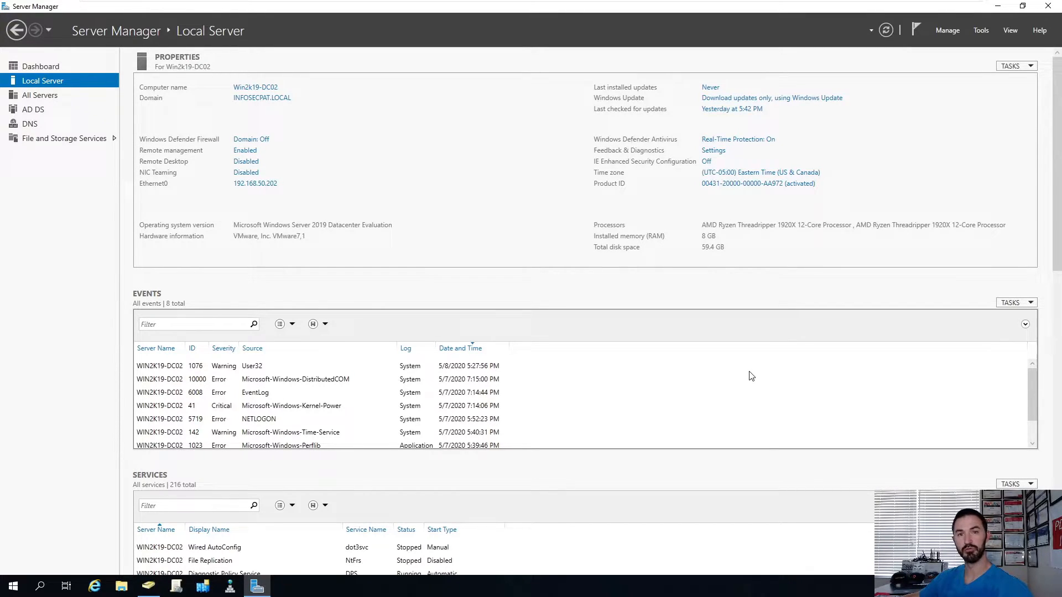
pyautogui.moveTo(772, 128)
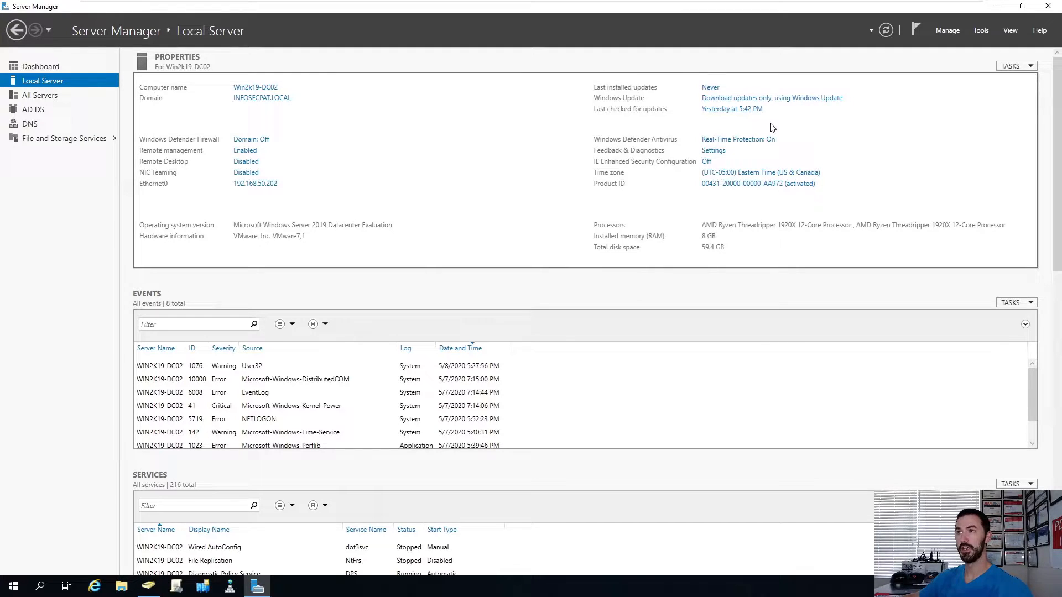
# Step: Uncheck Active Directory Domain Services and its tools in Remove Roles and Features, hitting the demote-first error
pyautogui.click(947, 30)
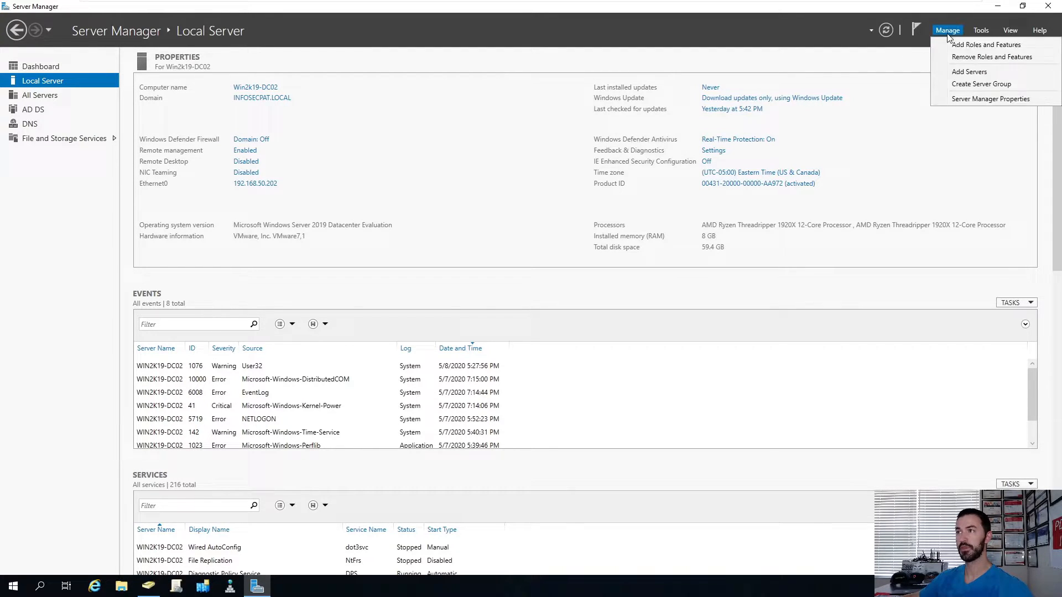
pyautogui.click(990, 56)
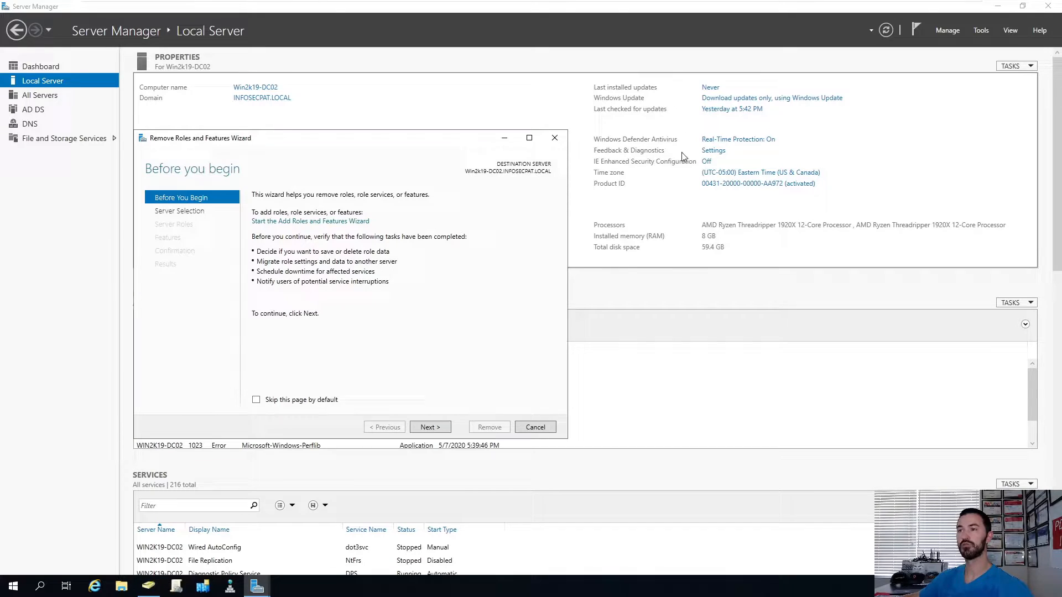
pyautogui.click(429, 427)
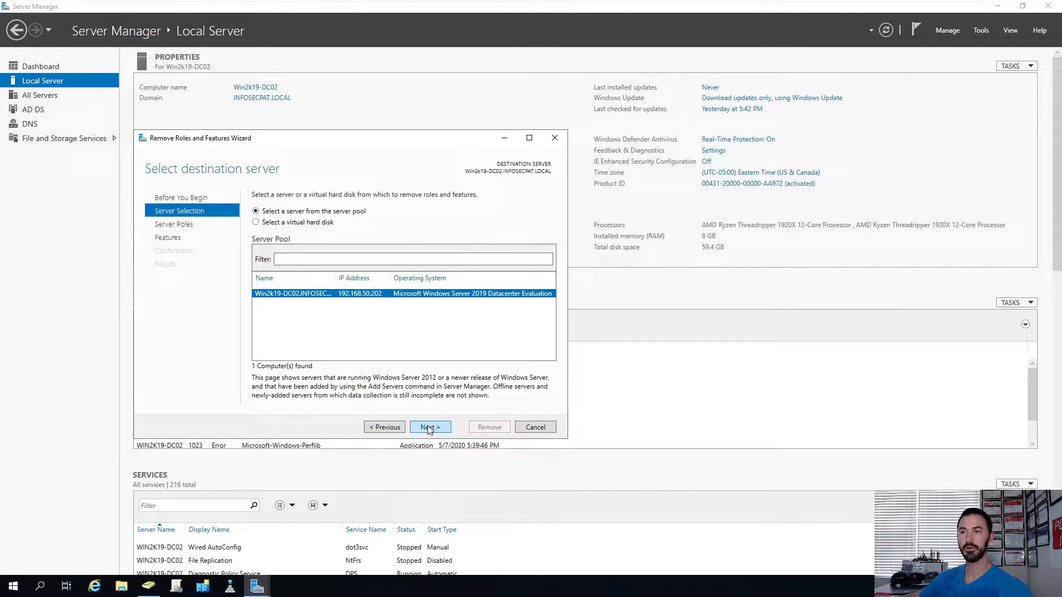
pyautogui.click(429, 426)
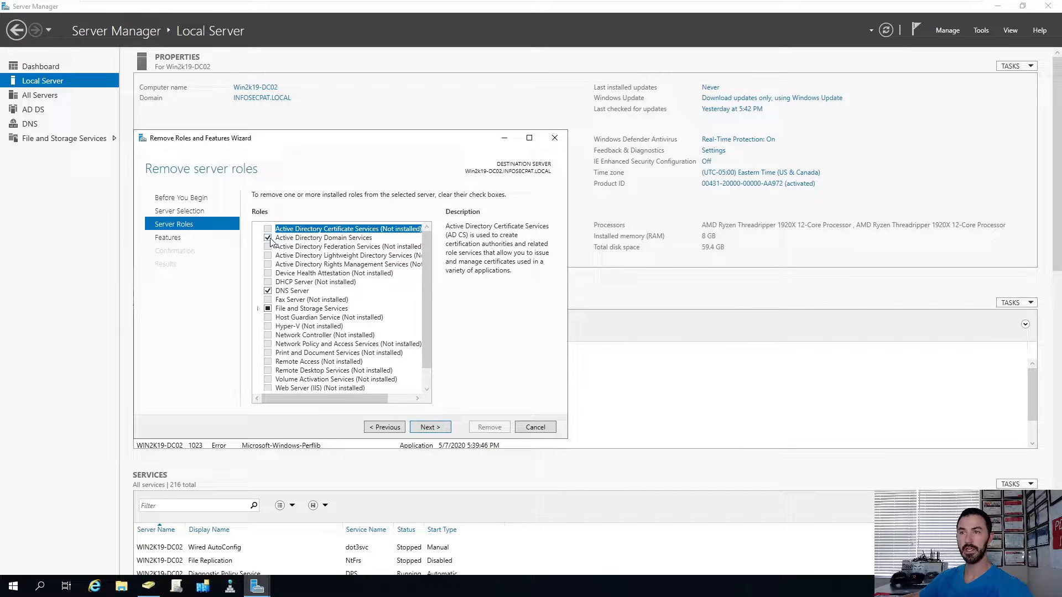
pyautogui.click(269, 238)
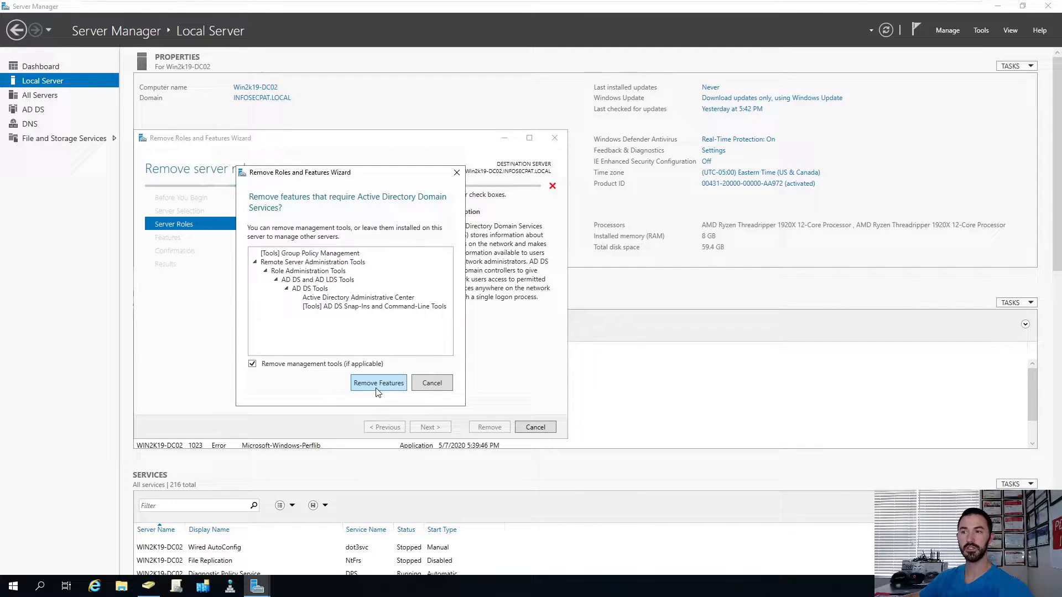
pyautogui.click(378, 383)
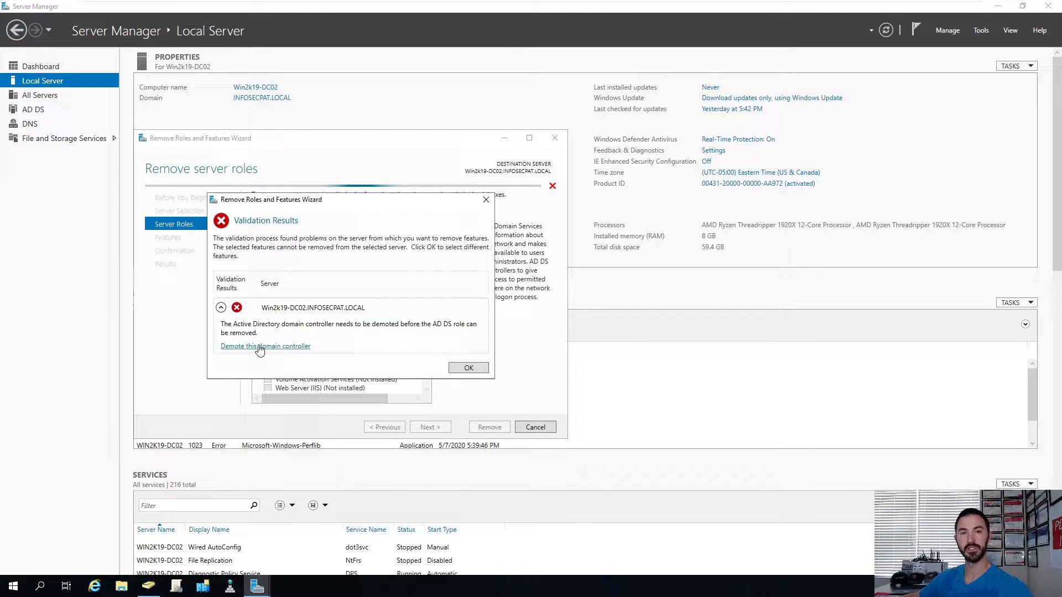
# Step: Force-remove Win2k19-DC02, accept the warnings, and set a new Administrator password
pyautogui.click(264, 347)
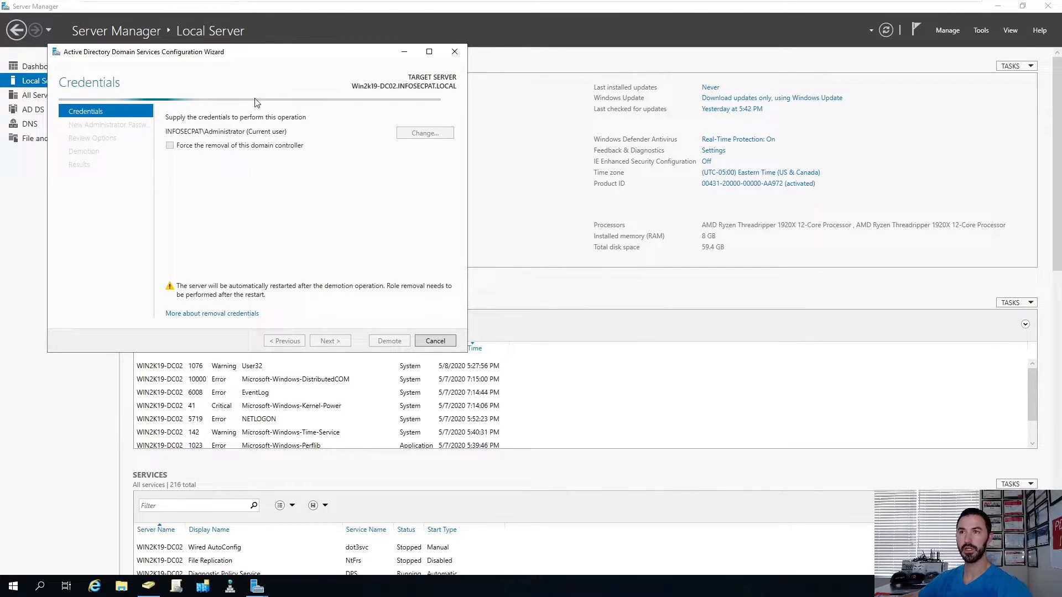
pyautogui.click(169, 145)
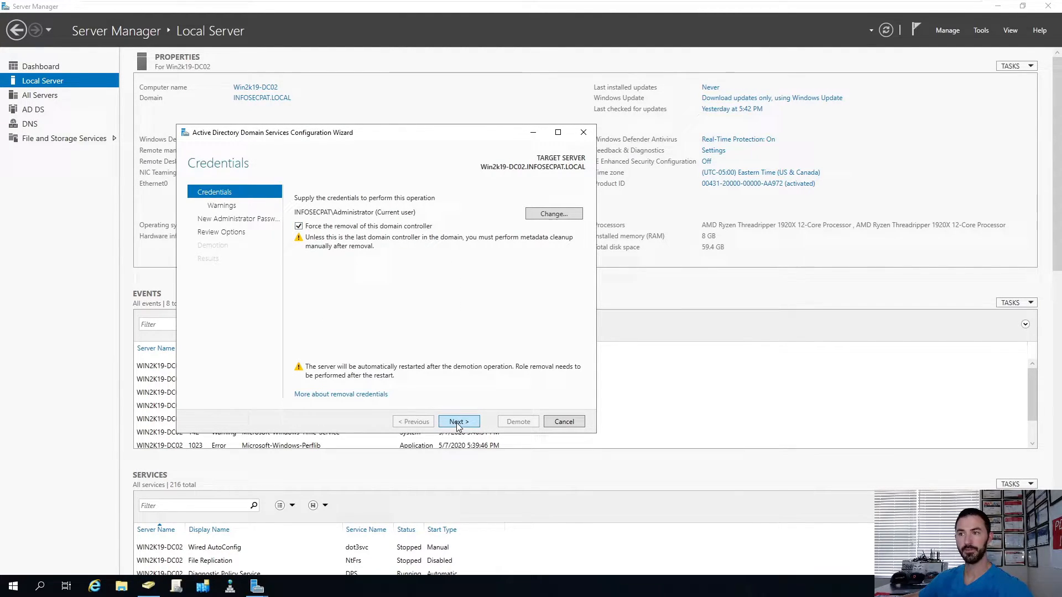
pyautogui.click(458, 421)
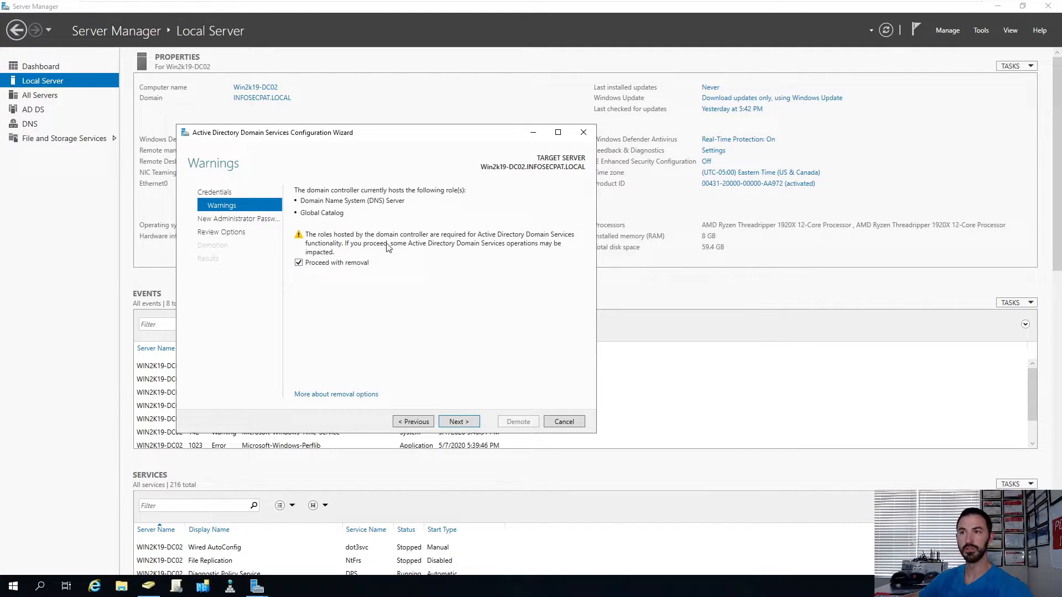
pyautogui.moveTo(328, 223)
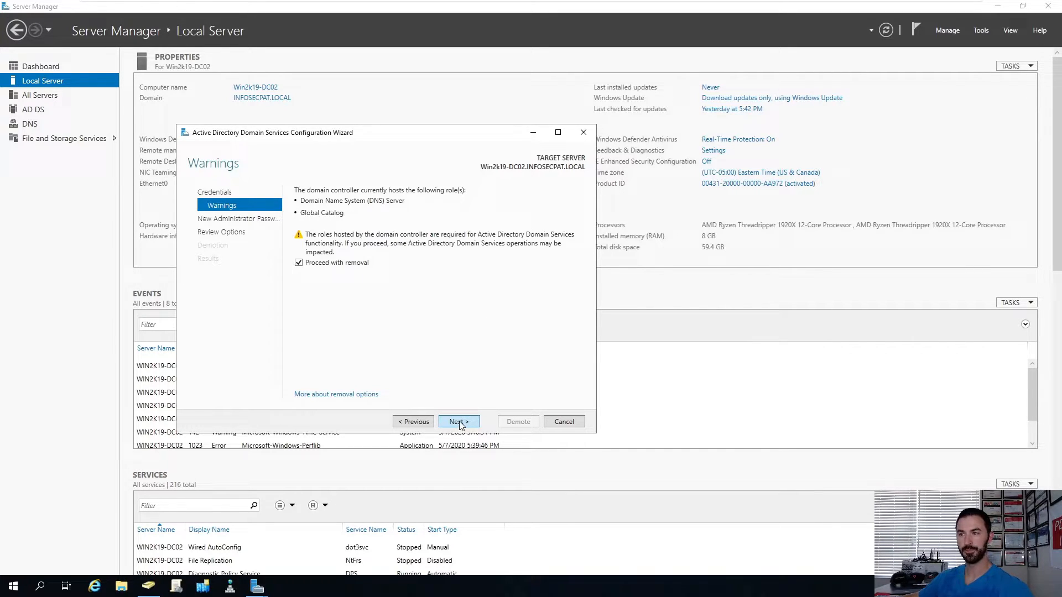
pyautogui.click(458, 421)
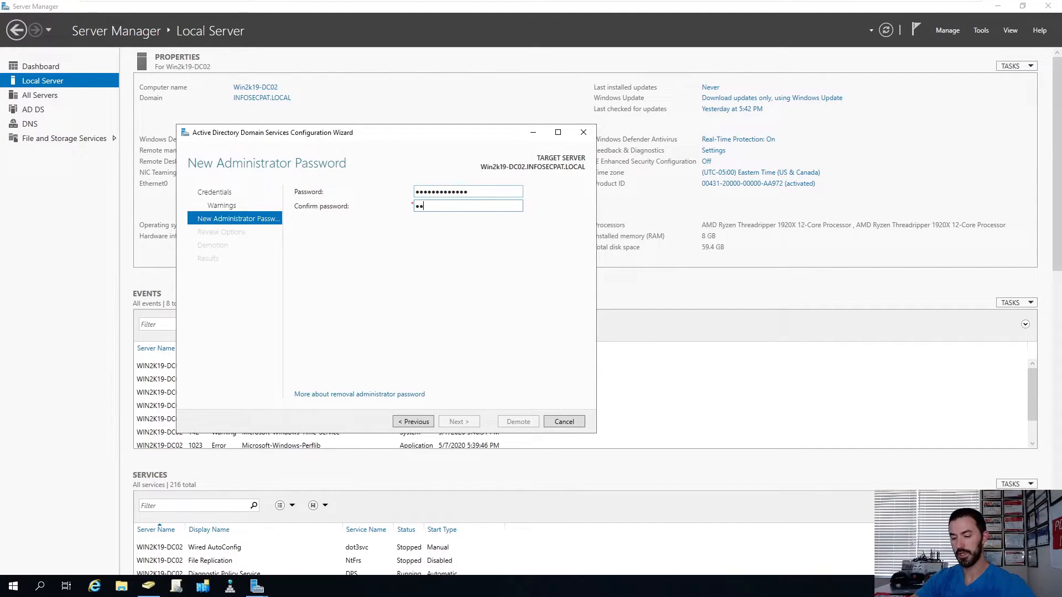
pyautogui.write('••••••••••••')
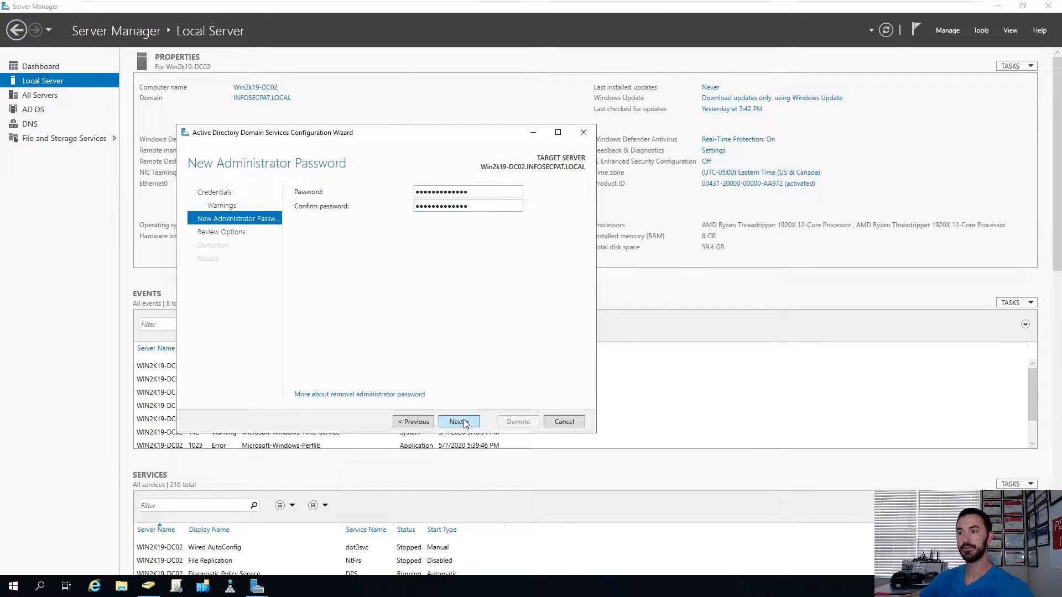
pyautogui.click(459, 421)
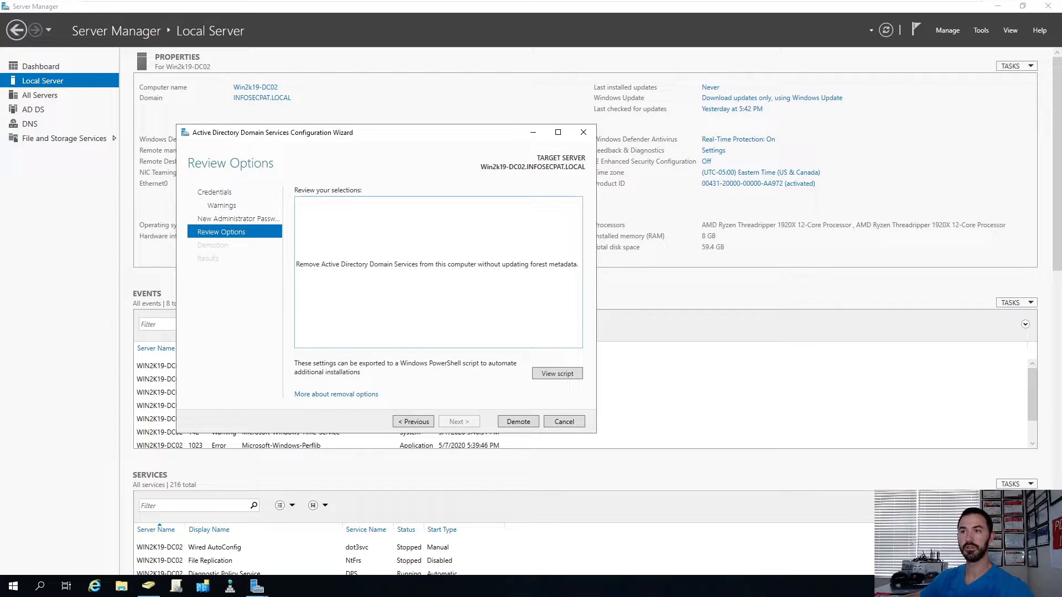
pyautogui.moveTo(474, 432)
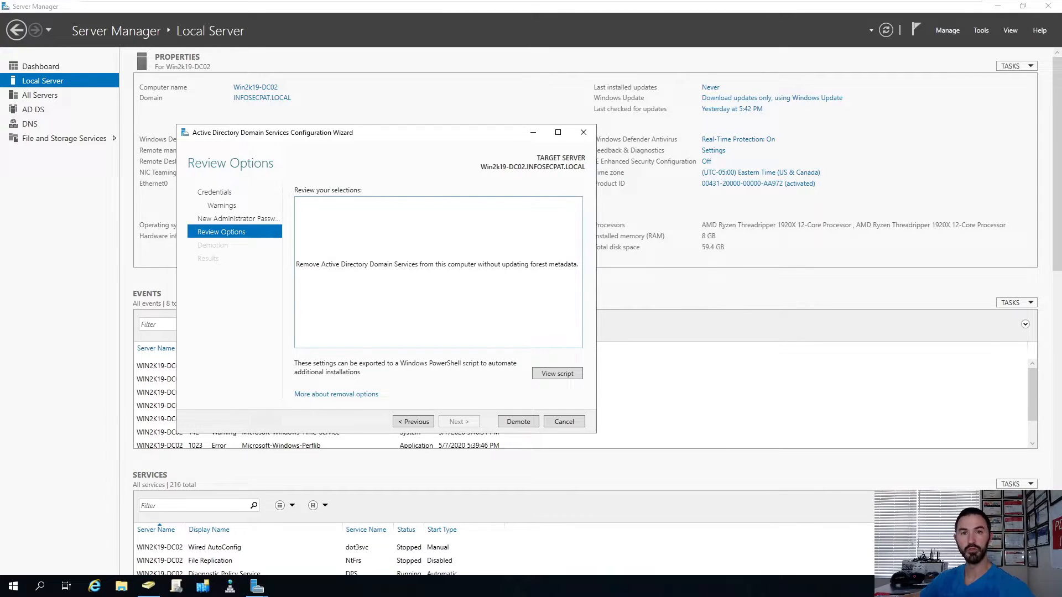
pyautogui.moveTo(522, 402)
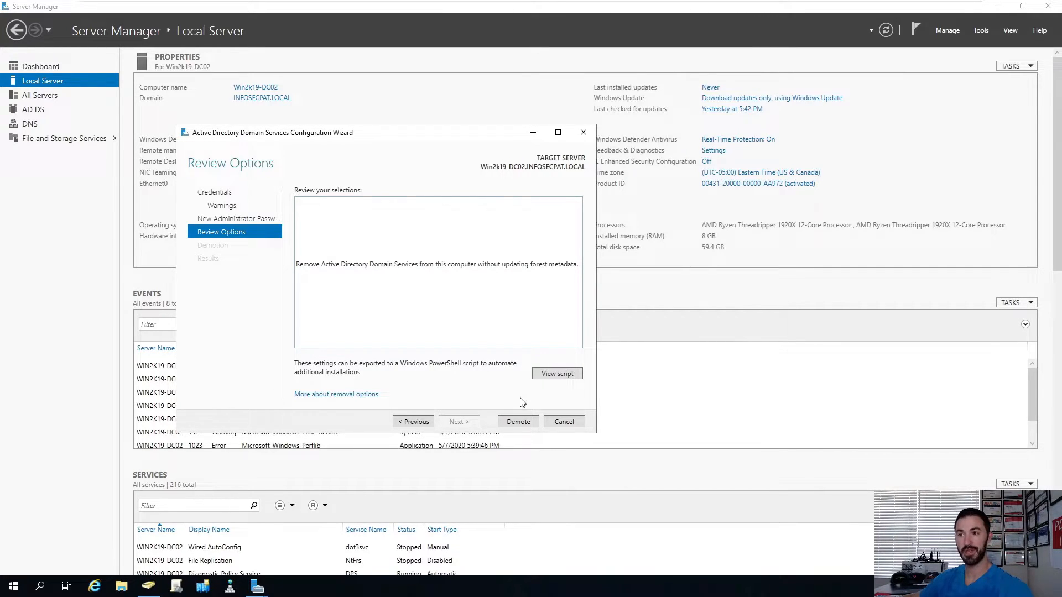
# Step: Launch the Win2k19-DC02 demotion, then go through All Servers back to the Dashboard
pyautogui.click(517, 421)
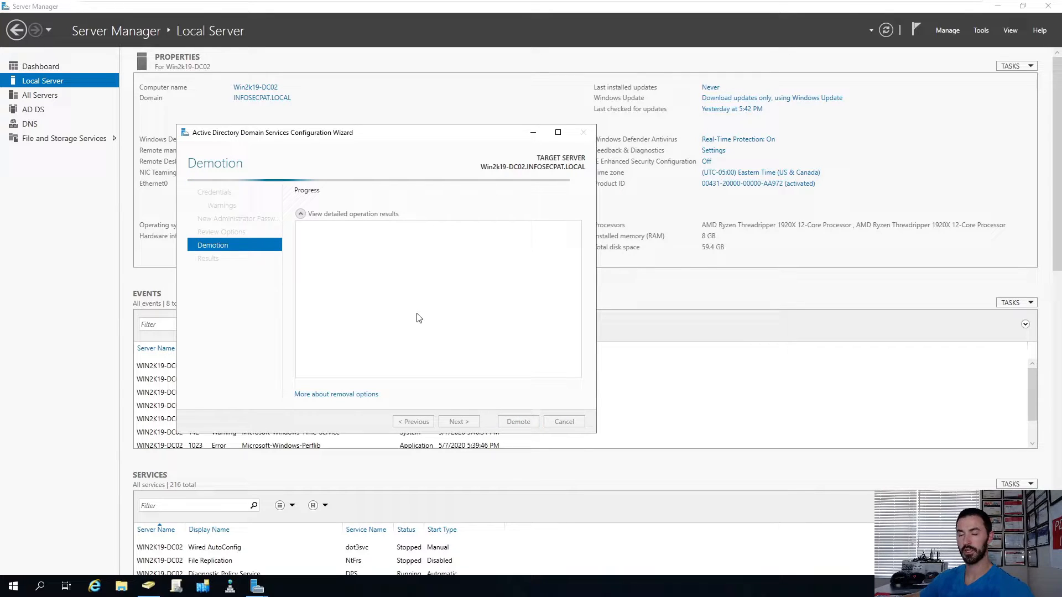
pyautogui.click(518, 421)
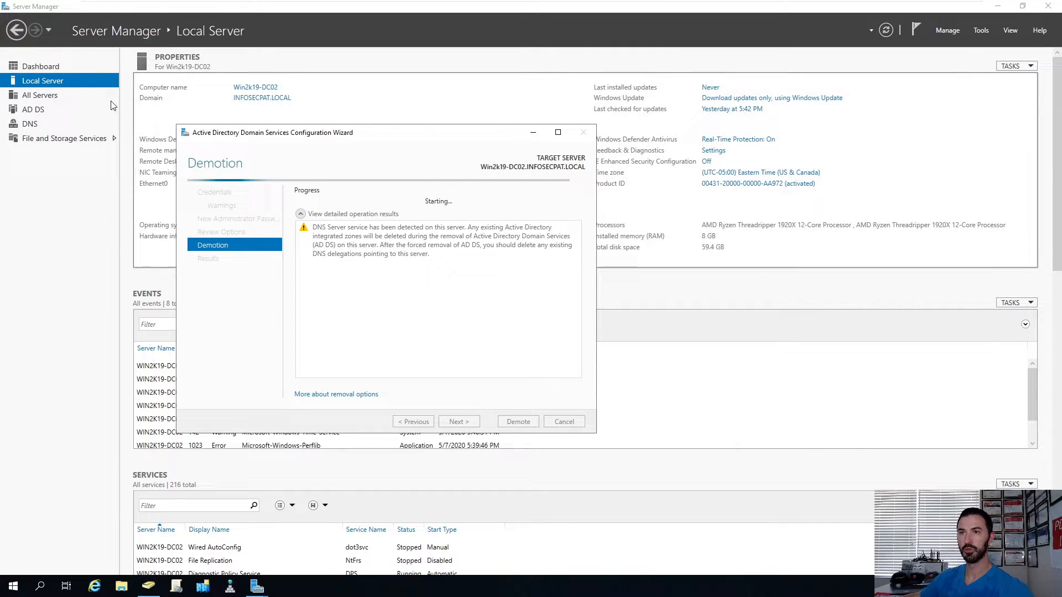
pyautogui.click(40, 95)
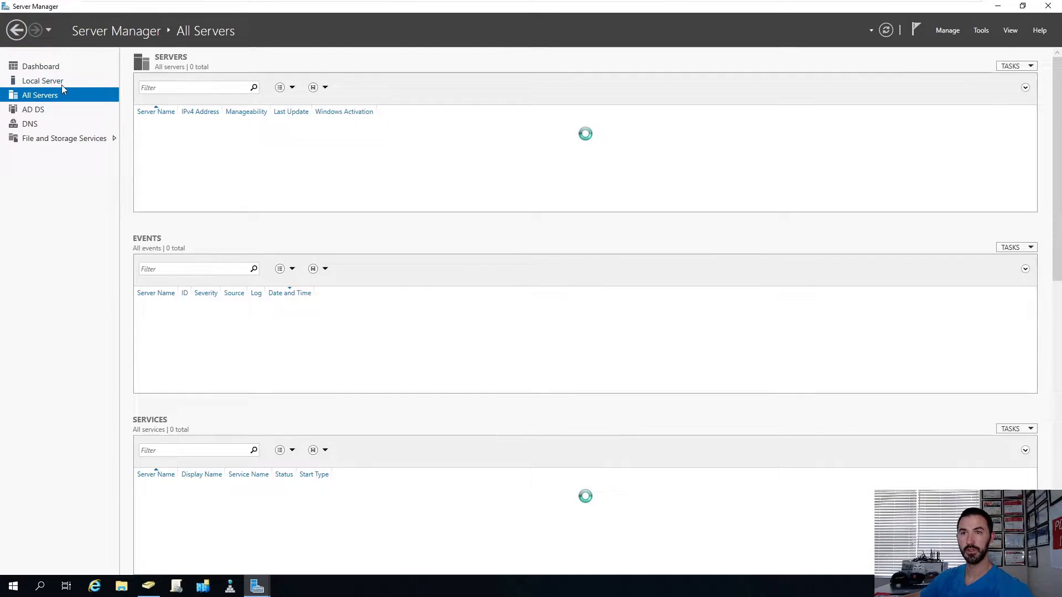
pyautogui.click(39, 66)
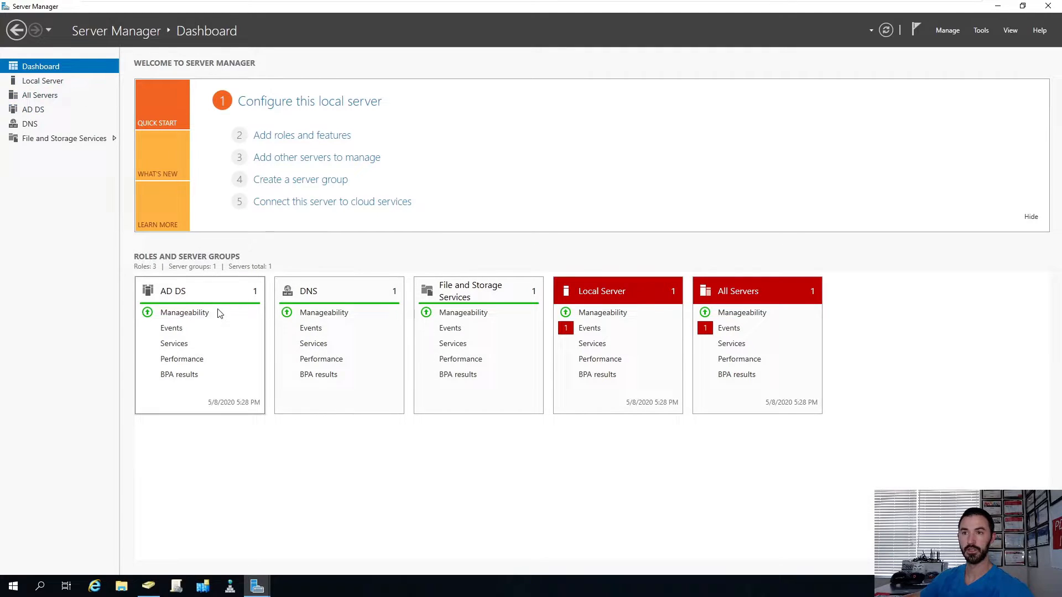
pyautogui.moveTo(331, 309)
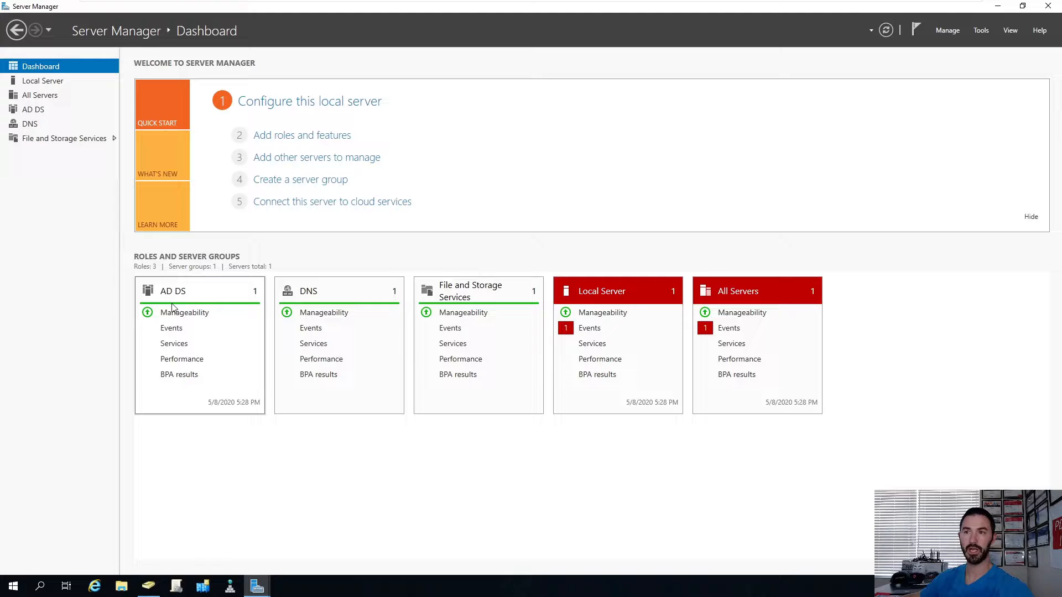
pyautogui.moveTo(869, 95)
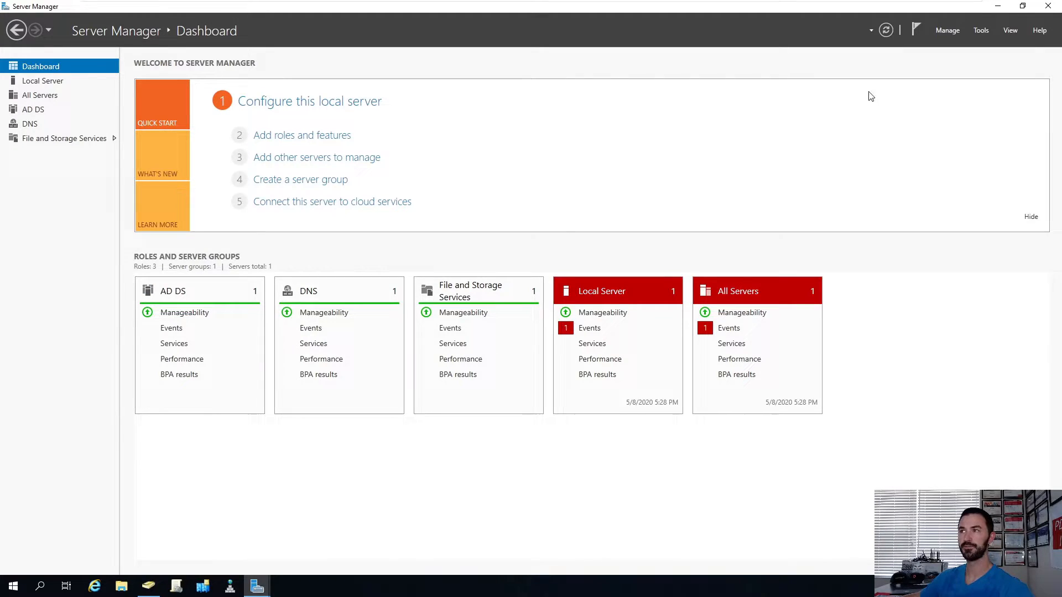
pyautogui.moveTo(890, 5)
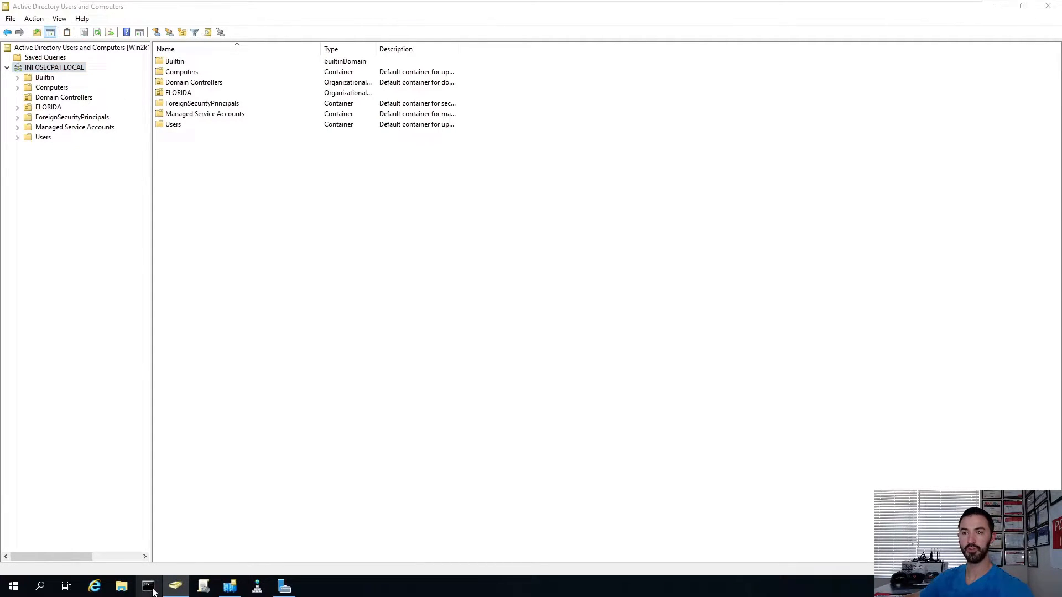
# Step: Run netdom query dc in an administrator Command Prompt
pyautogui.click(148, 586)
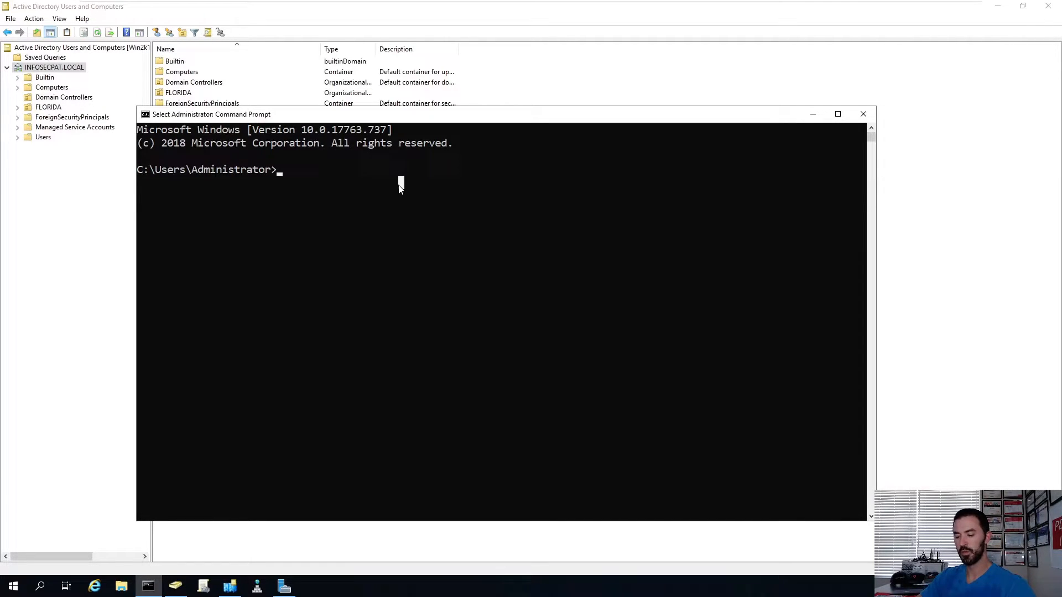
pyautogui.write('netdom q')
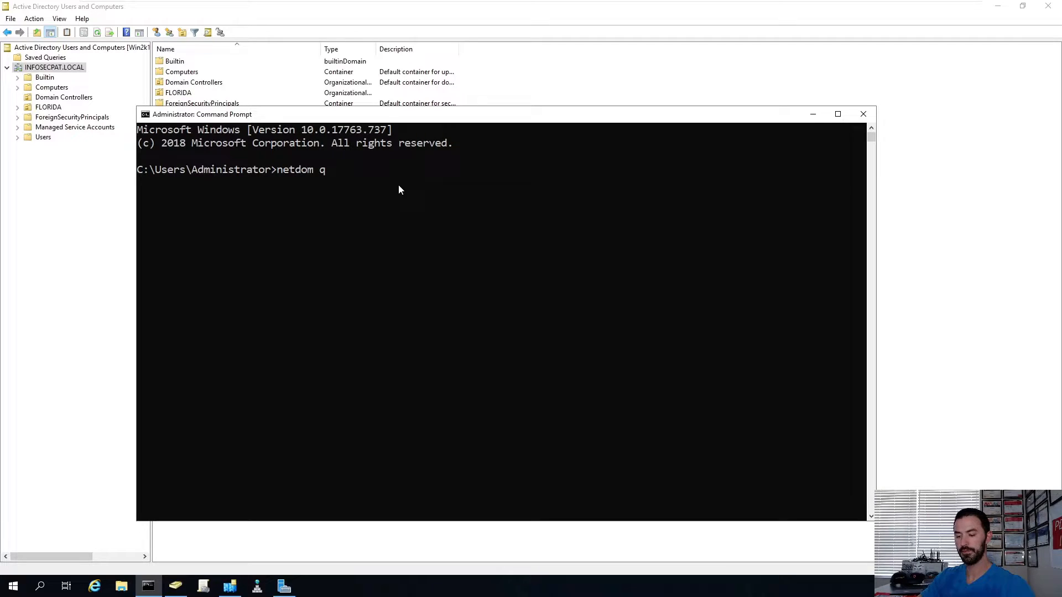
pyautogui.press('Return')
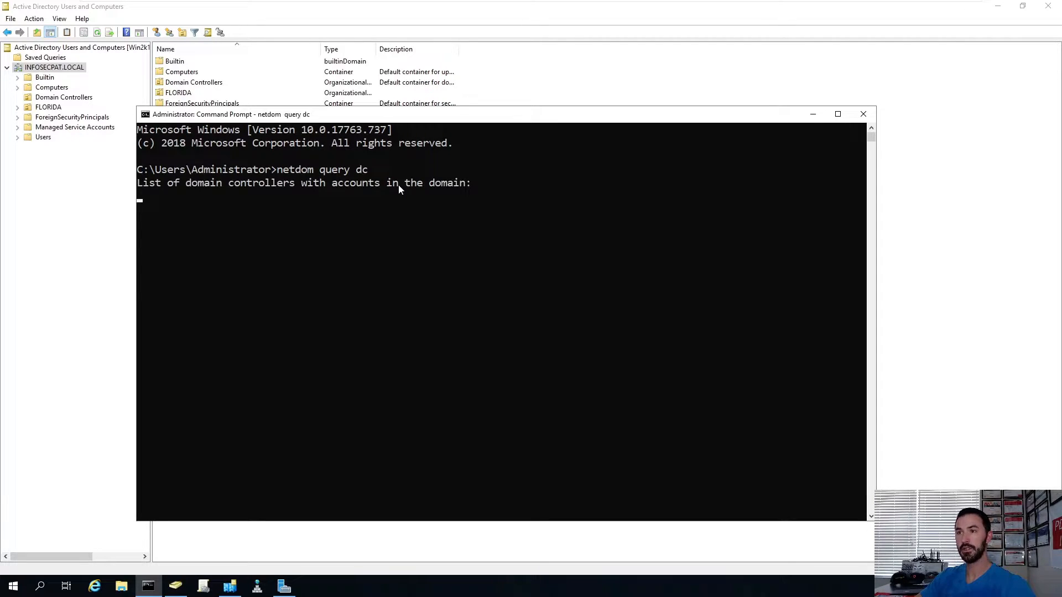
pyautogui.press('Return')
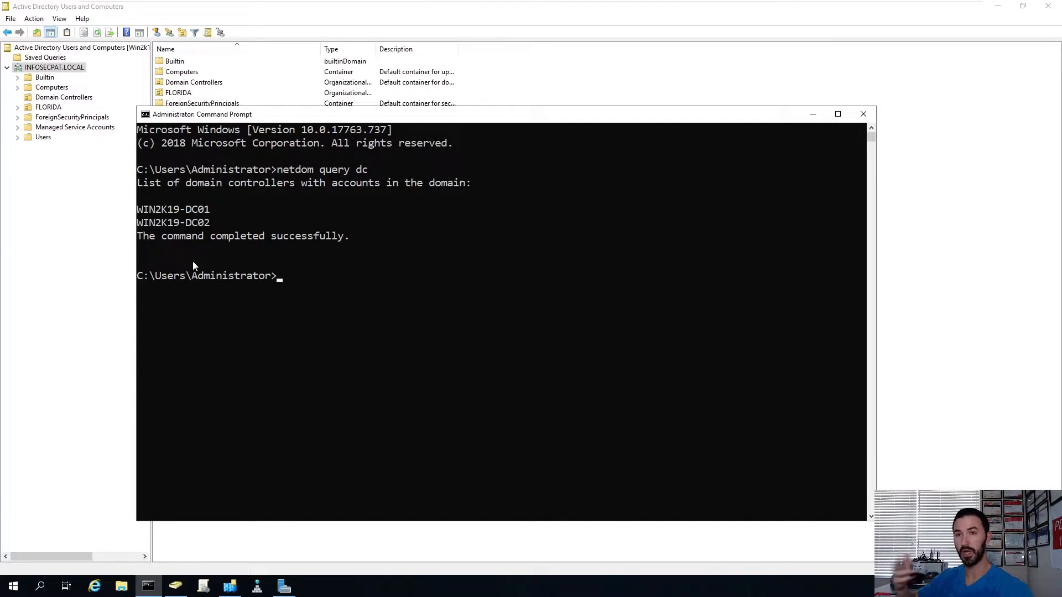
pyautogui.moveTo(212, 230)
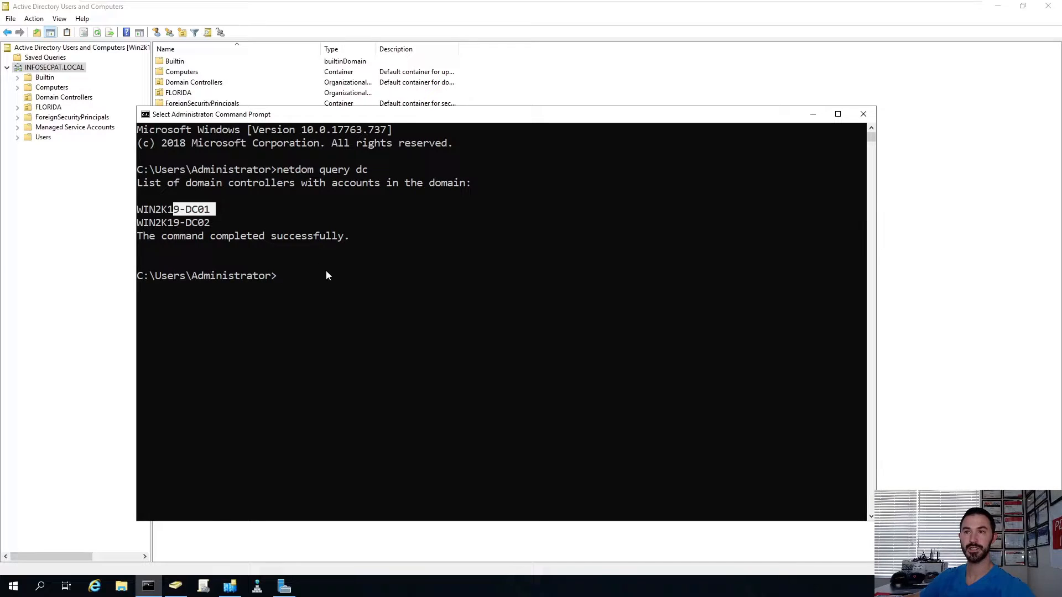
# Step: Display netdom query /? help and scroll through options like DC, PDC, FSMO and TRUST
pyautogui.write('netdom query')
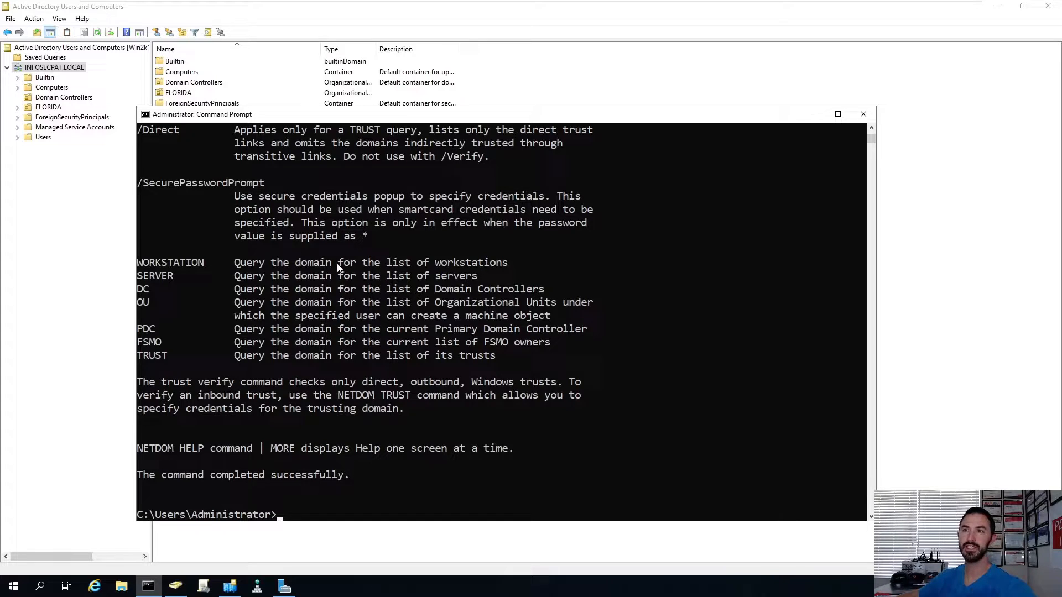
pyautogui.scroll(3)
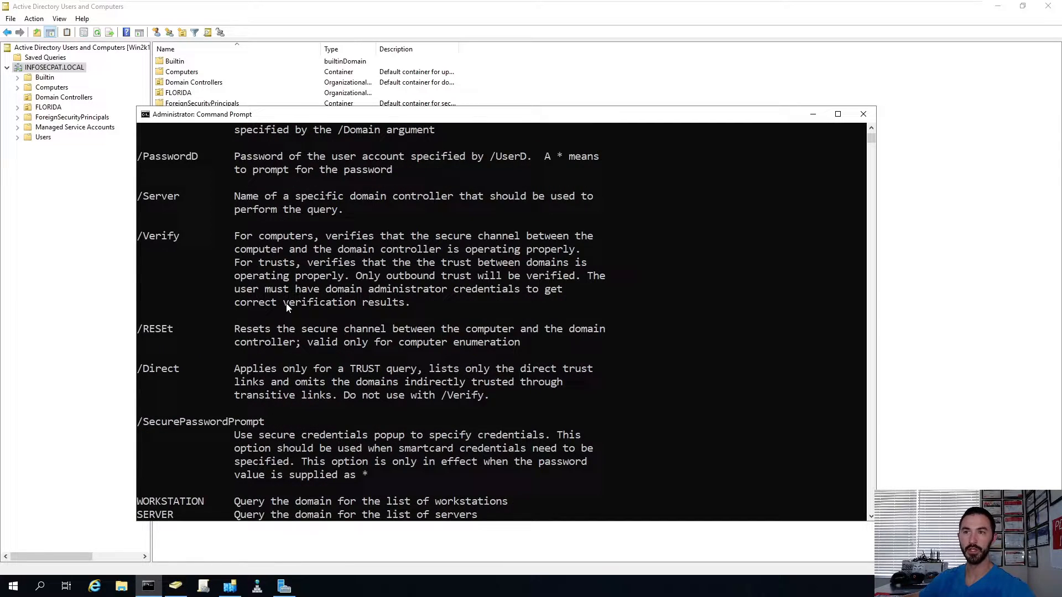
pyautogui.scroll(3)
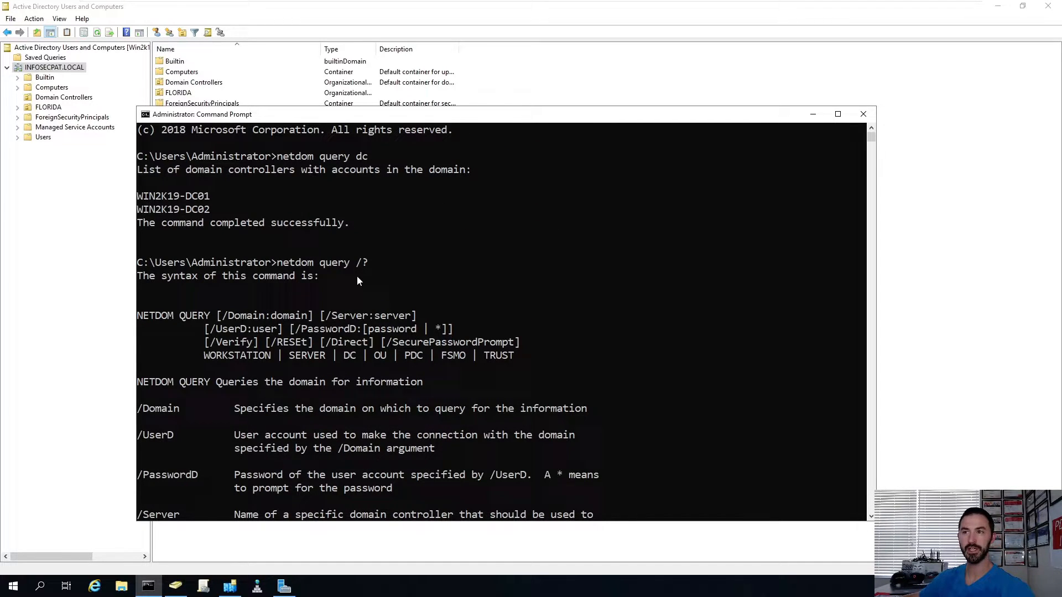
pyautogui.scroll(-3)
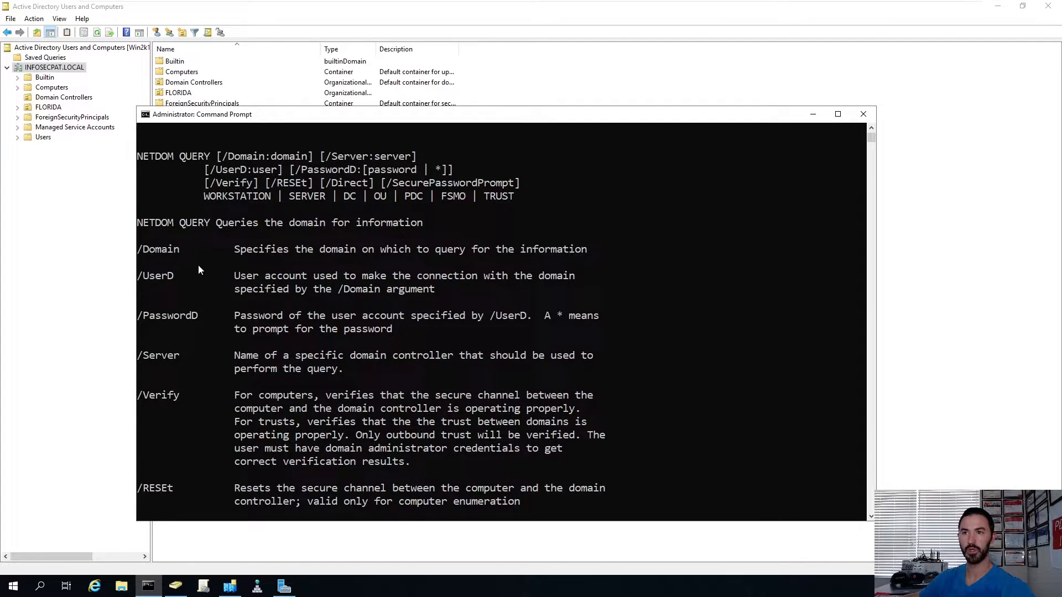
pyautogui.scroll(-3)
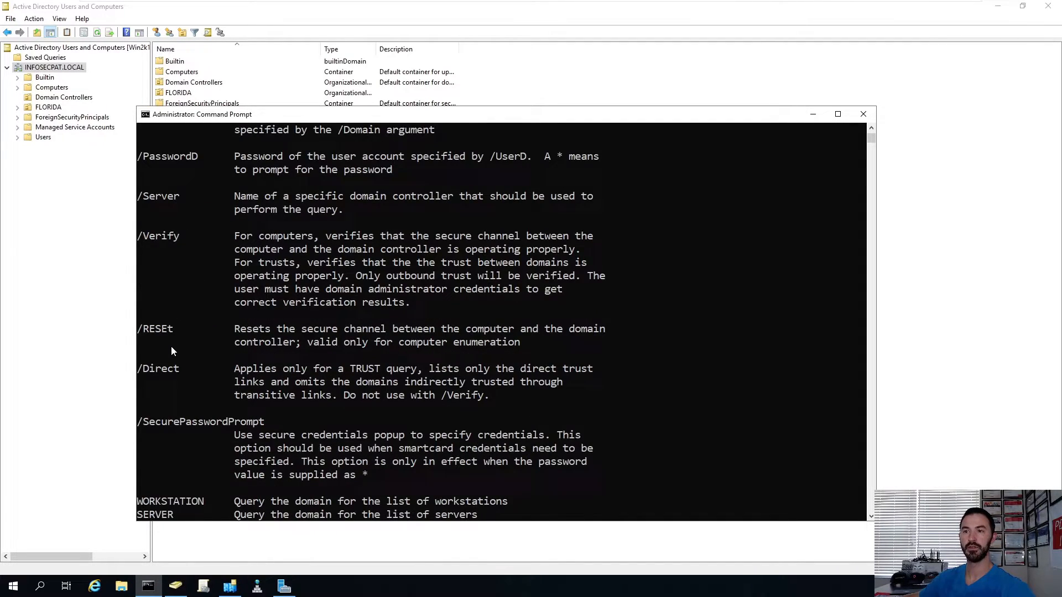
pyautogui.scroll(-3)
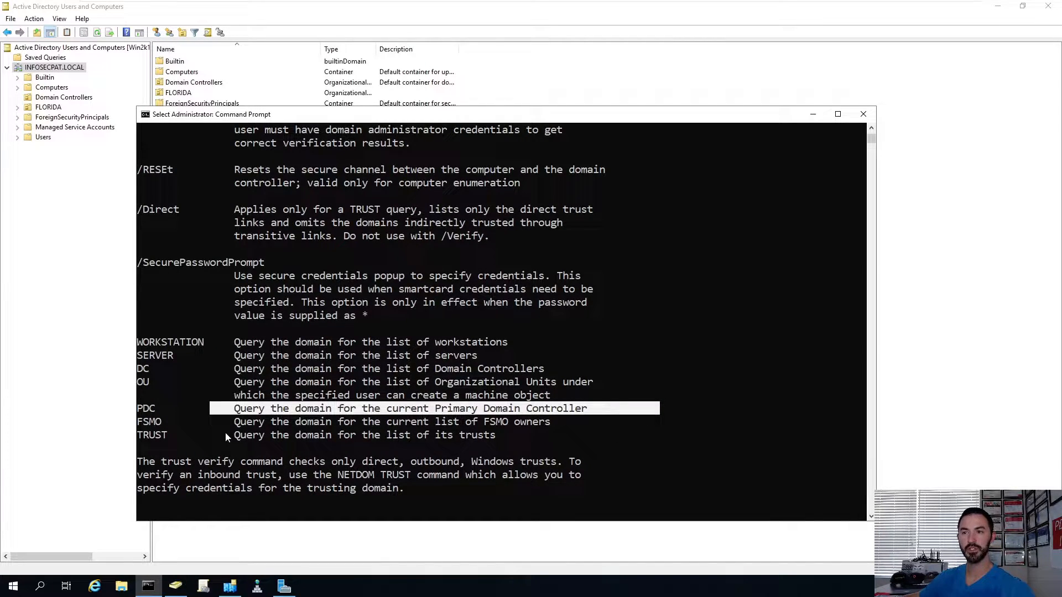
pyautogui.scroll(-3)
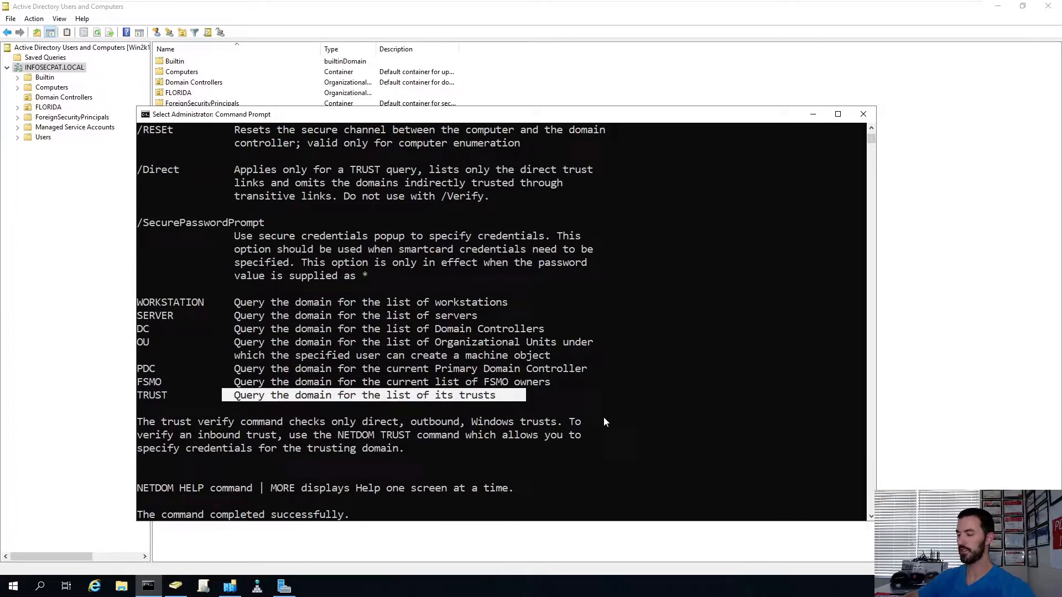
# Step: Run netdom query pdc to identify the primary domain controller
pyautogui.write('netdom query')
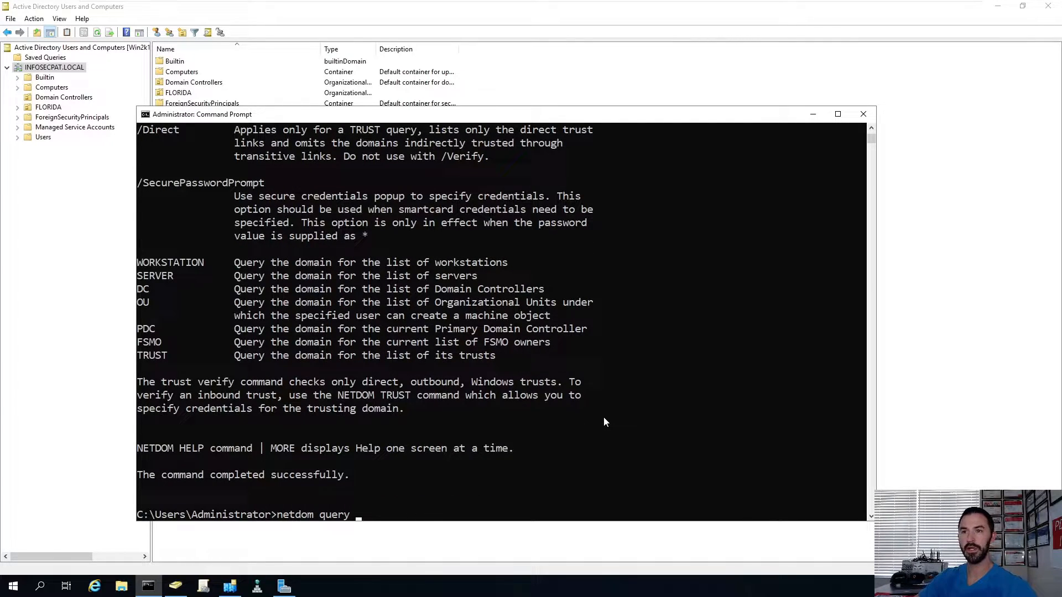
pyautogui.write('pdc')
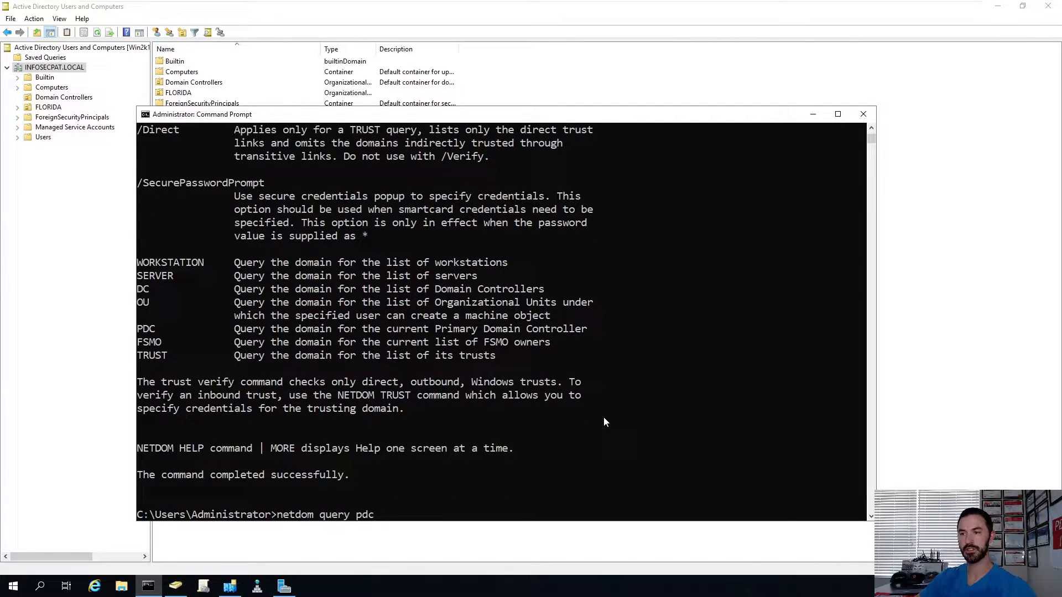
pyautogui.press('Return')
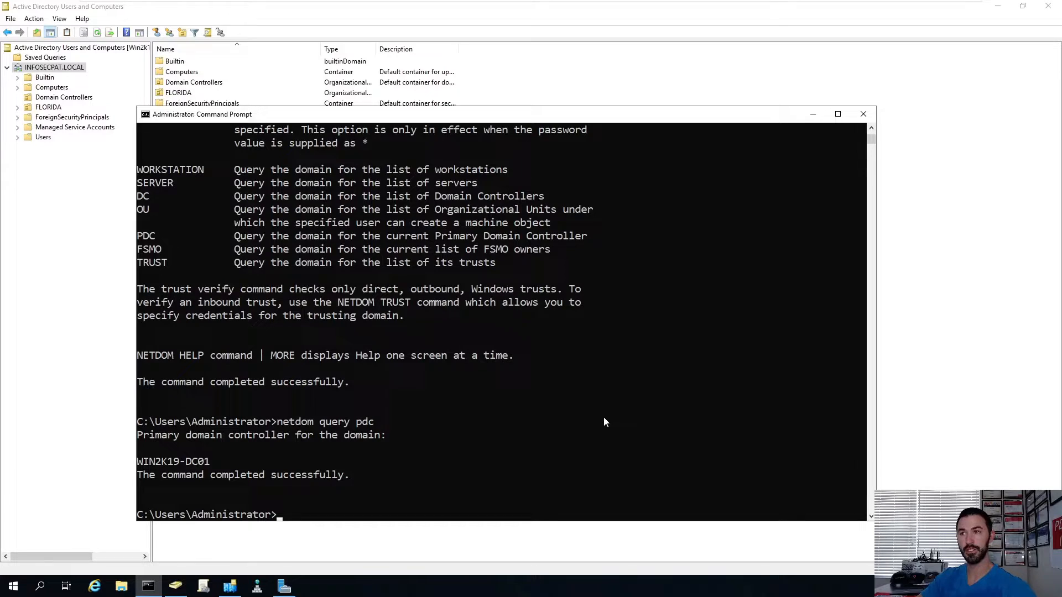
# Step: Run netdom query fsmo and trust, showing WIN2K19-DC01 holds every role
pyautogui.write('netdom query pdc')
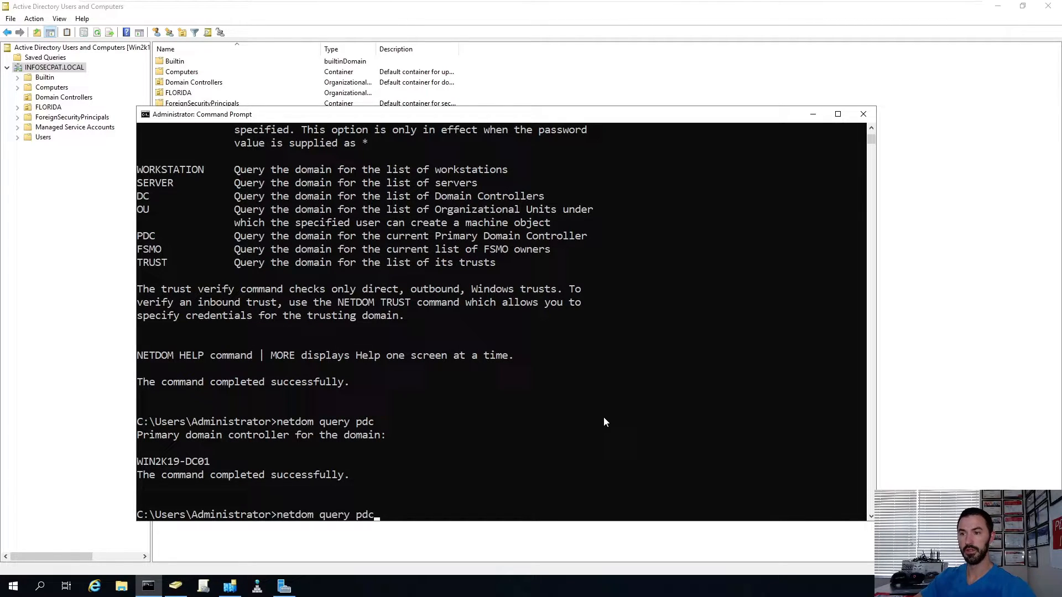
pyautogui.press('backspace')
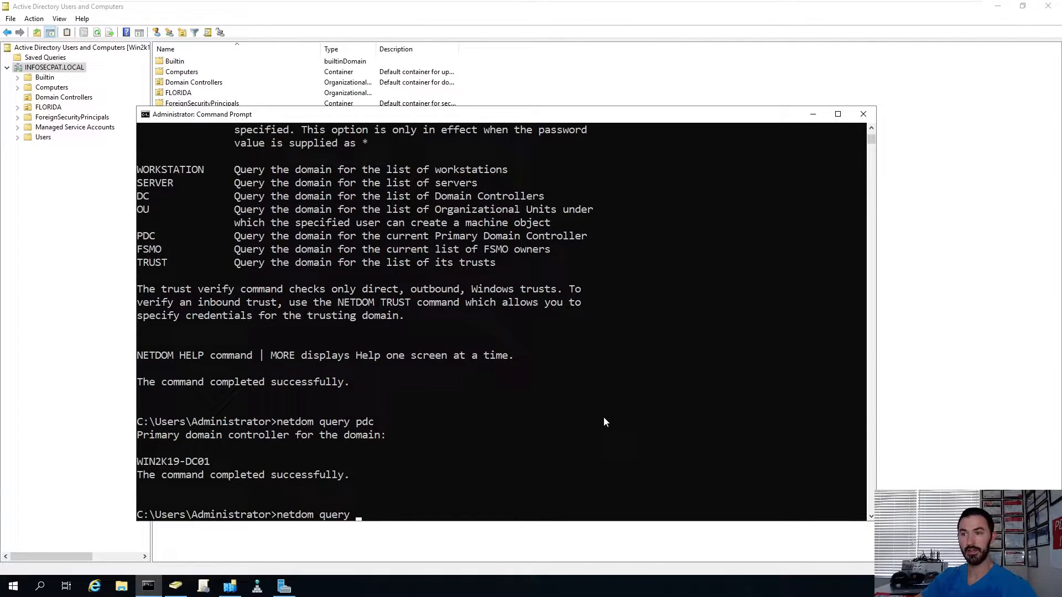
pyautogui.write('fsmo')
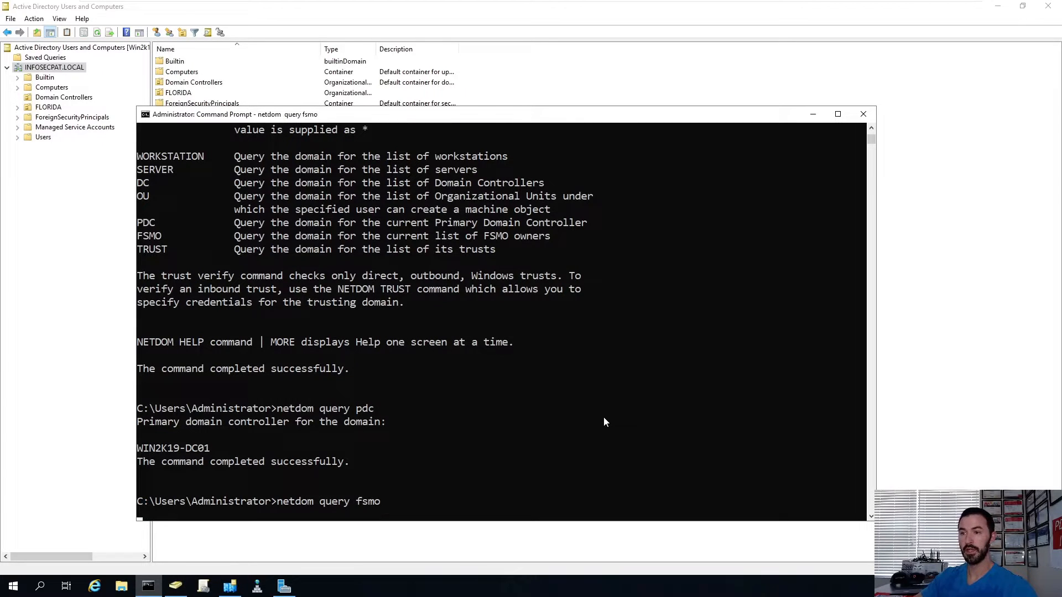
pyautogui.moveTo(359, 455)
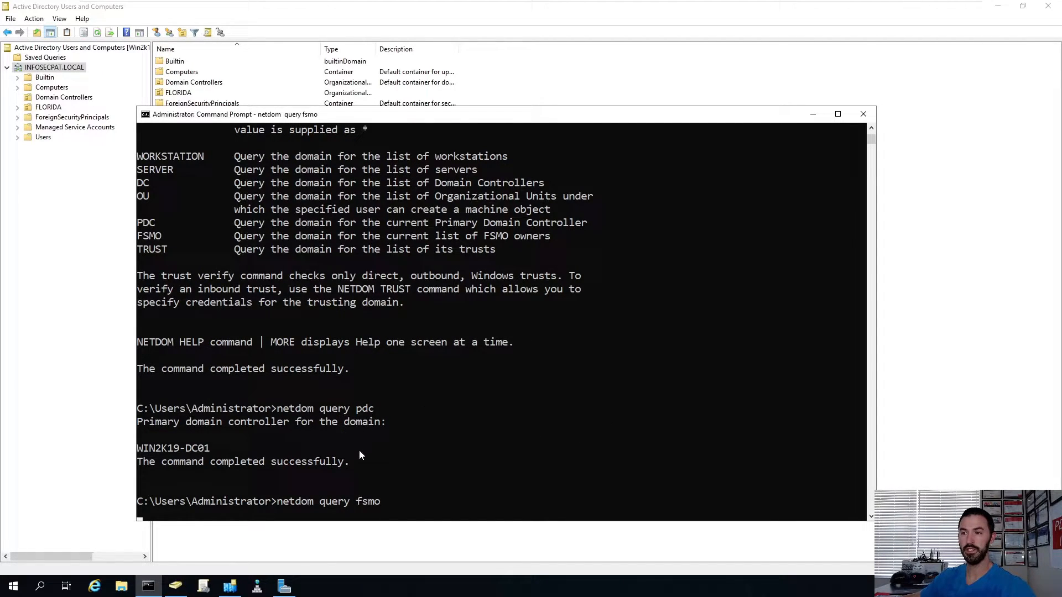
pyautogui.press('Return')
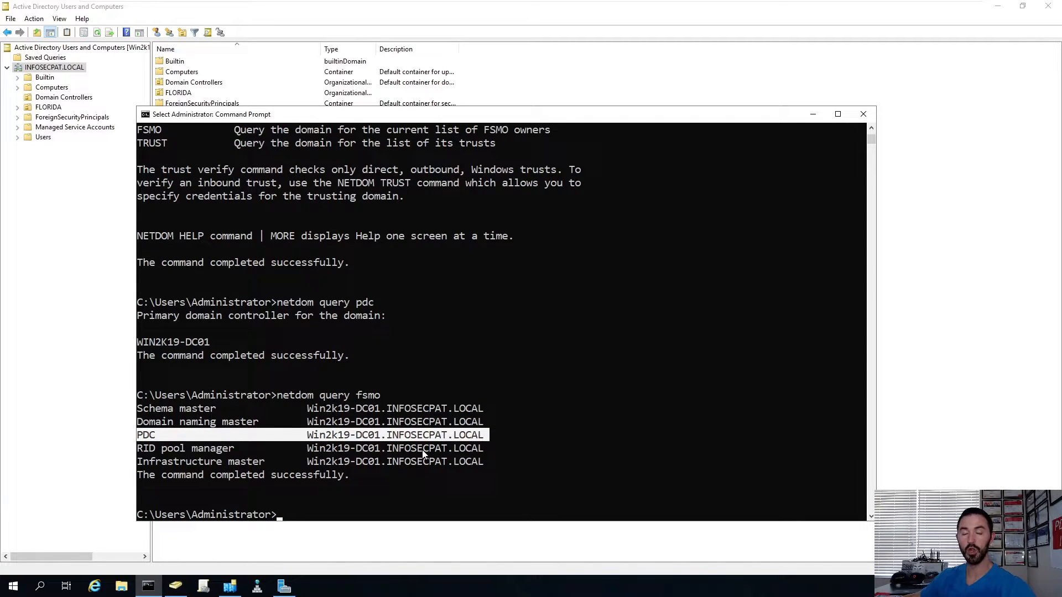
pyautogui.moveTo(384, 467)
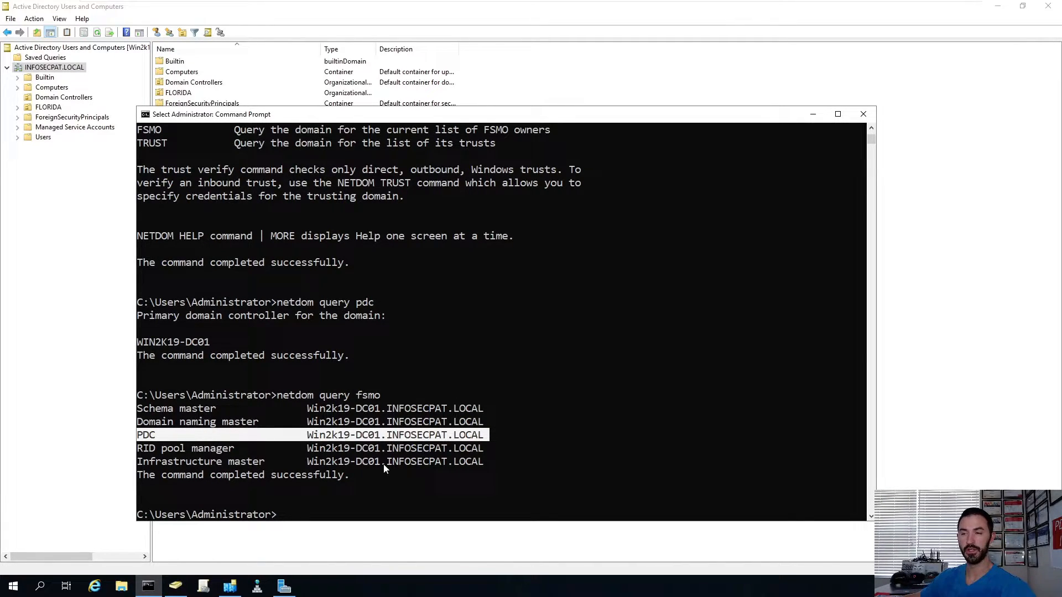
pyautogui.write('netdom query fs')
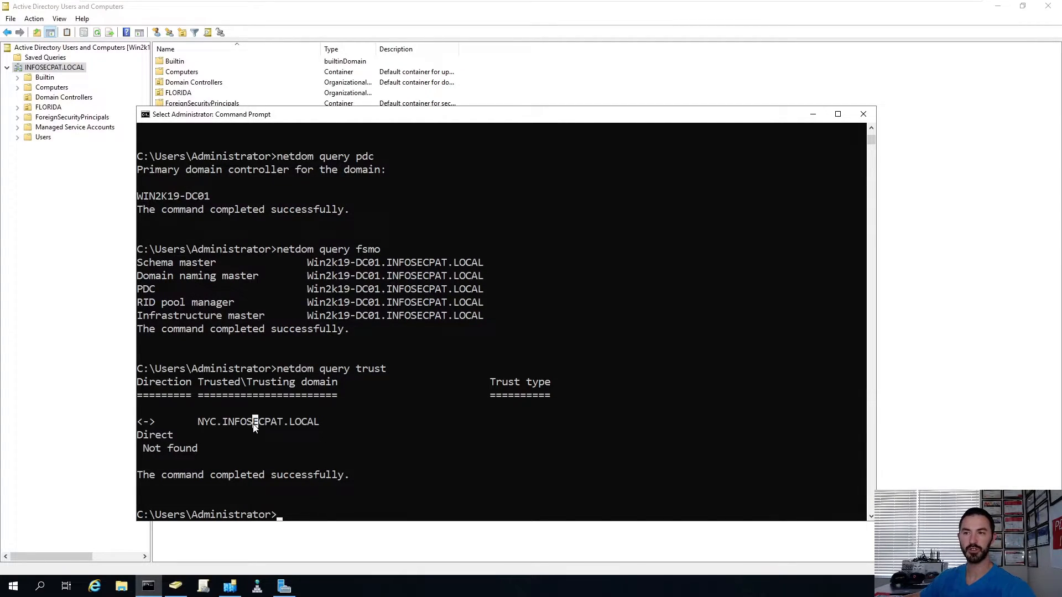
pyautogui.moveTo(408, 474)
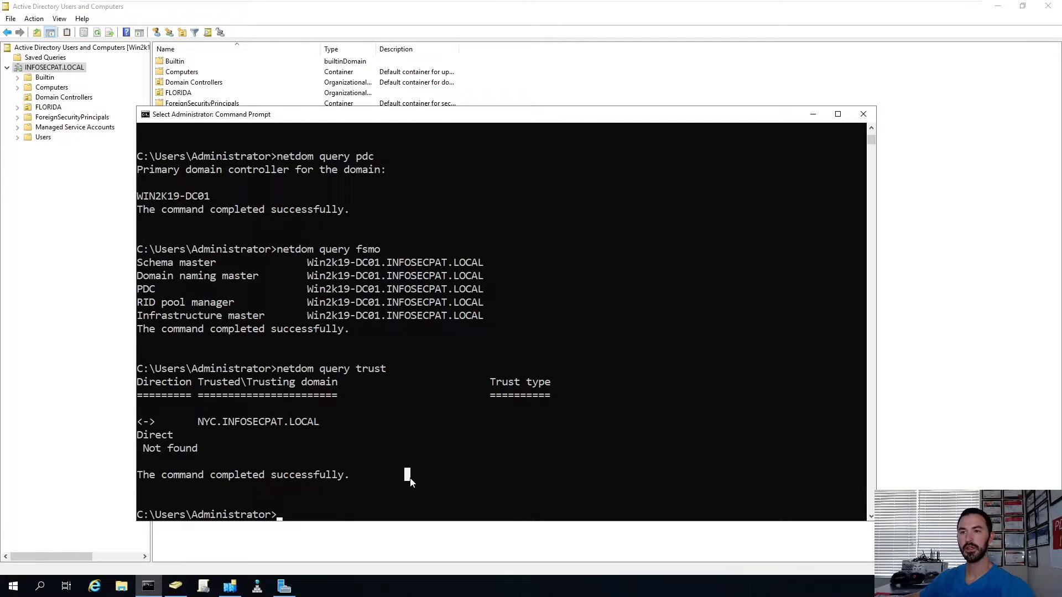
# Step: Run netdom query ou, which fails as unsupported, then netdom query server
pyautogui.write('netdom query t')
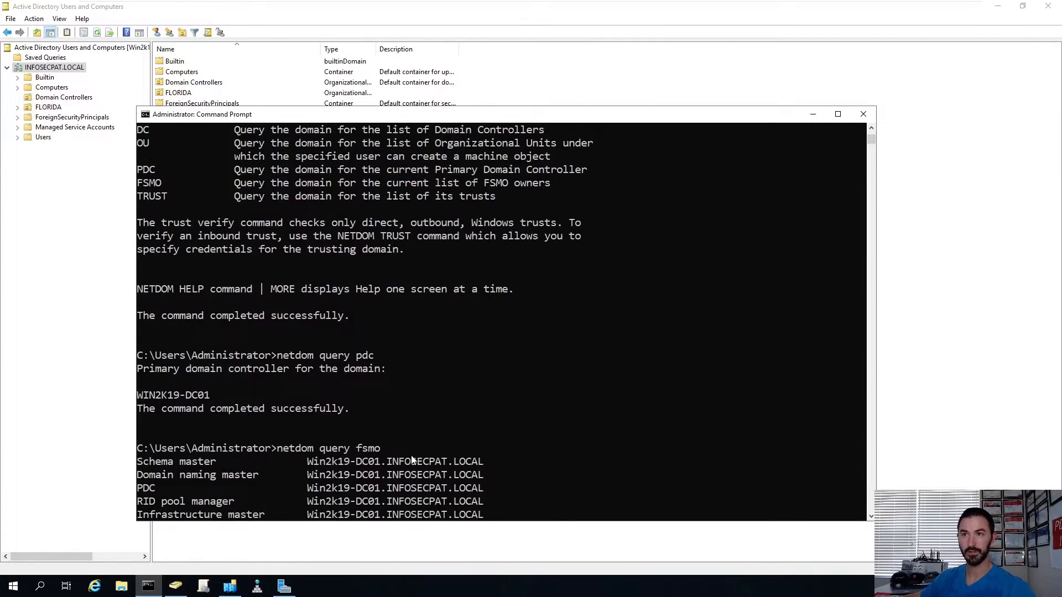
pyautogui.scroll(3)
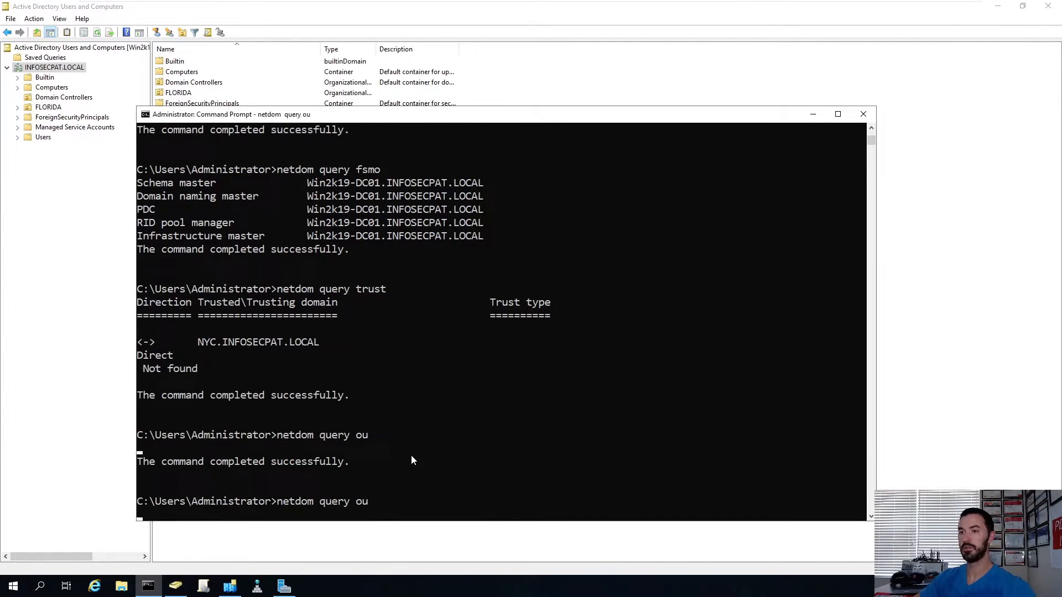
pyautogui.press('Return')
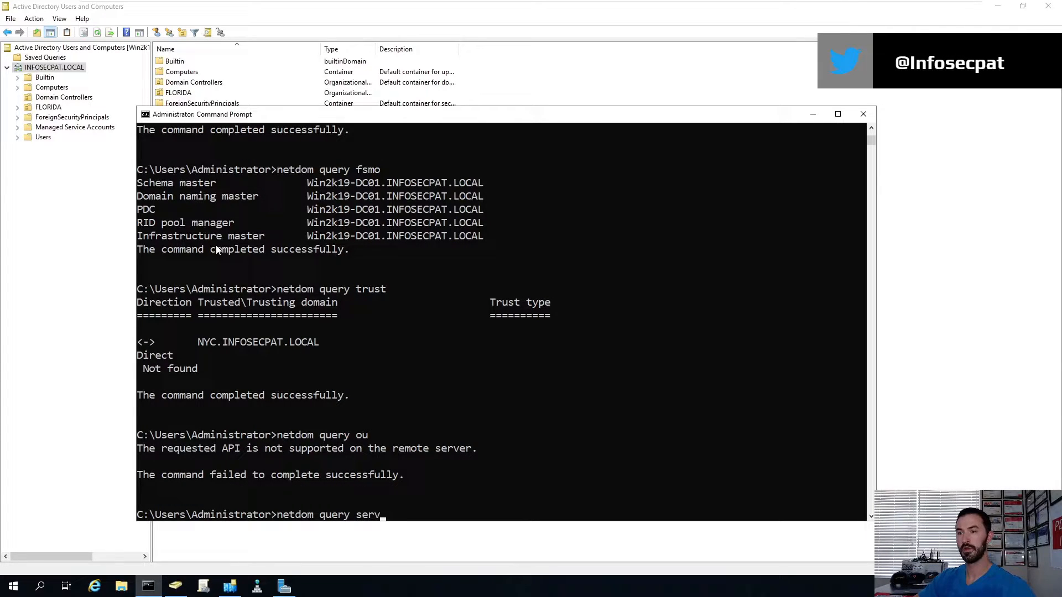
pyautogui.press('Return')
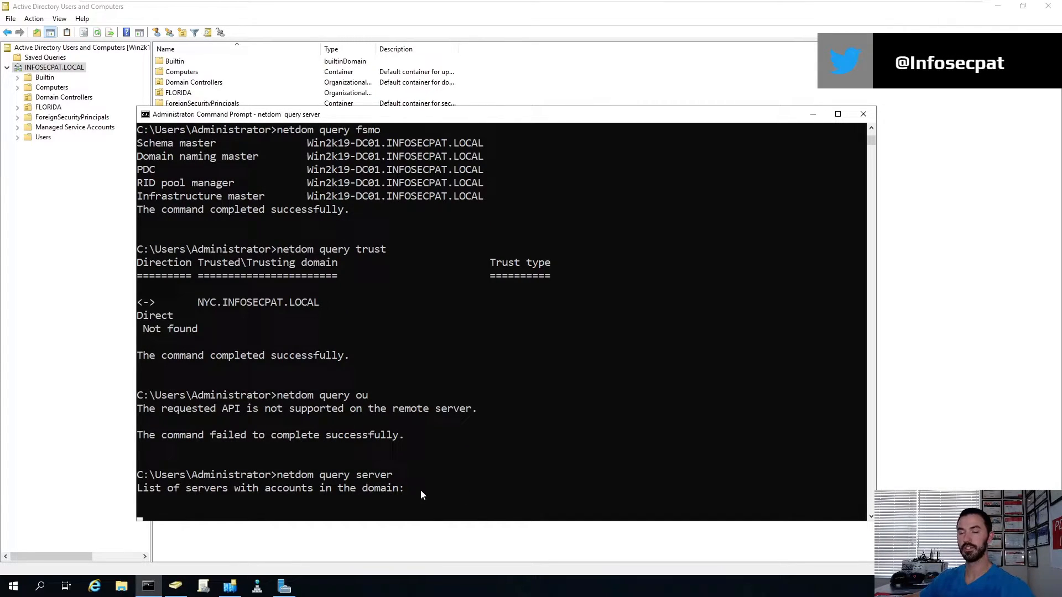
pyautogui.moveTo(200, 496)
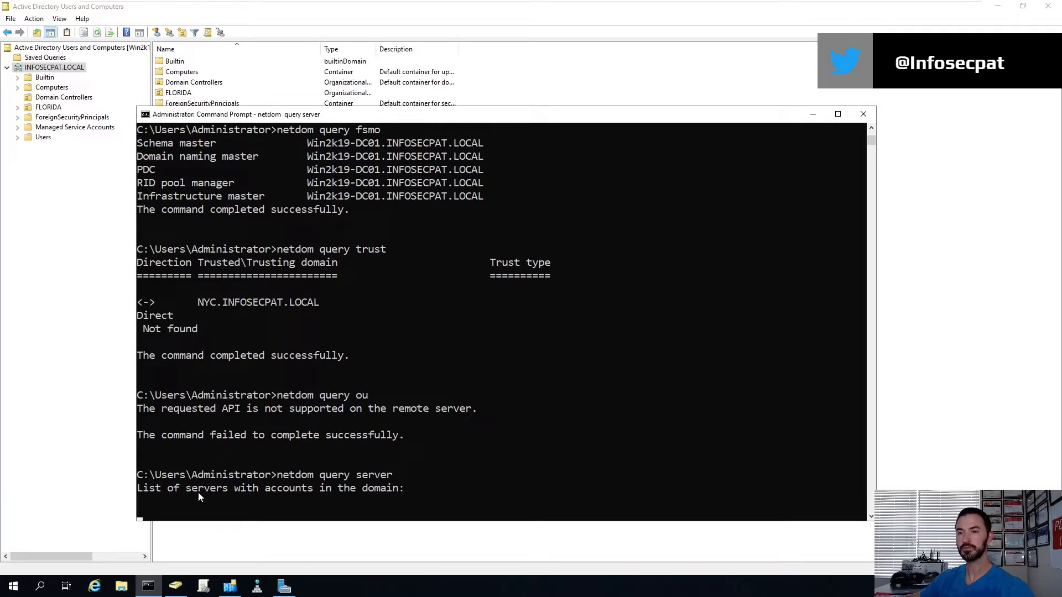
pyautogui.moveTo(369, 500)
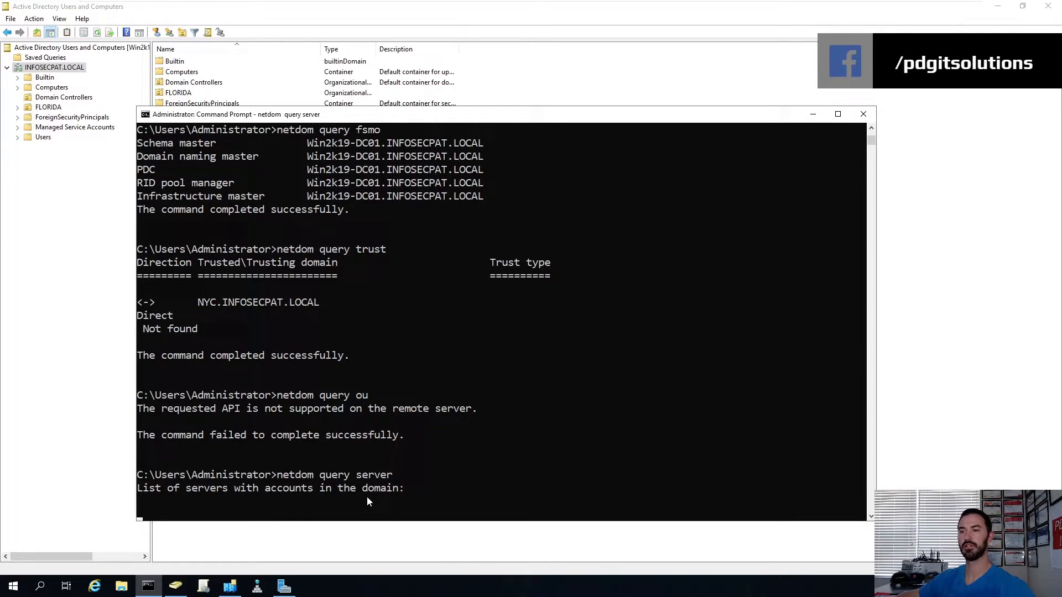
pyautogui.scroll(-3)
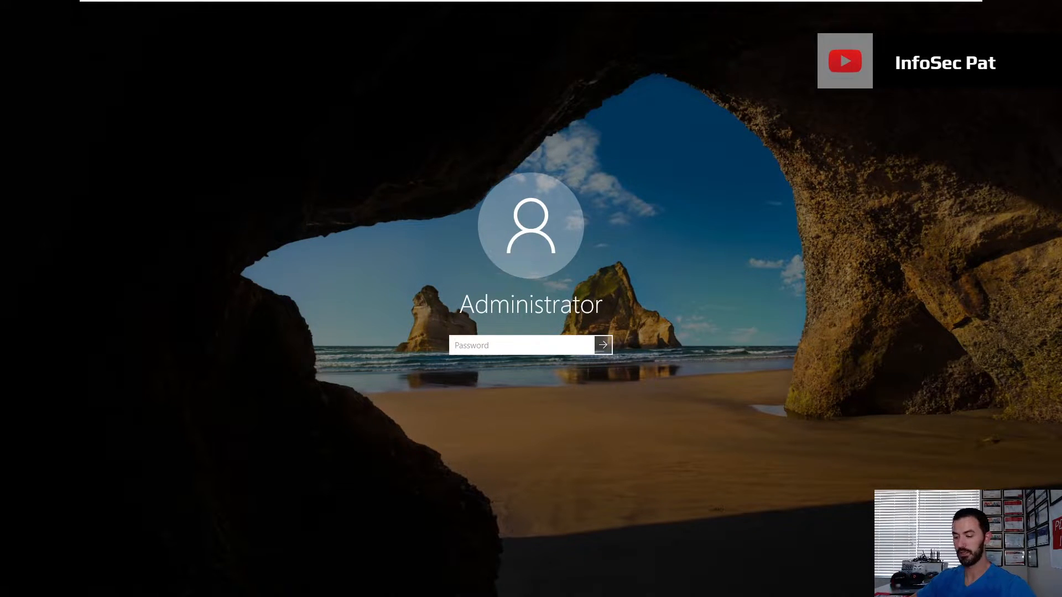
# Step: Enter the Administrator password at the lock screen to sign back in
pyautogui.write('password')
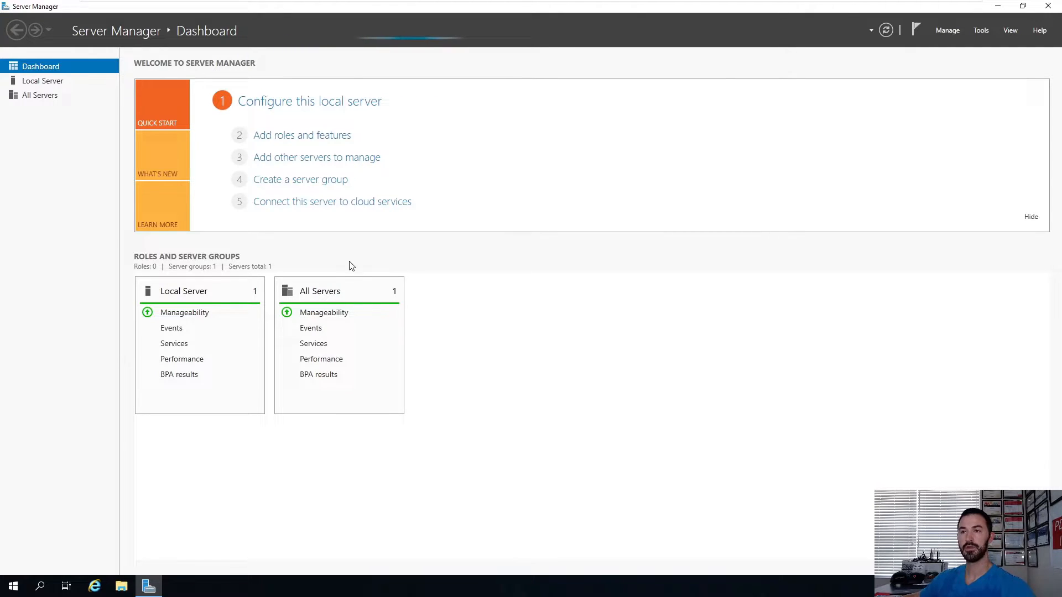
pyautogui.moveTo(591, 441)
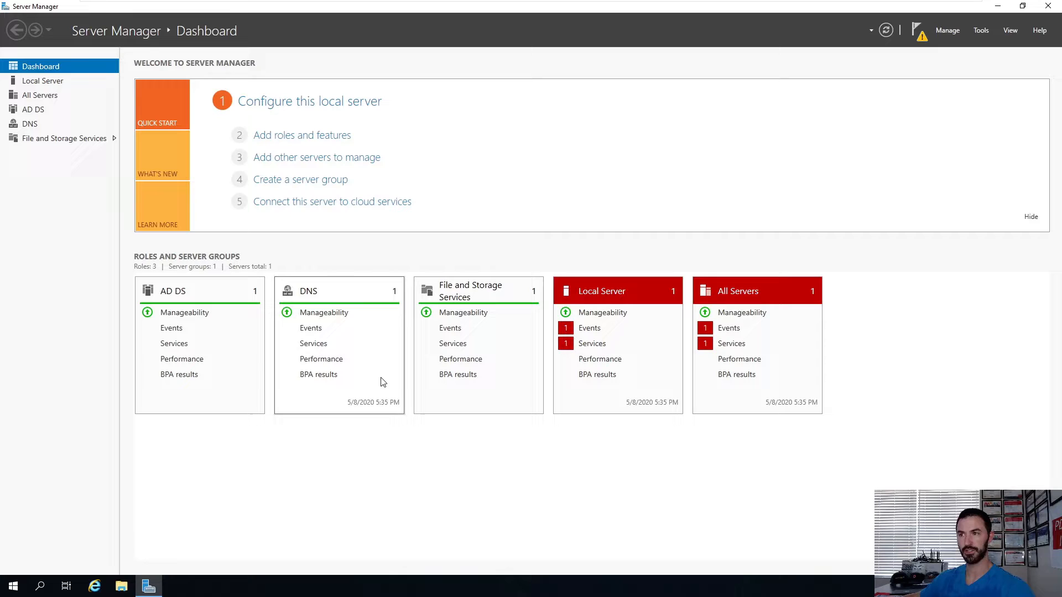
pyautogui.moveTo(176, 127)
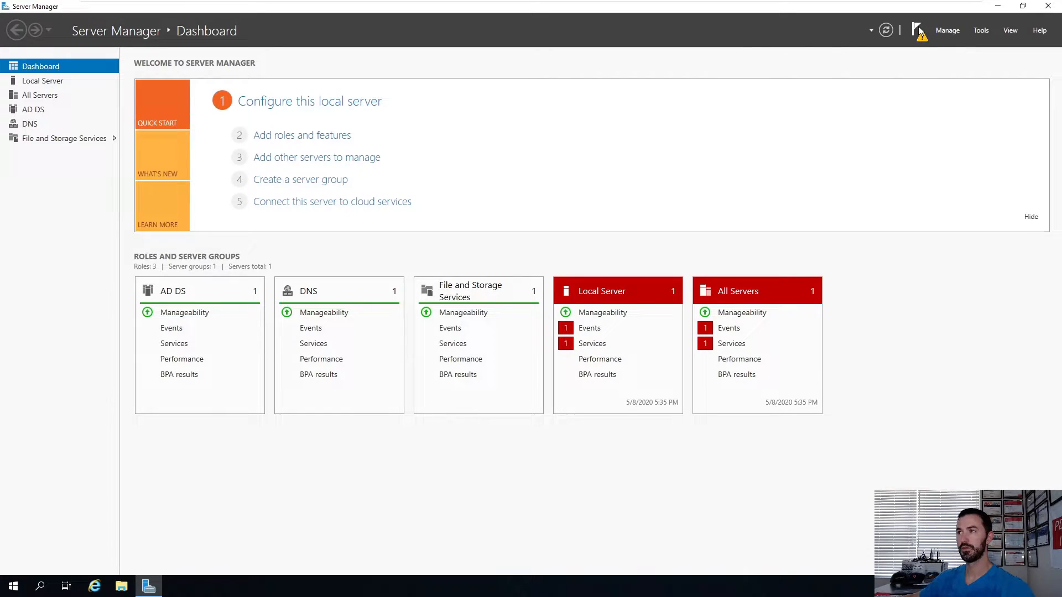
# Step: Check the notifications flag for the AD DS configuration warning on WIN2K19-DC02
pyautogui.click(920, 30)
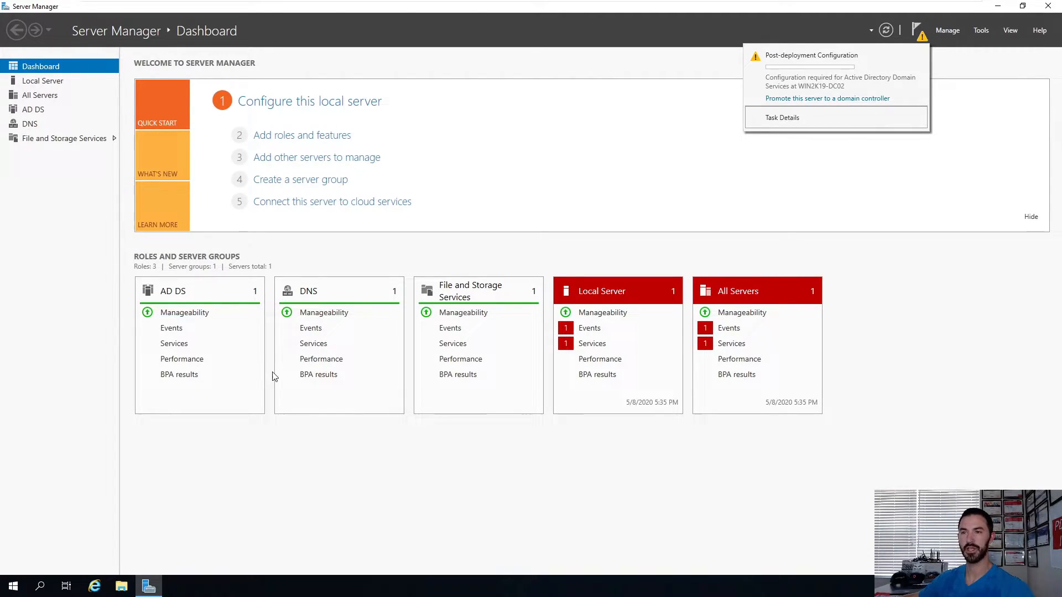
pyautogui.moveTo(323, 318)
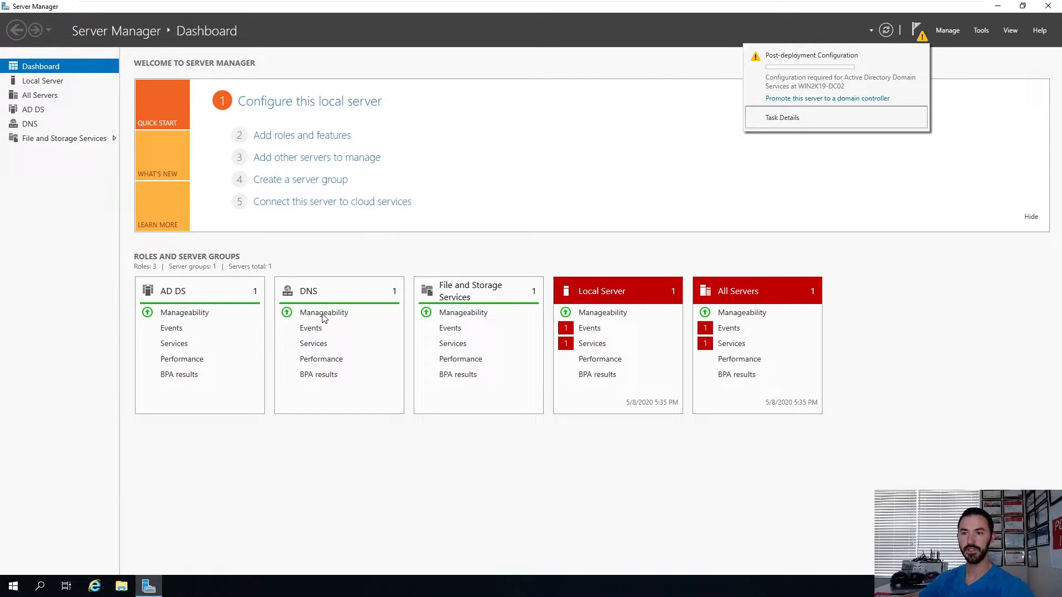
pyautogui.moveTo(589, 172)
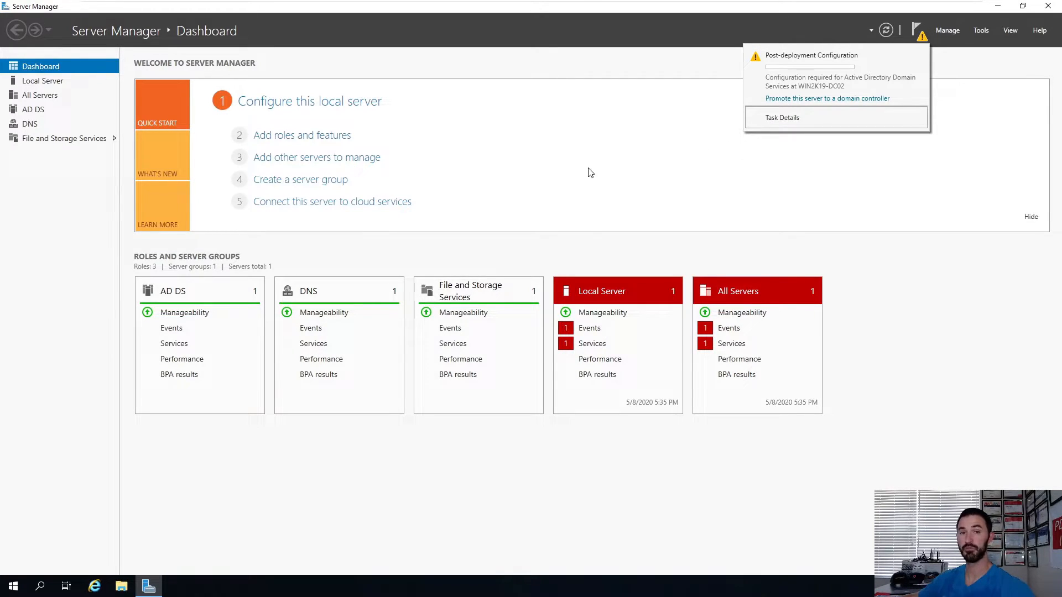
pyautogui.moveTo(607, 308)
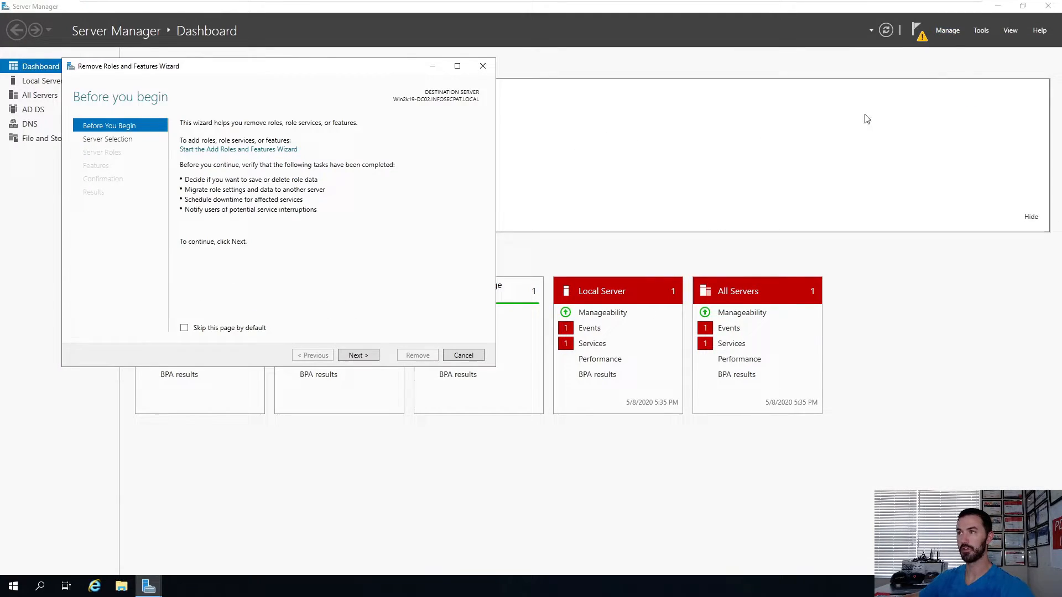
# Step: Untick AD DS and DNS Server in the Remove Roles wizard and start their removal
pyautogui.moveTo(271, 66); pyautogui.dragTo(350, 133)
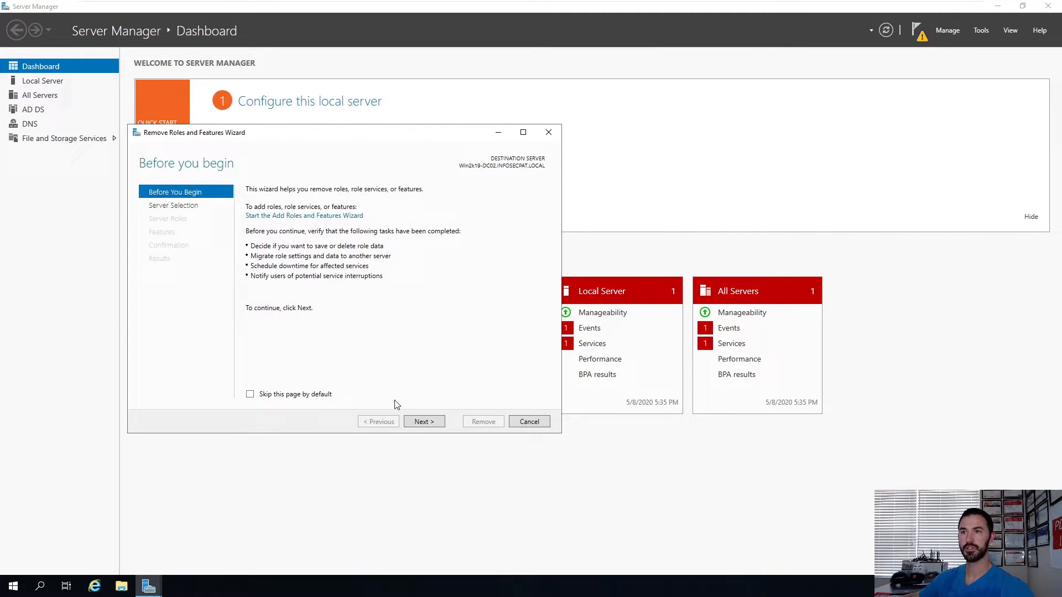
pyautogui.click(423, 421)
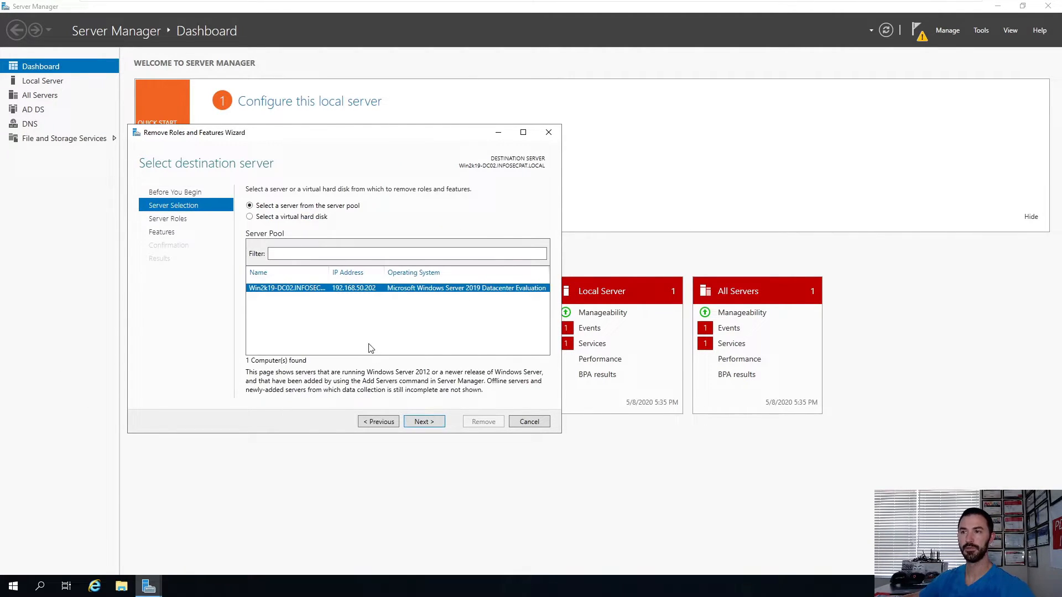
pyautogui.moveTo(308, 319)
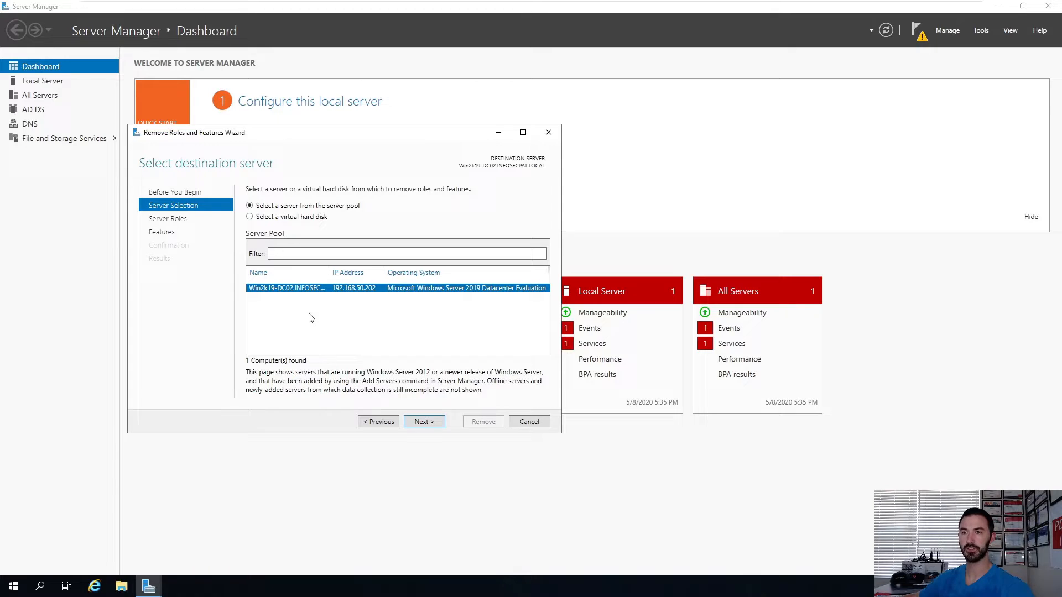
pyautogui.click(423, 421)
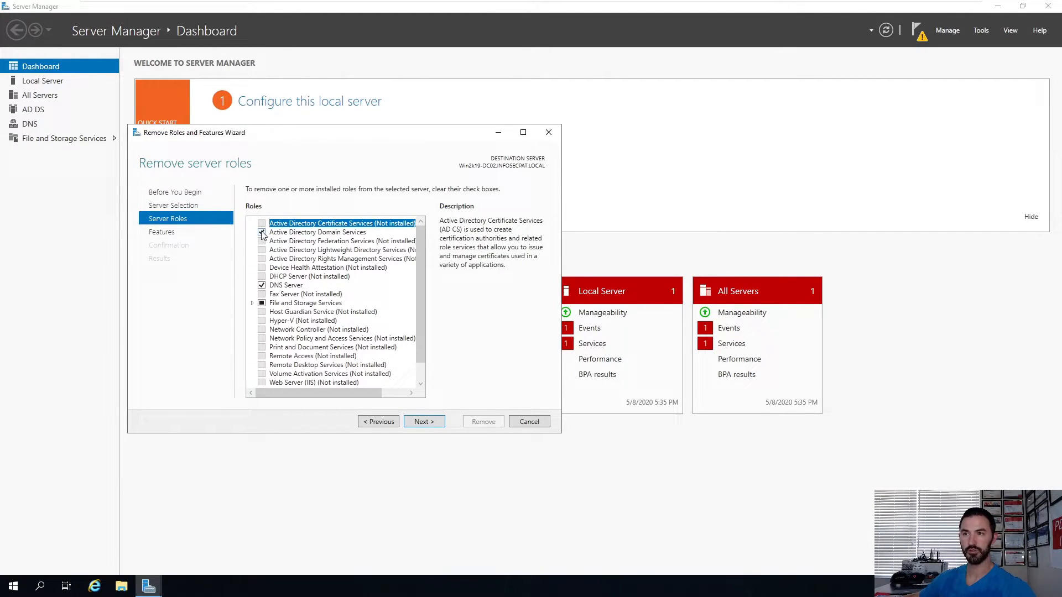
pyautogui.click(317, 232)
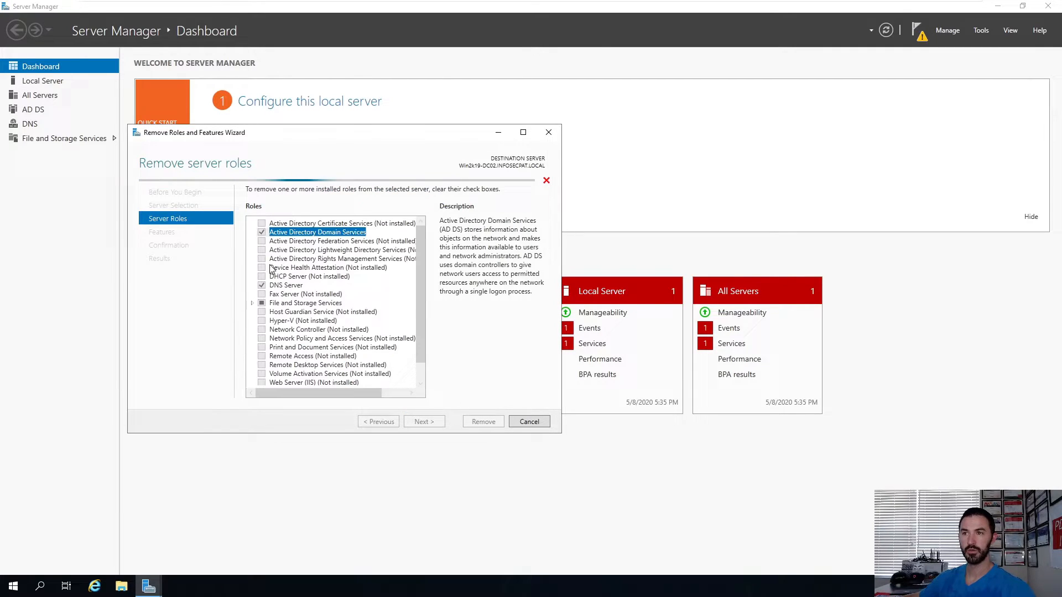
pyautogui.click(262, 232)
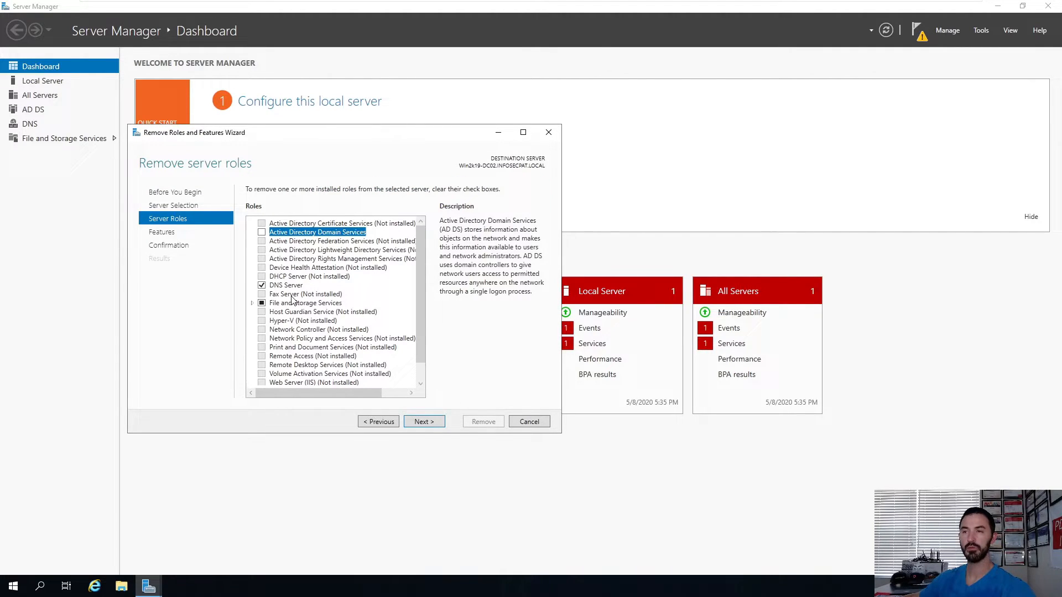
pyautogui.click(261, 286)
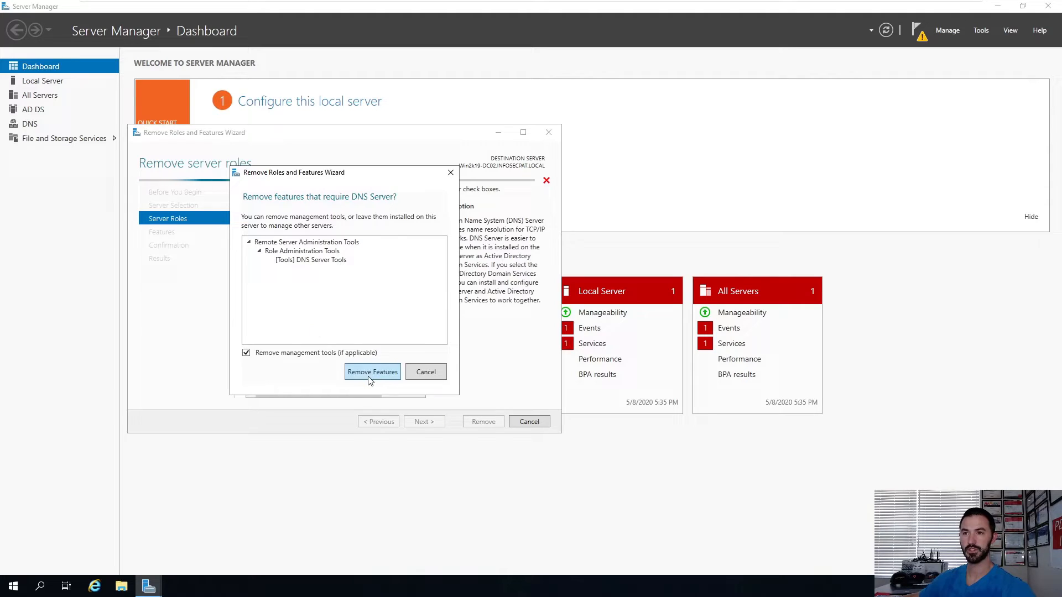
pyautogui.click(372, 371)
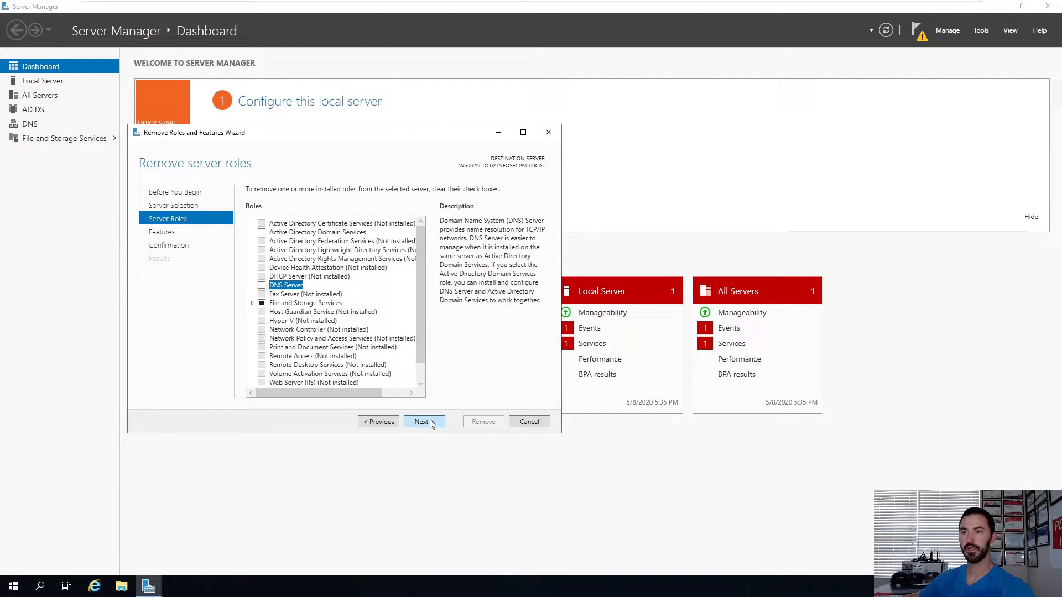
pyautogui.click(421, 421)
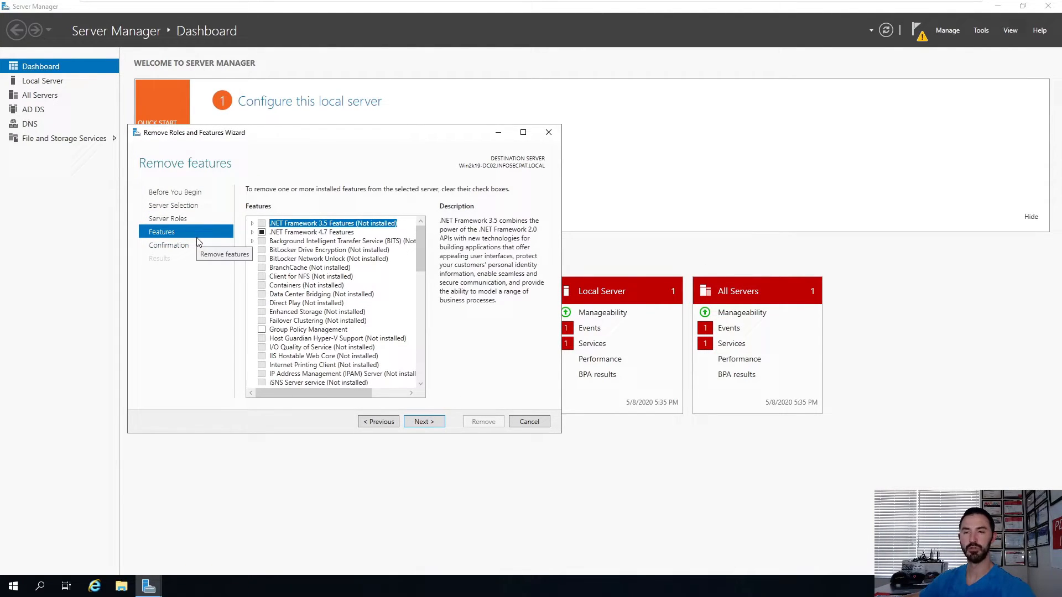
pyautogui.click(422, 421)
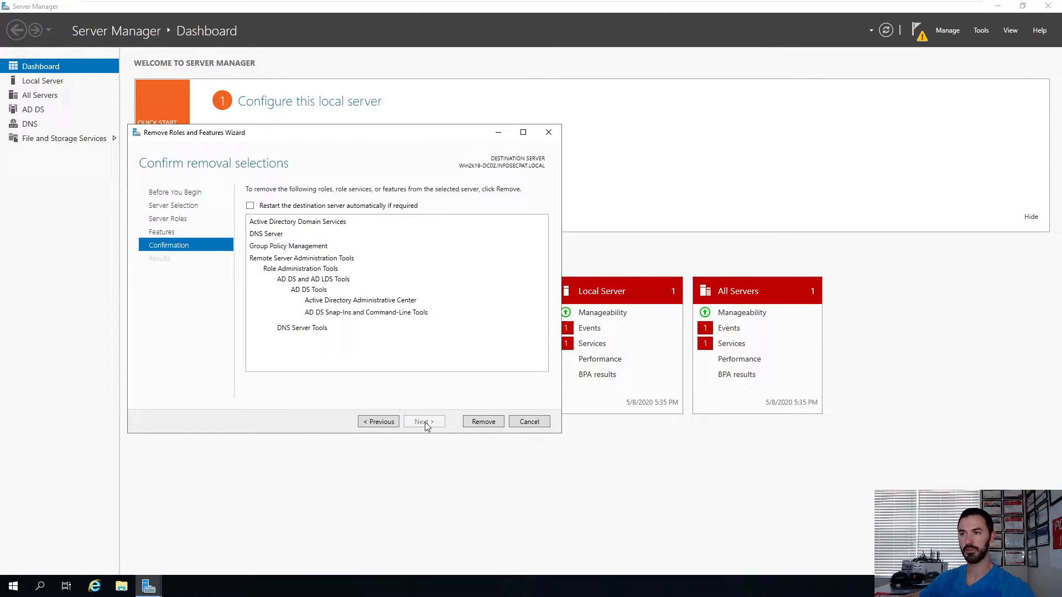
pyautogui.moveTo(483, 421)
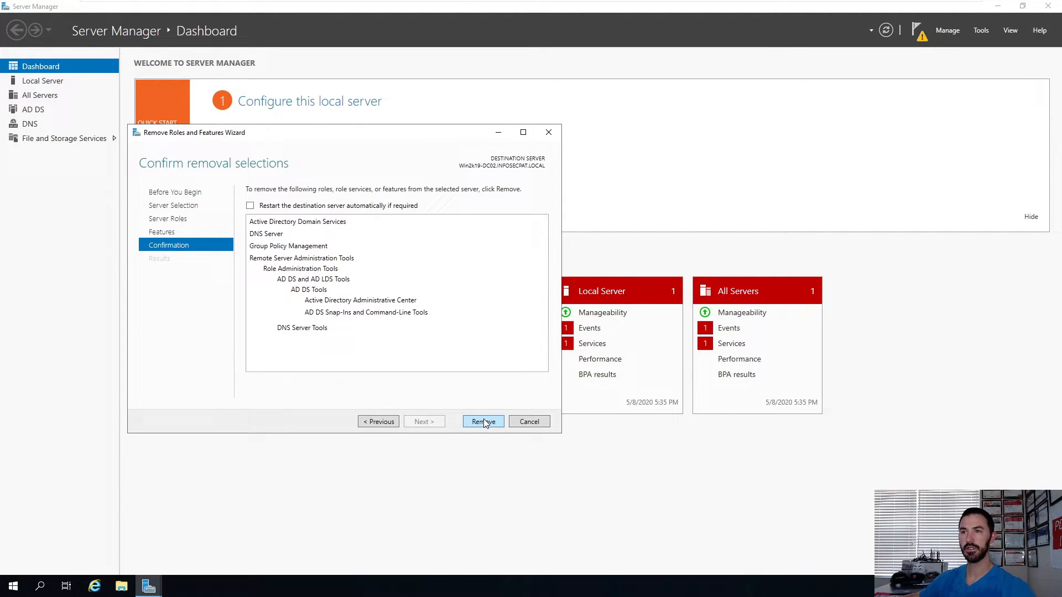
pyautogui.click(483, 422)
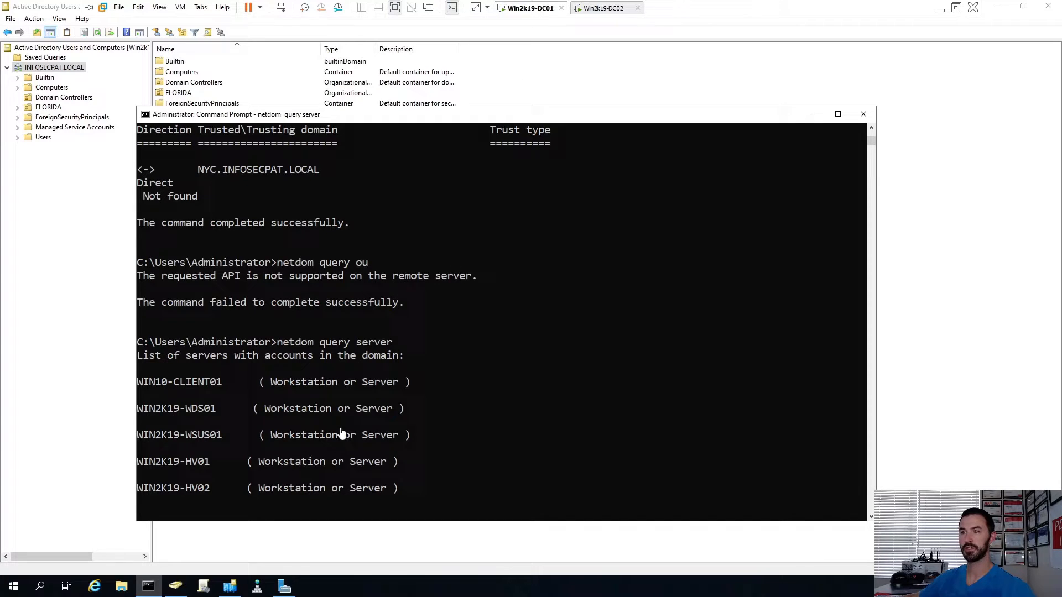
pyautogui.moveTo(503, 400)
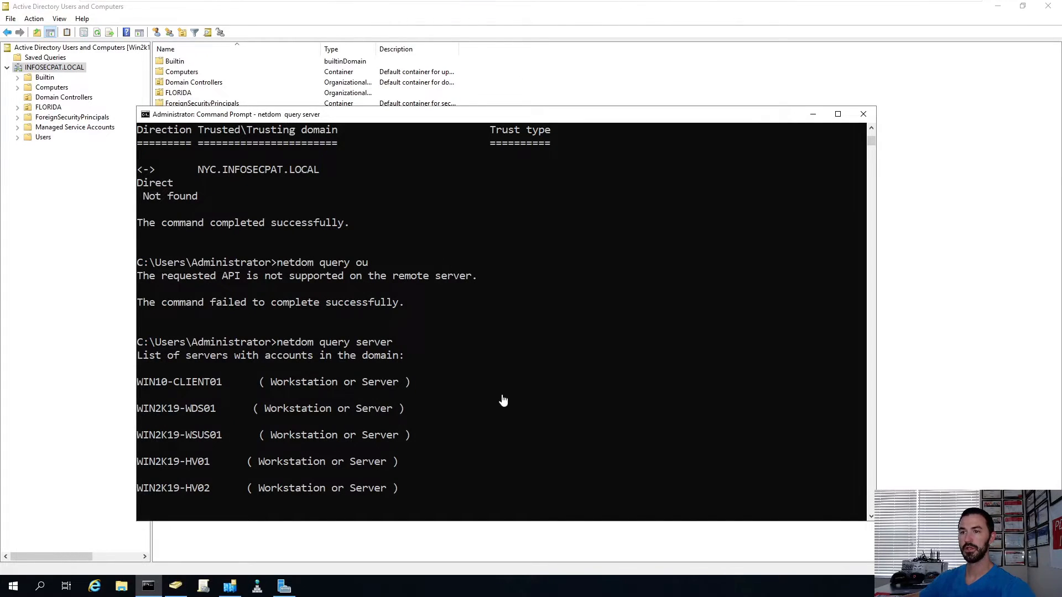
pyautogui.moveTo(183, 395)
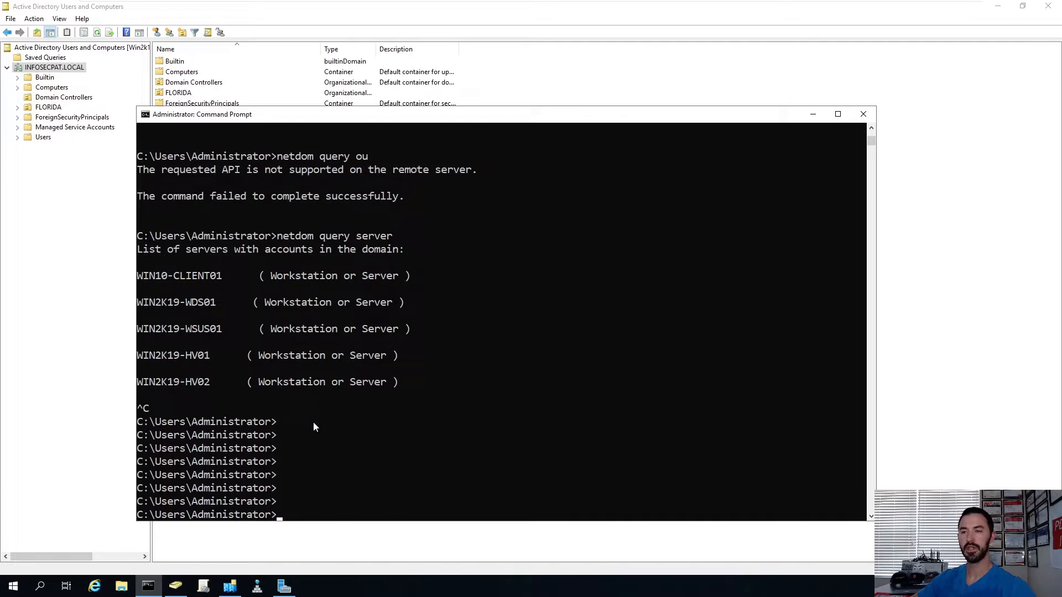
# Step: Run netdom query dc, which still lists WIN2K19-DC01 and WIN2K19-DC02
pyautogui.write('netdom query')
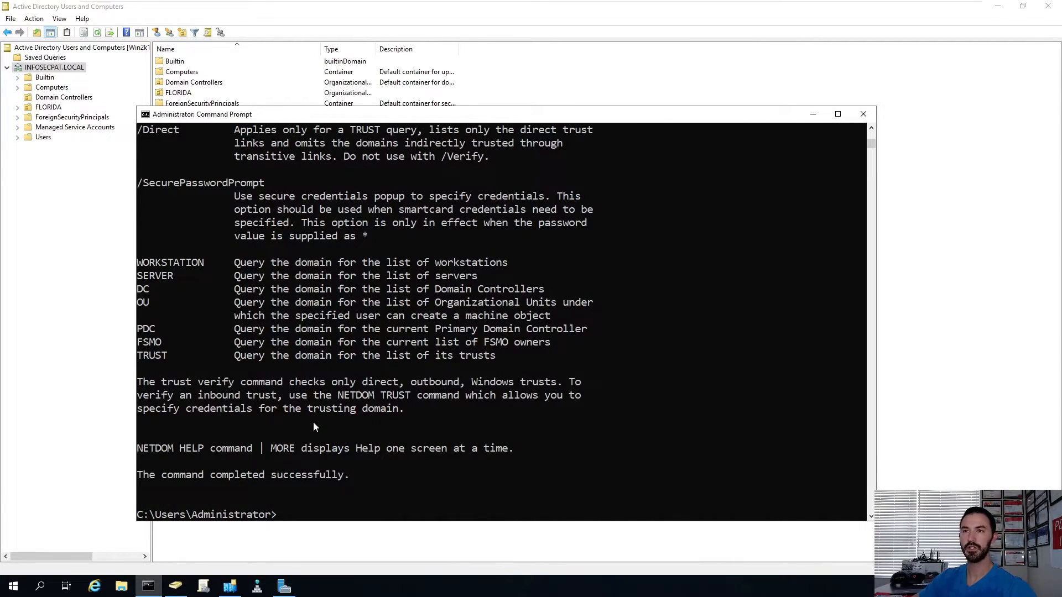
pyautogui.write('netdom query')
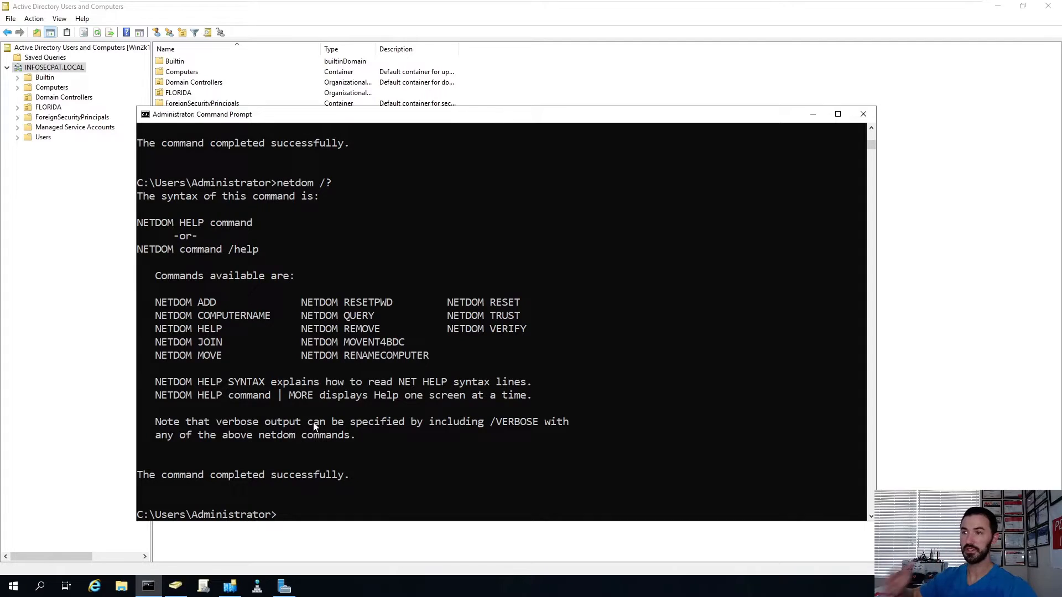
pyautogui.moveTo(487, 374)
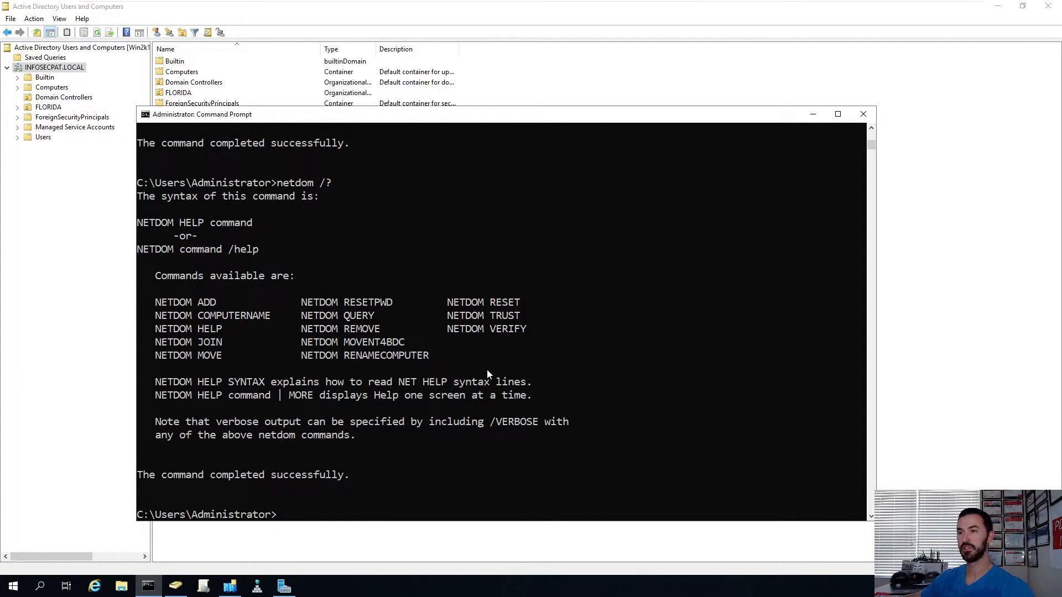
pyautogui.moveTo(521, 332)
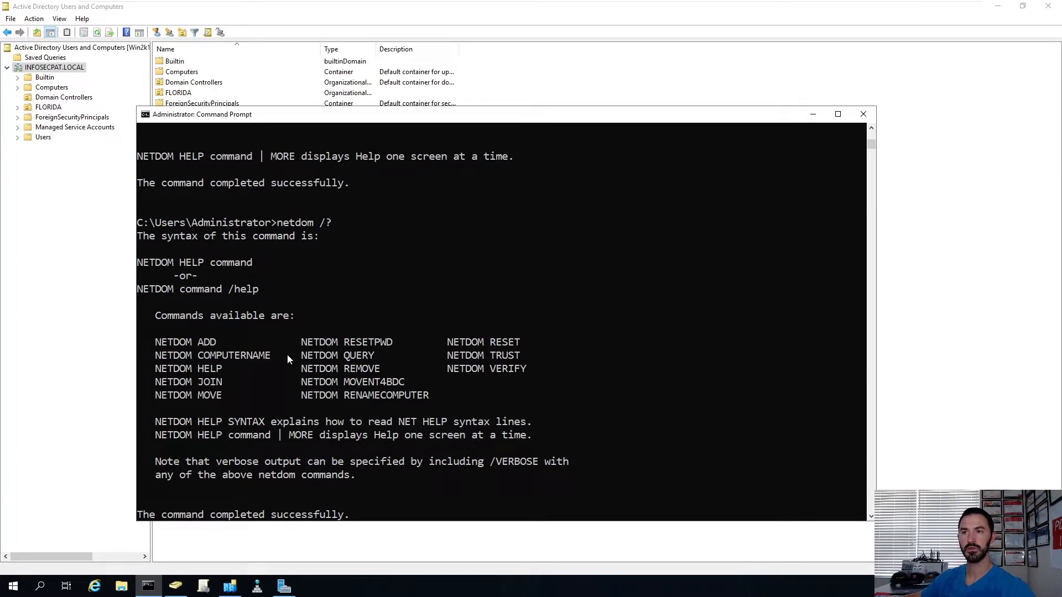
pyautogui.moveTo(371, 393)
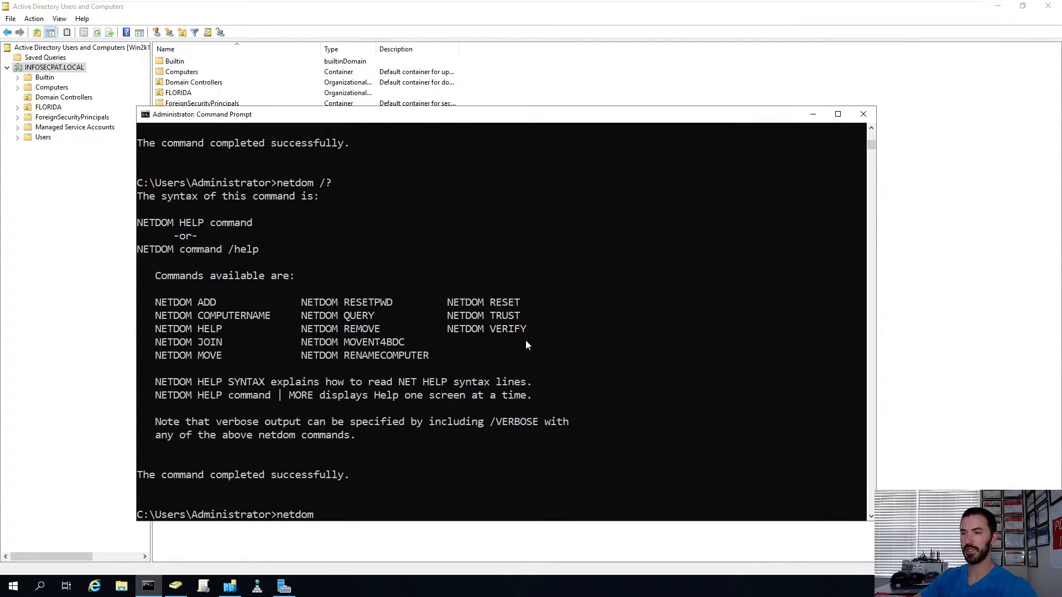
pyautogui.write('query')
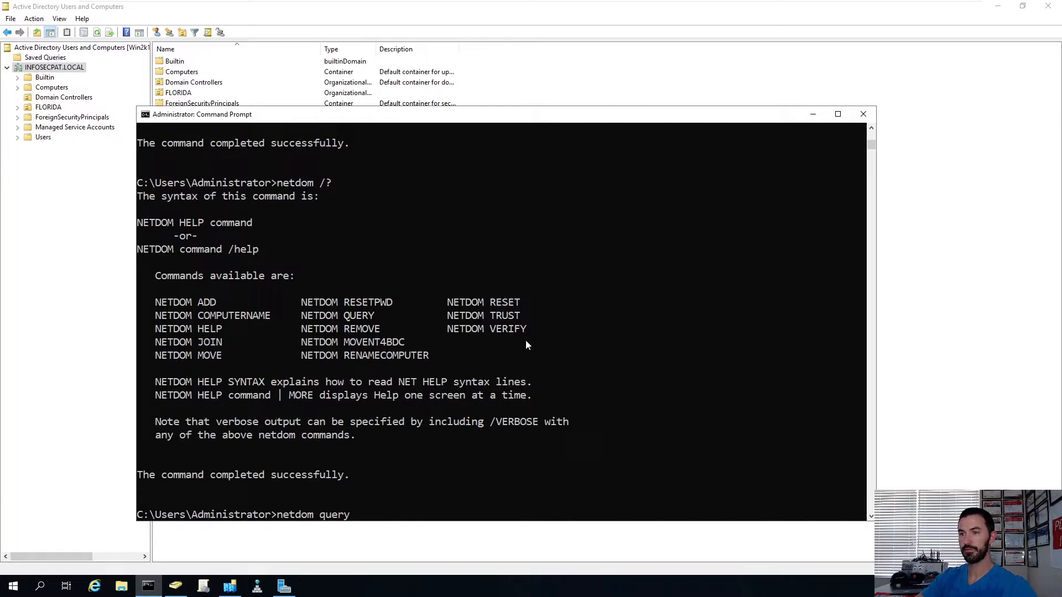
pyautogui.write('dc')
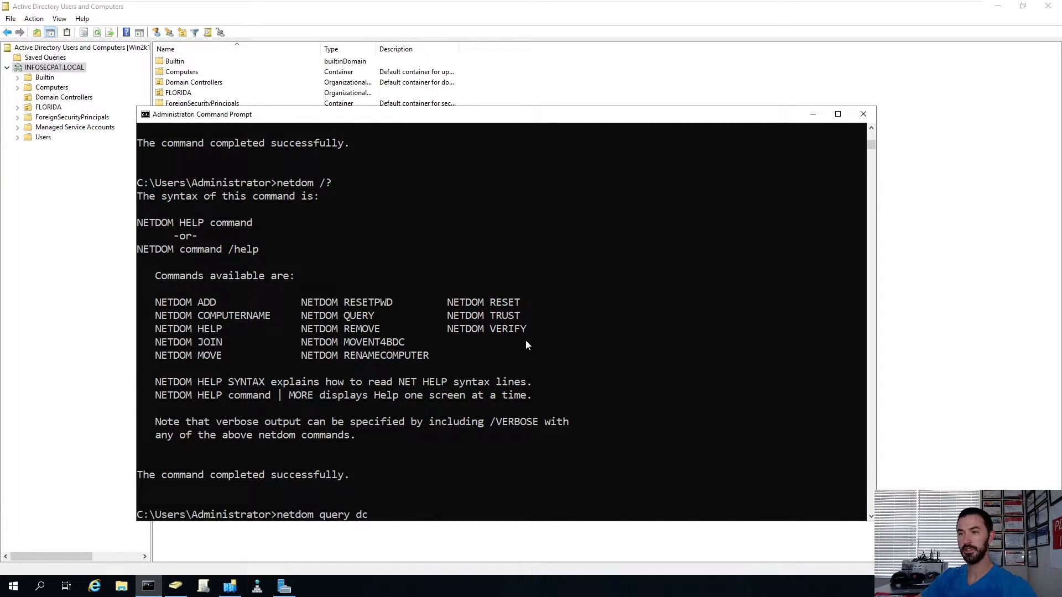
pyautogui.press('Return')
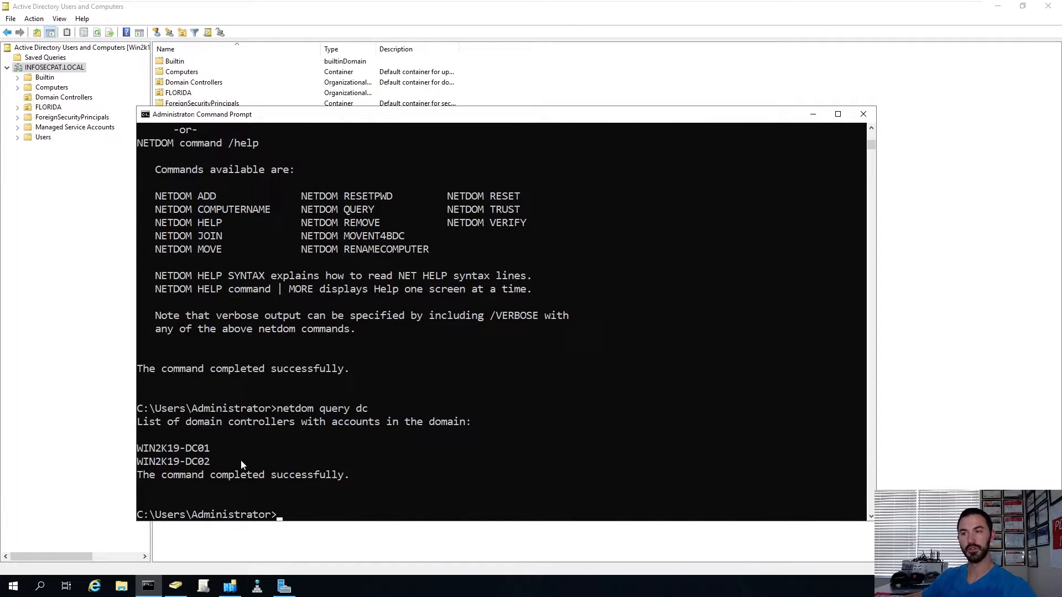
pyautogui.click(601, 7)
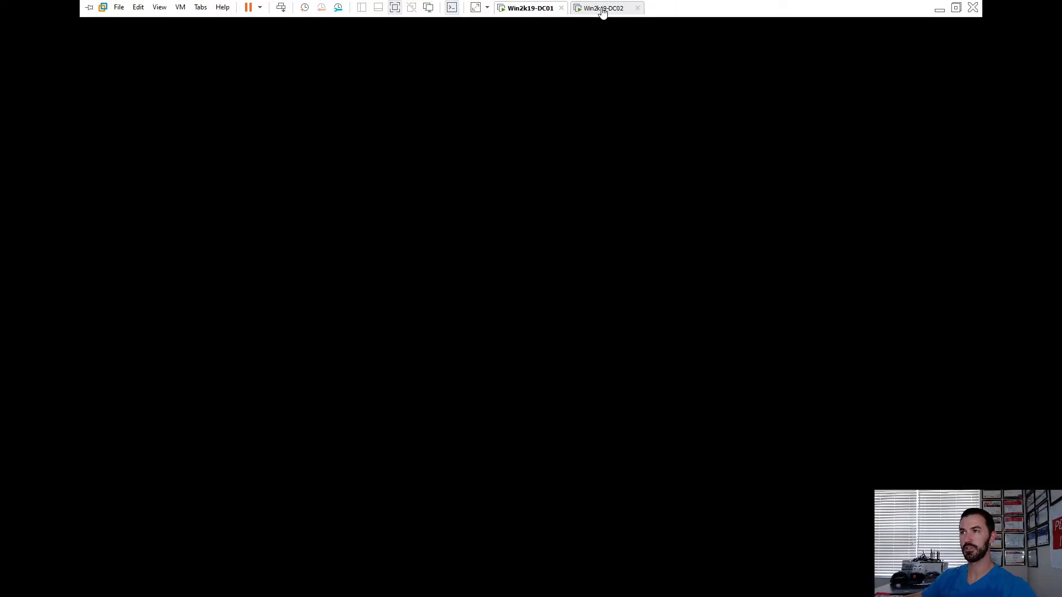
# Step: Close DC02's role removal progress page, leaving the restart pending
pyautogui.click(601, 7)
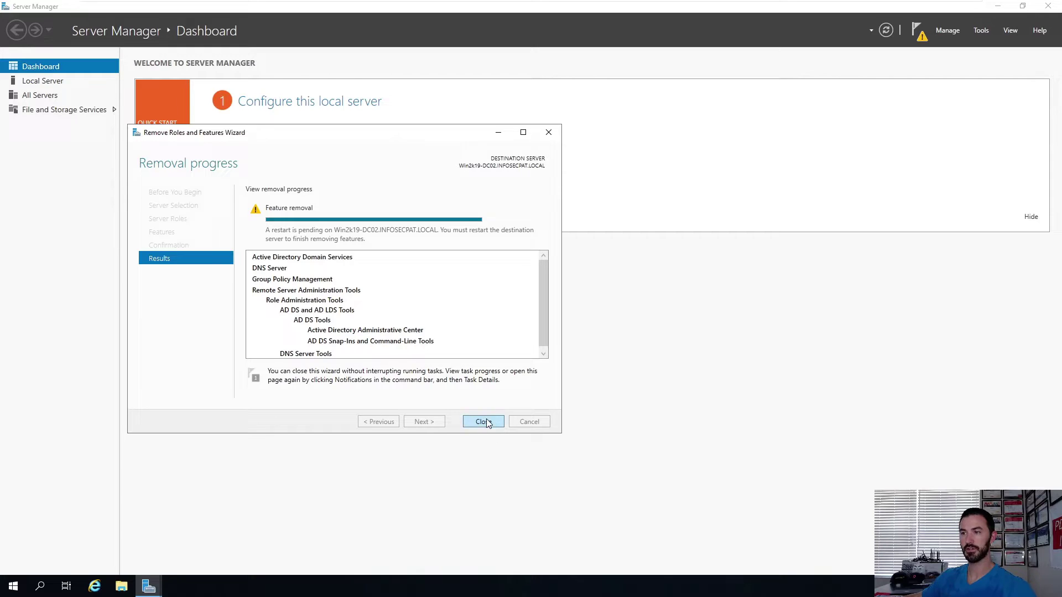
pyautogui.click(483, 422)
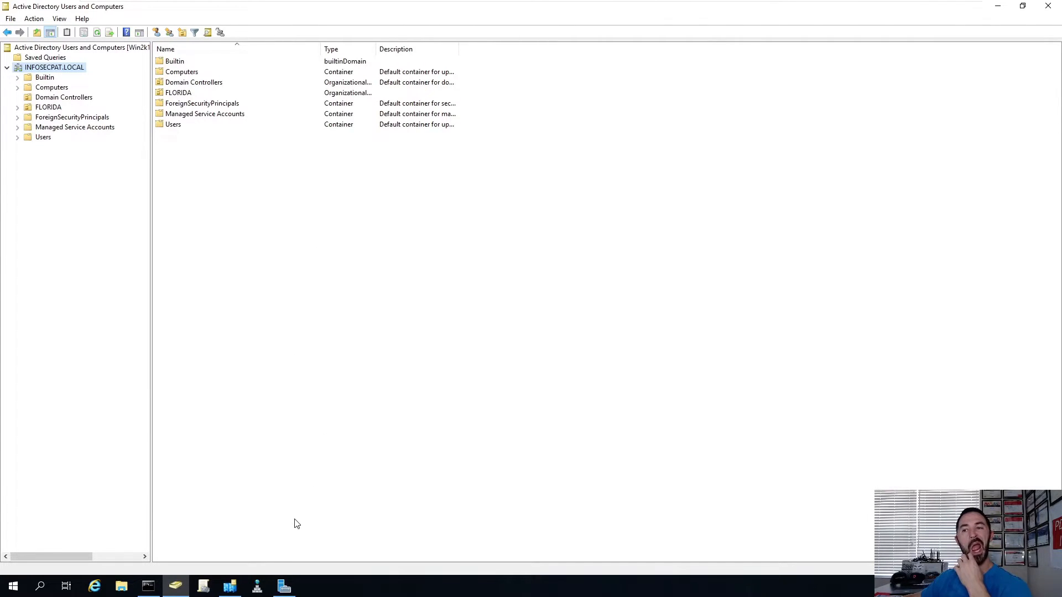
# Step: Replace the old Command Prompt and rerun netdom query dc, still showing DC02
pyautogui.rightClick(147, 585)
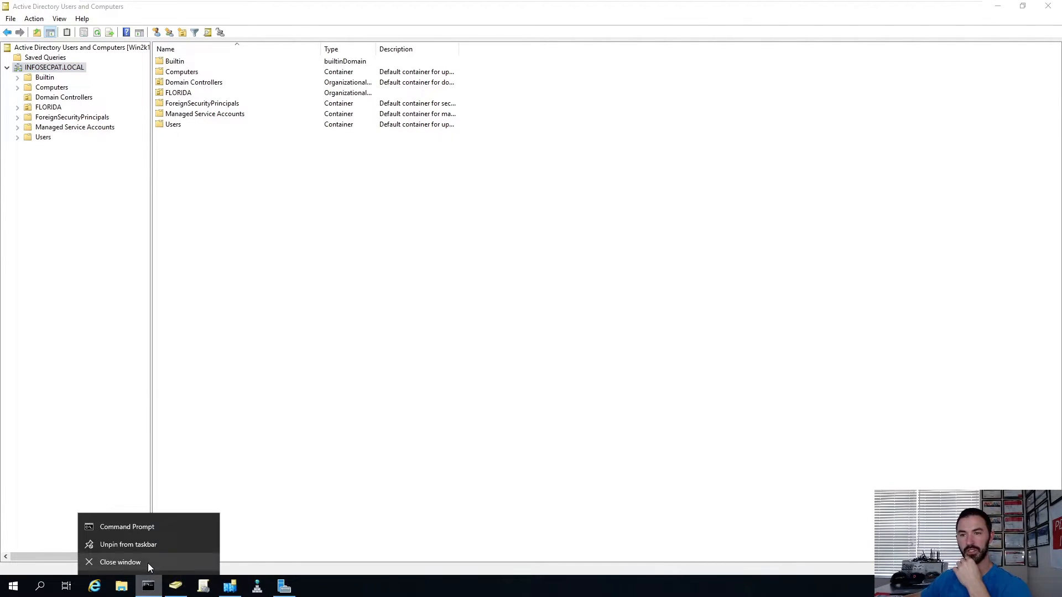
pyautogui.click(127, 527)
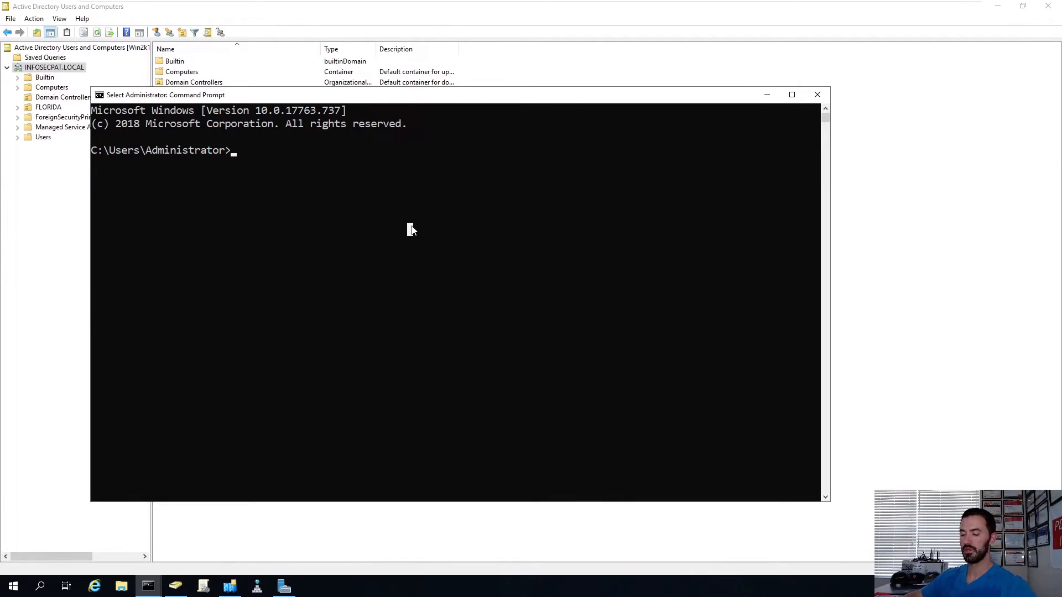
pyautogui.write('net')
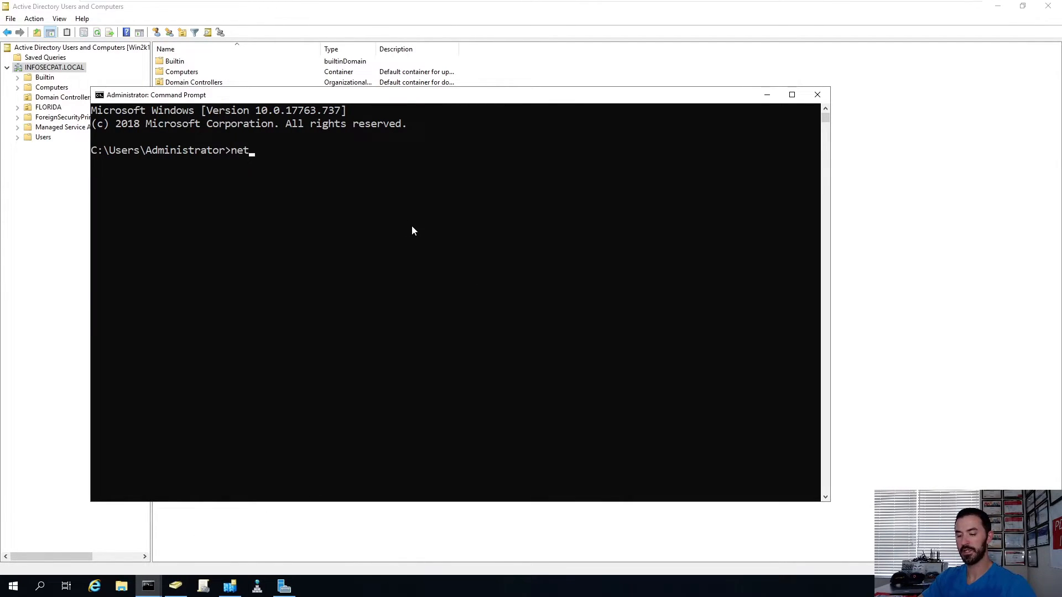
pyautogui.write('dom que')
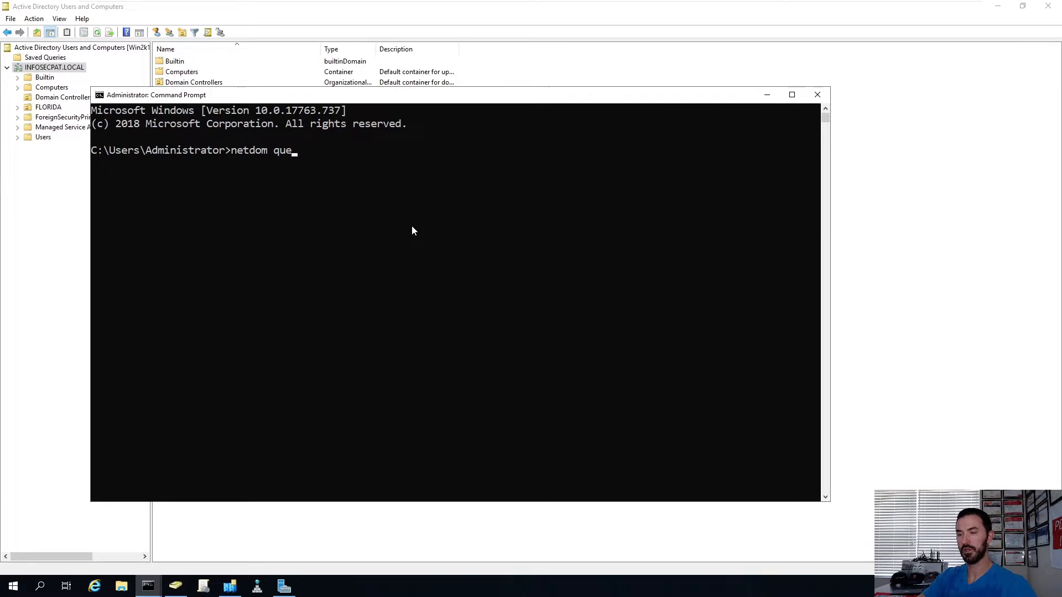
pyautogui.press('Return')
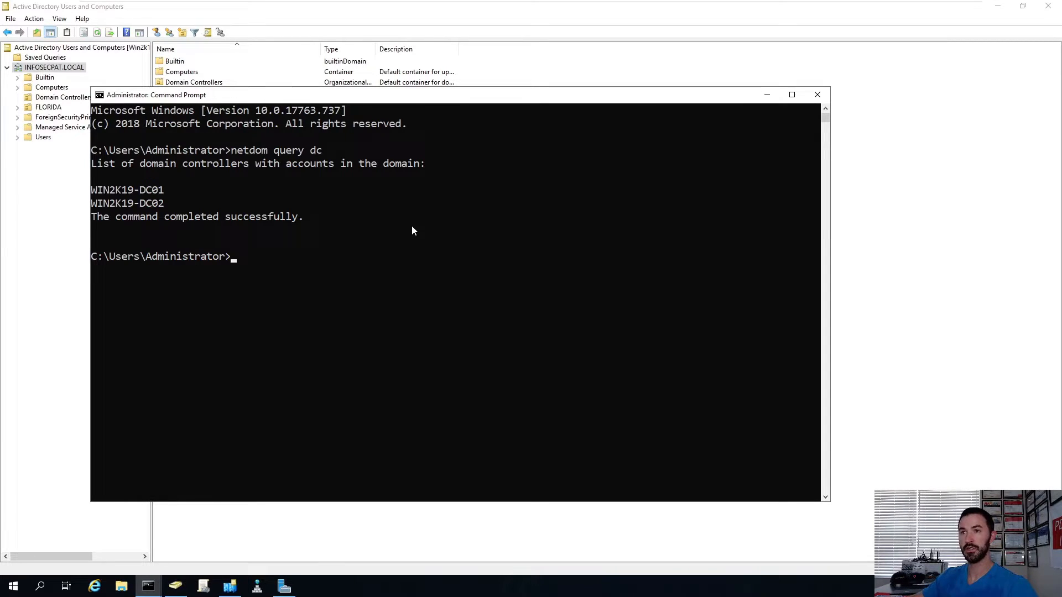
pyautogui.moveTo(684, 147)
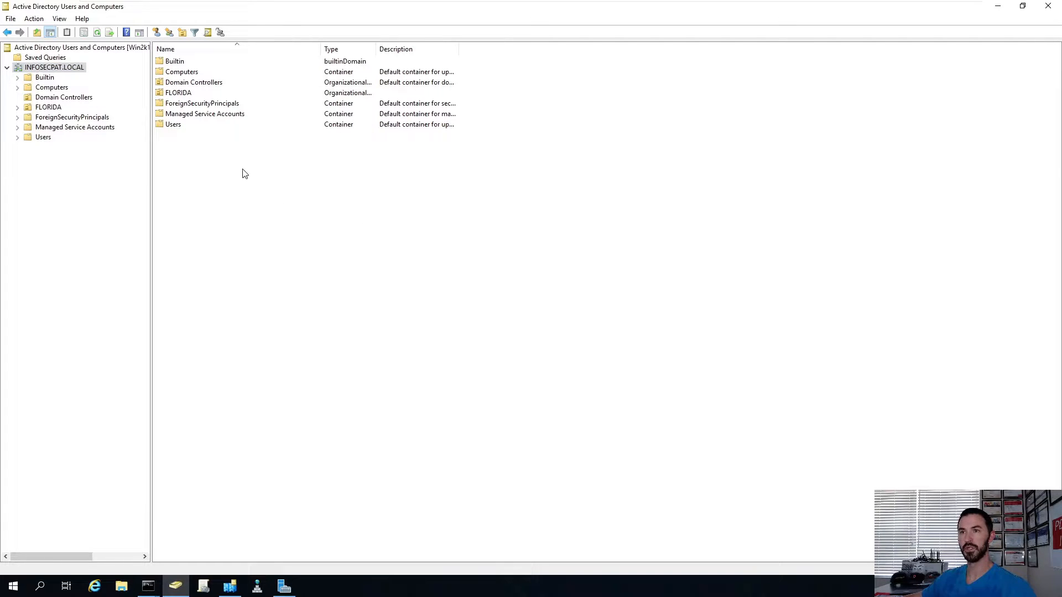
# Step: Force-delete WIN2K19-DC02 from Domain Controllers, accepting the offline and global catalog prompts
pyautogui.click(194, 82)
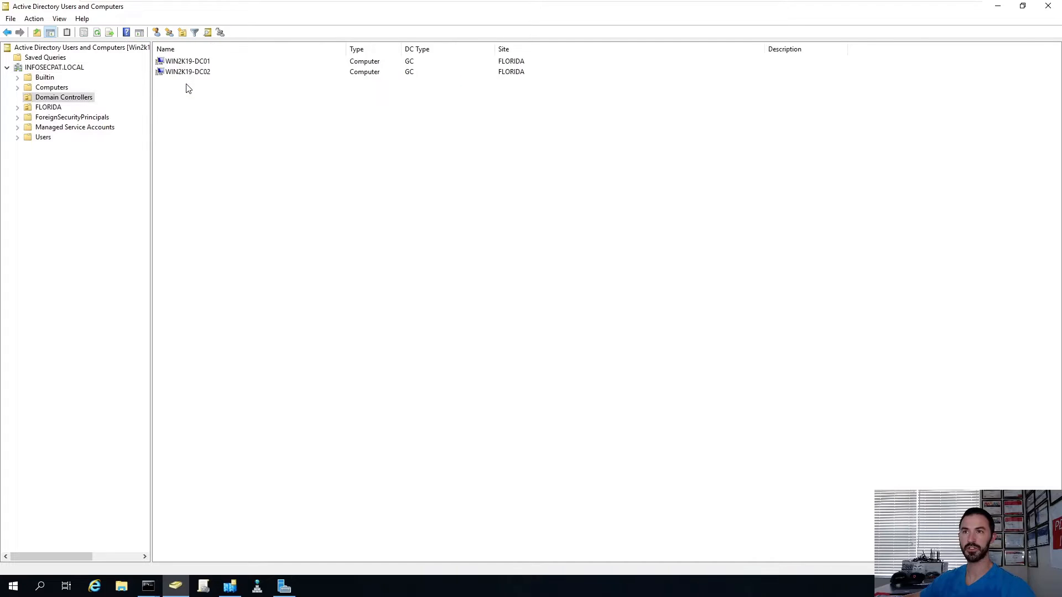
pyautogui.click(188, 72)
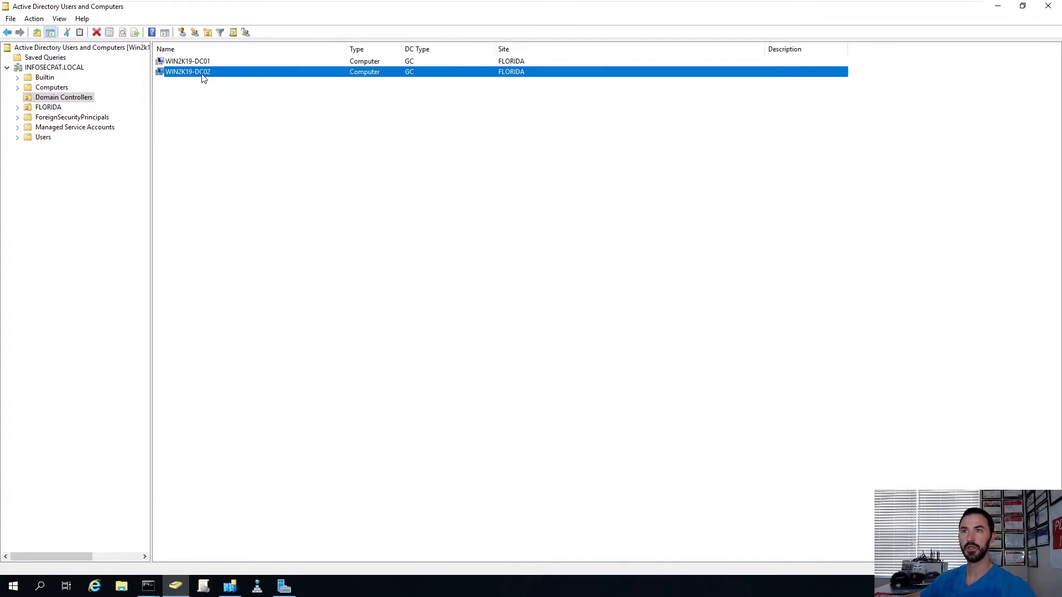
pyautogui.rightClick(188, 71)
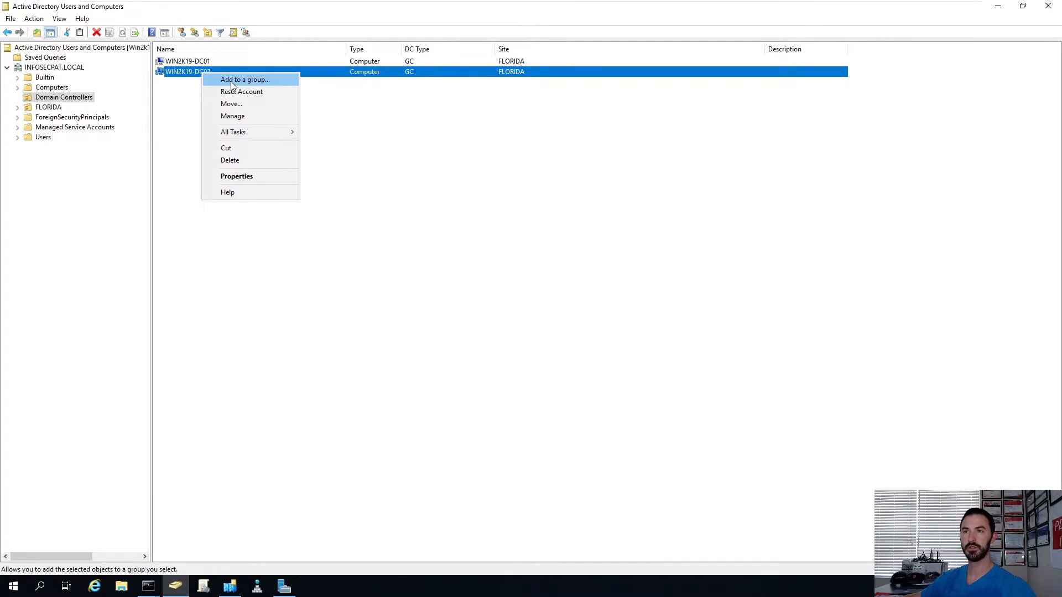
pyautogui.moveTo(231, 103)
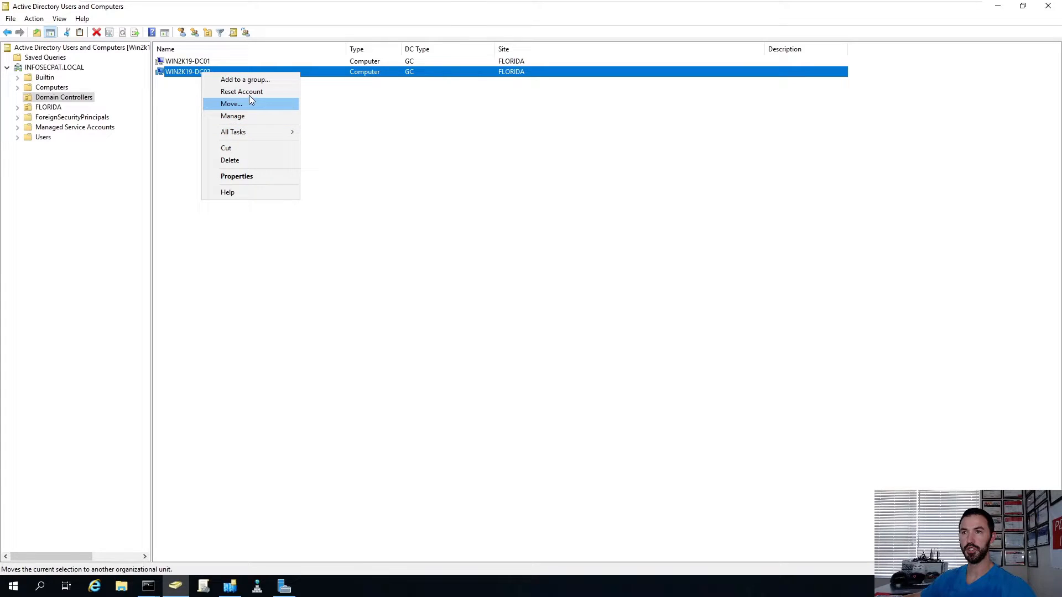
pyautogui.click(230, 159)
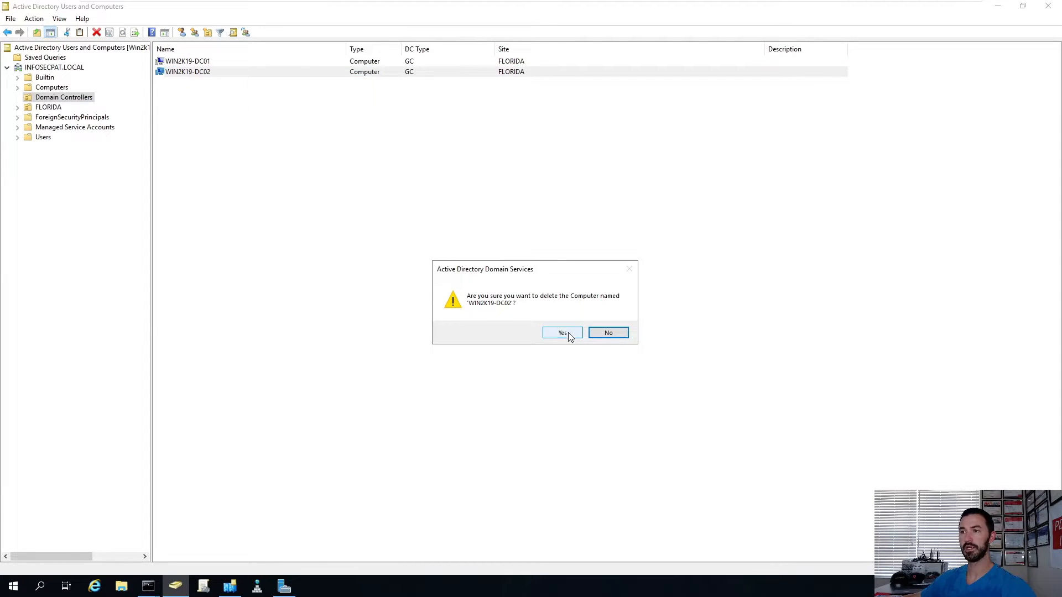
pyautogui.click(561, 332)
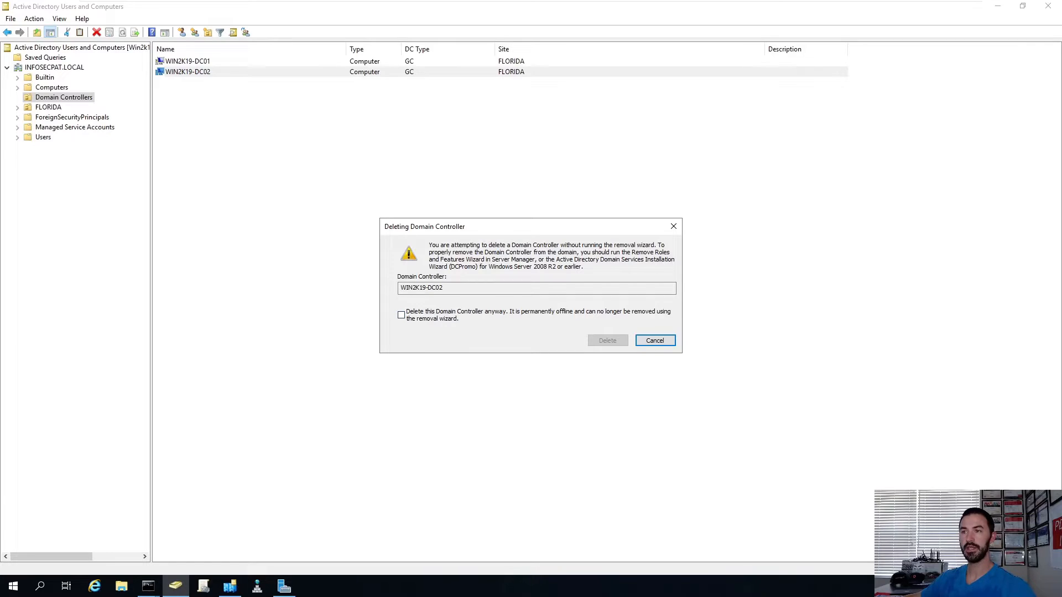
pyautogui.click(401, 314)
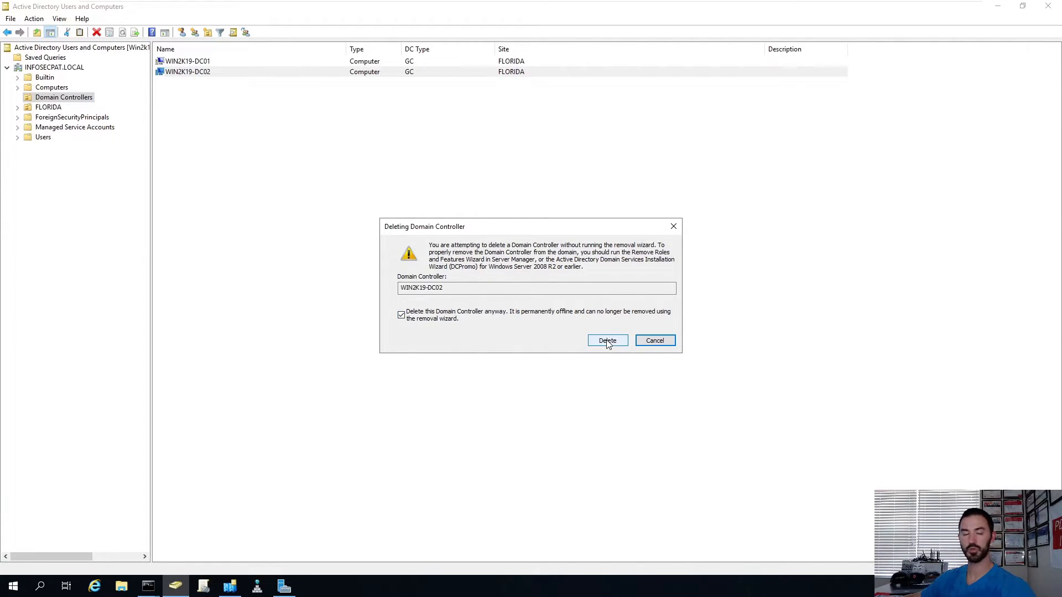
pyautogui.click(606, 341)
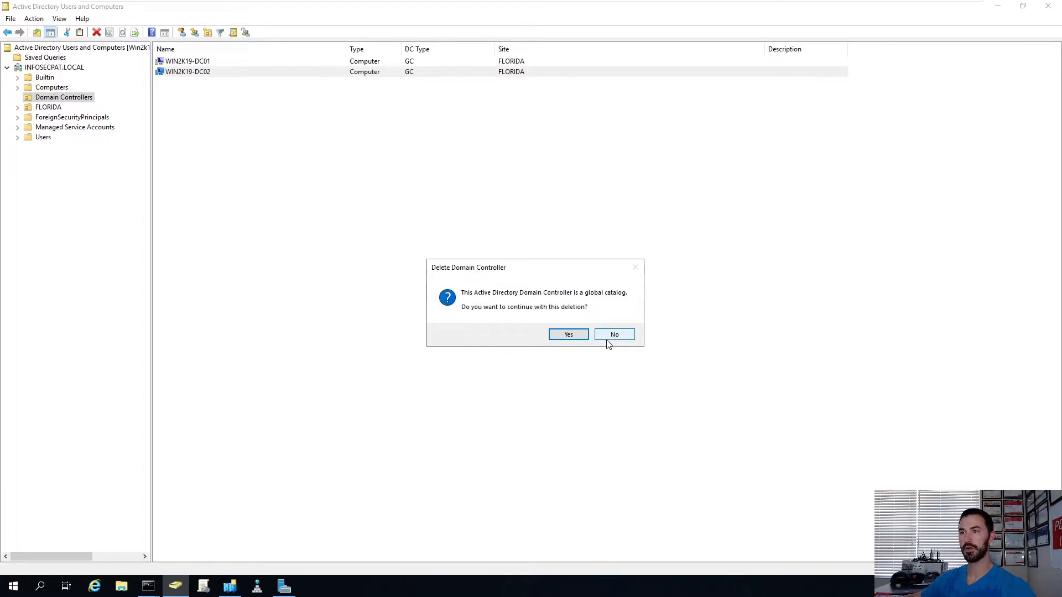
pyautogui.moveTo(568, 334)
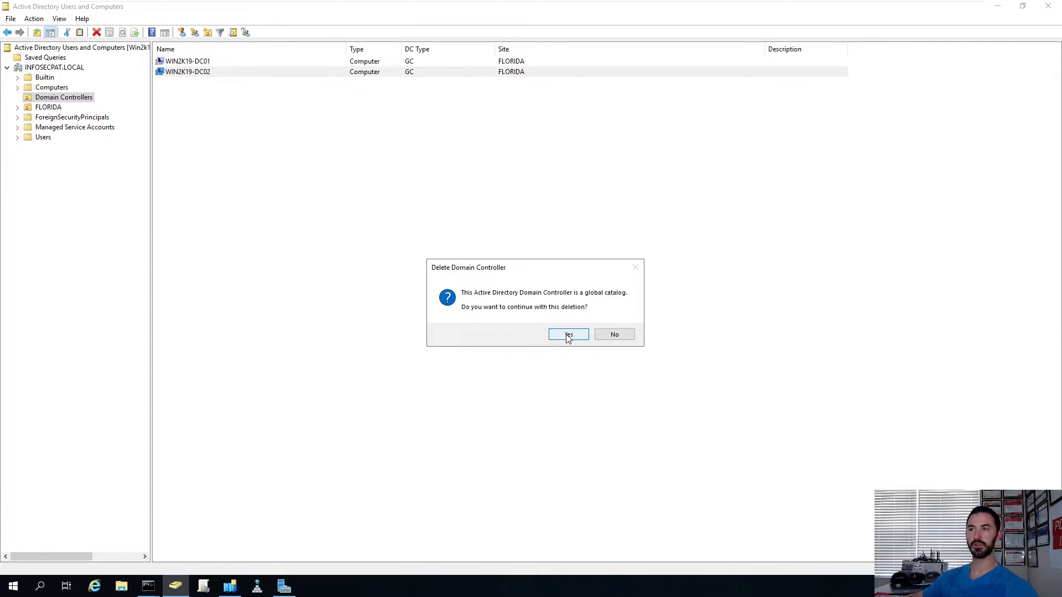
pyautogui.click(567, 334)
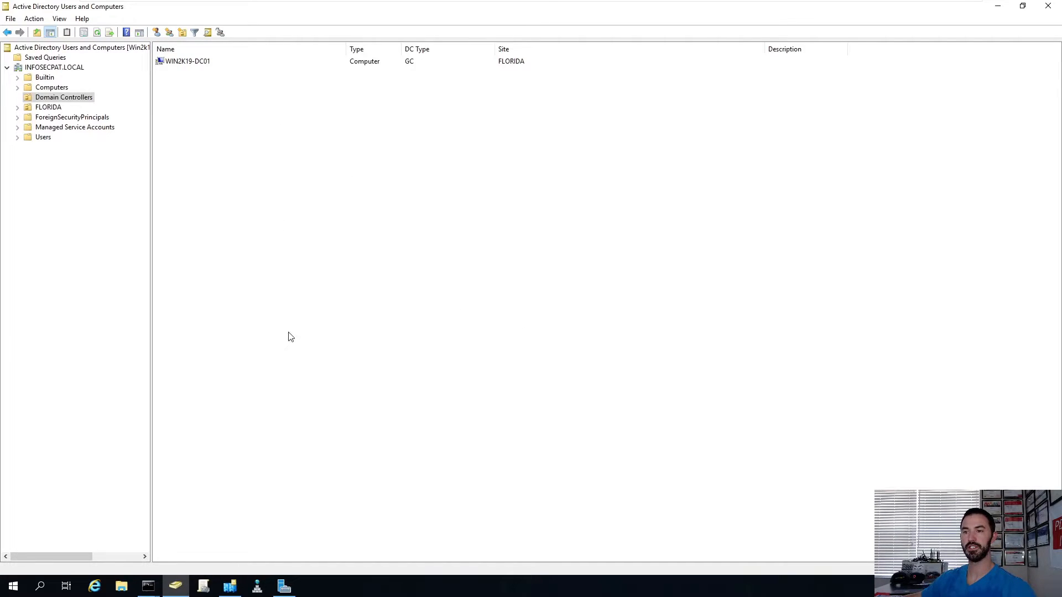
pyautogui.moveTo(148, 585)
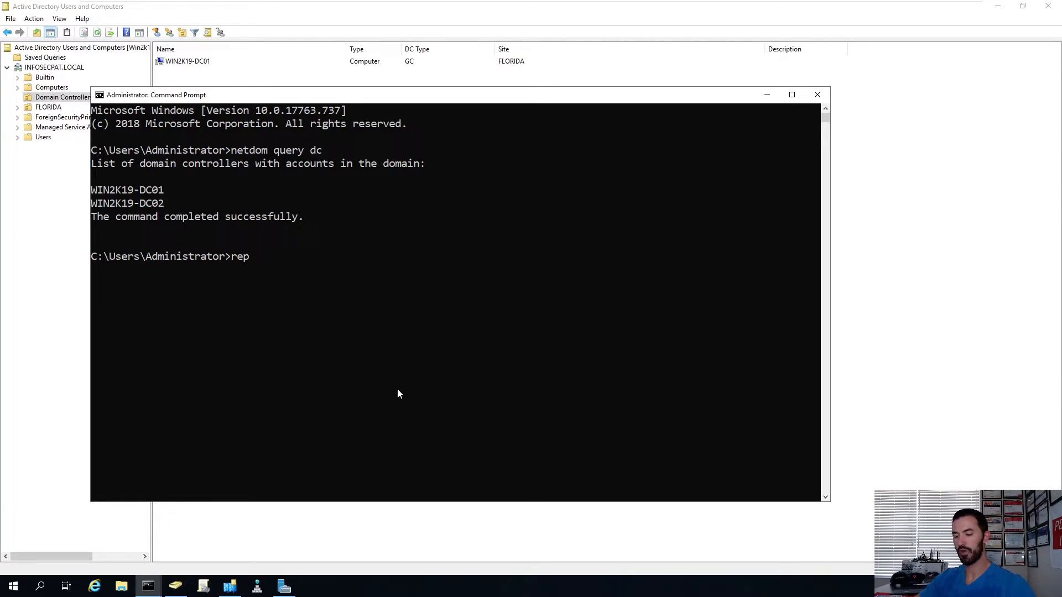
# Step: Run repadmin /syncall, which reports RPC server unavailable for the removed server
pyautogui.write('admin')
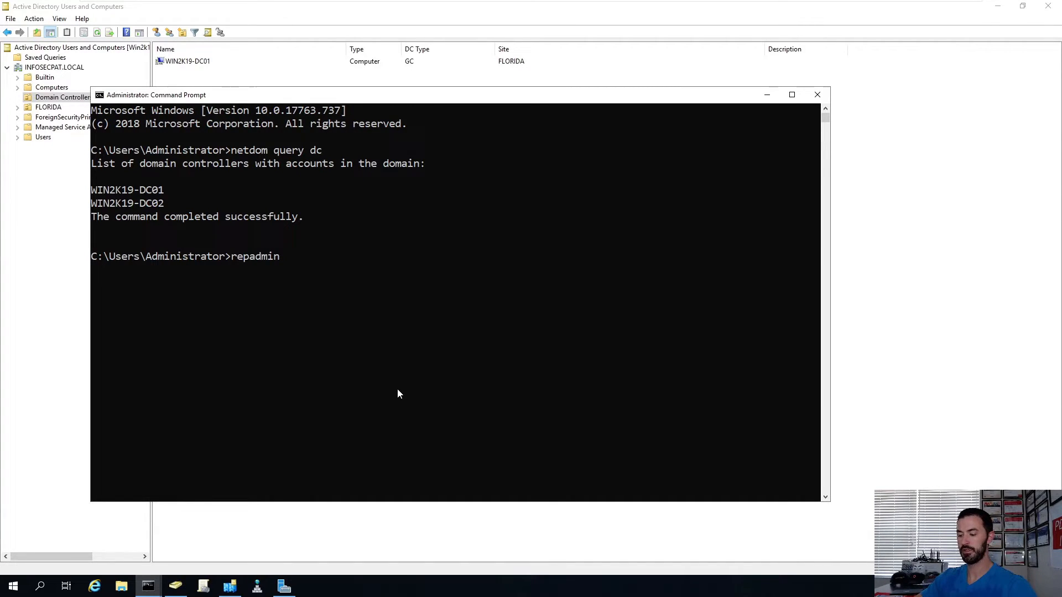
pyautogui.write('/')
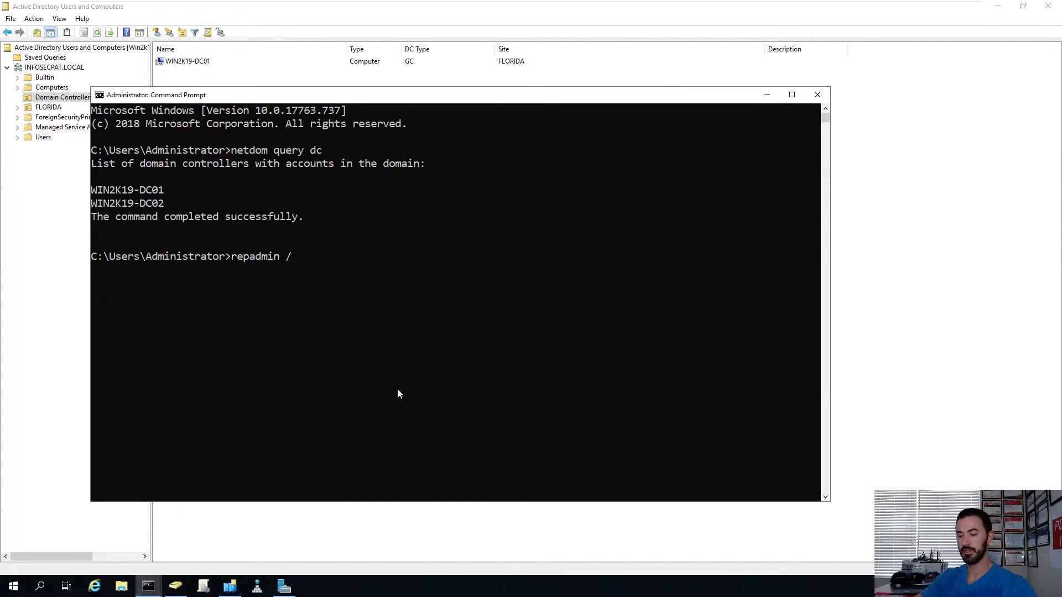
pyautogui.write('syncall')
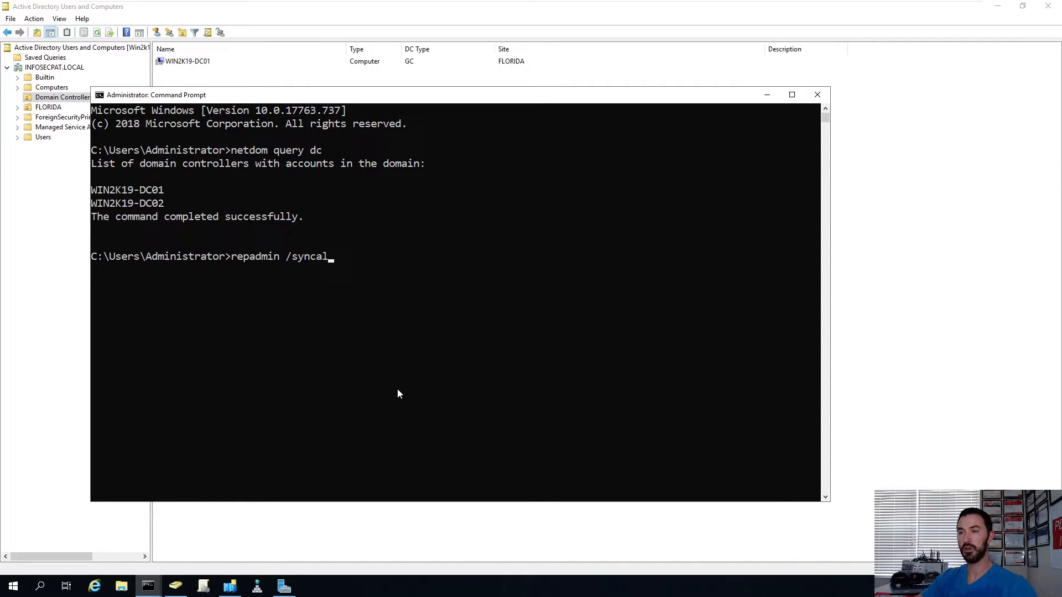
pyautogui.press('Return')
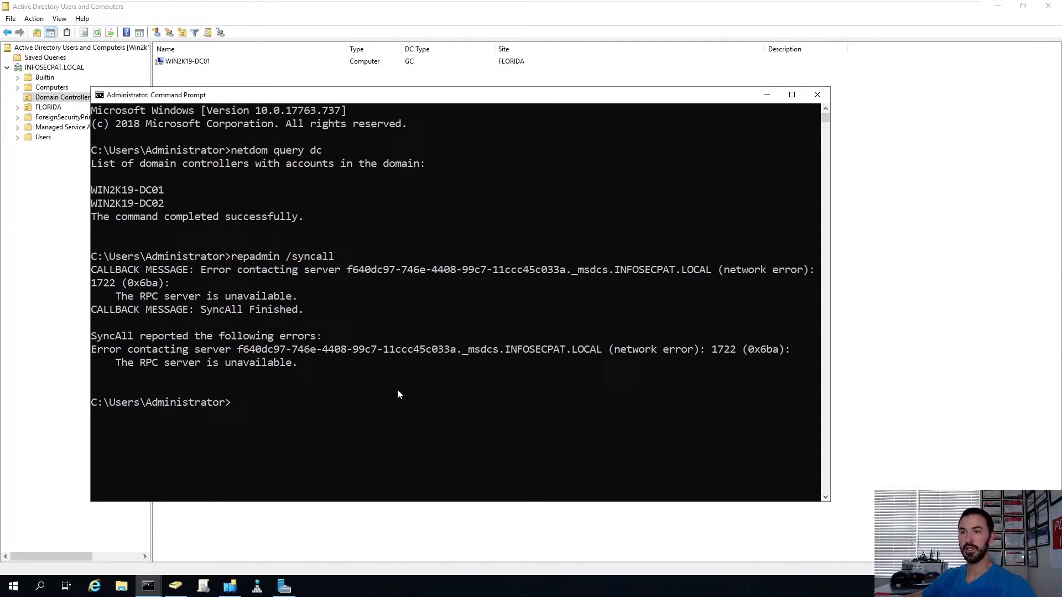
pyautogui.write('repadmin /syn')
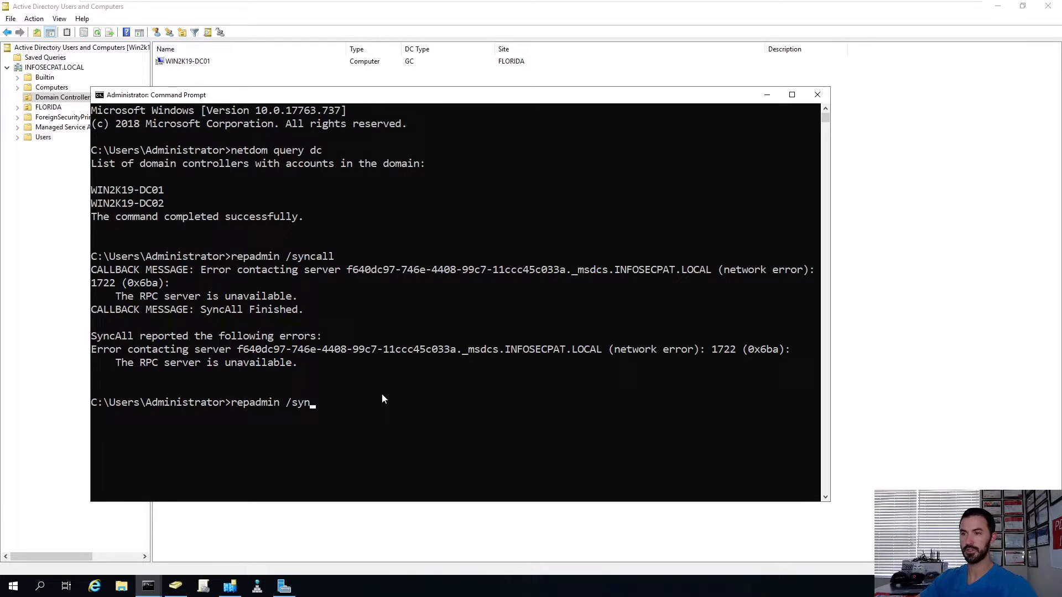
# Step: Show repadmin /? help and browse the command list, selecting the syncall entry
pyautogui.press('Return')
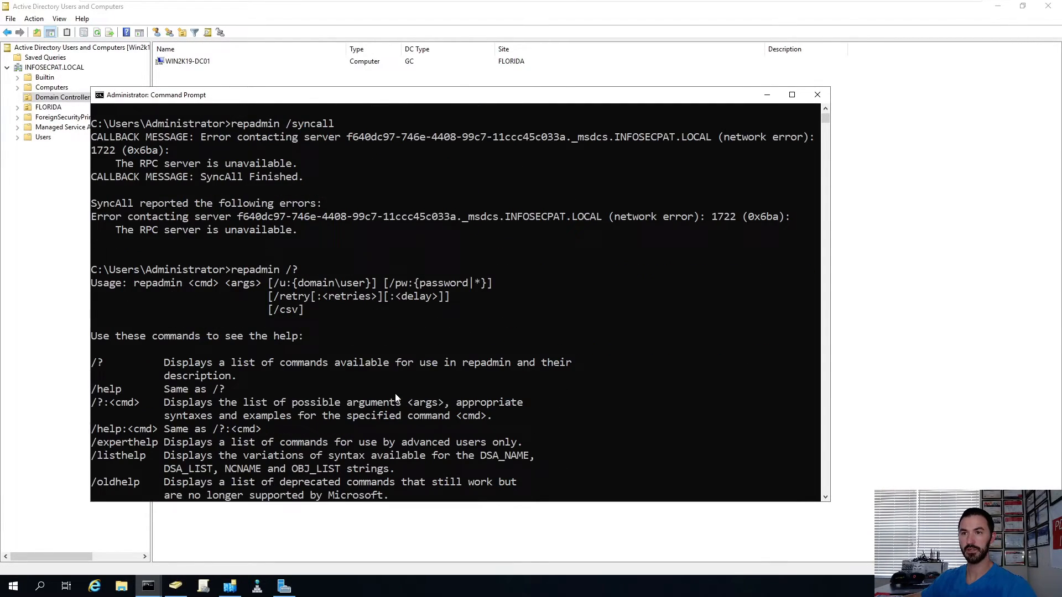
pyautogui.scroll(3)
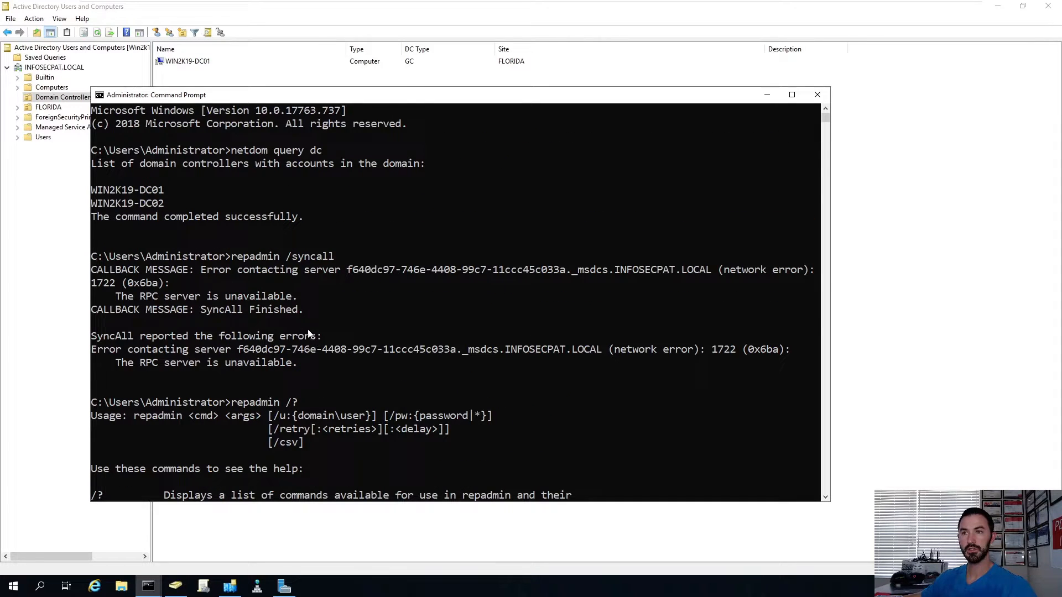
pyautogui.scroll(-3)
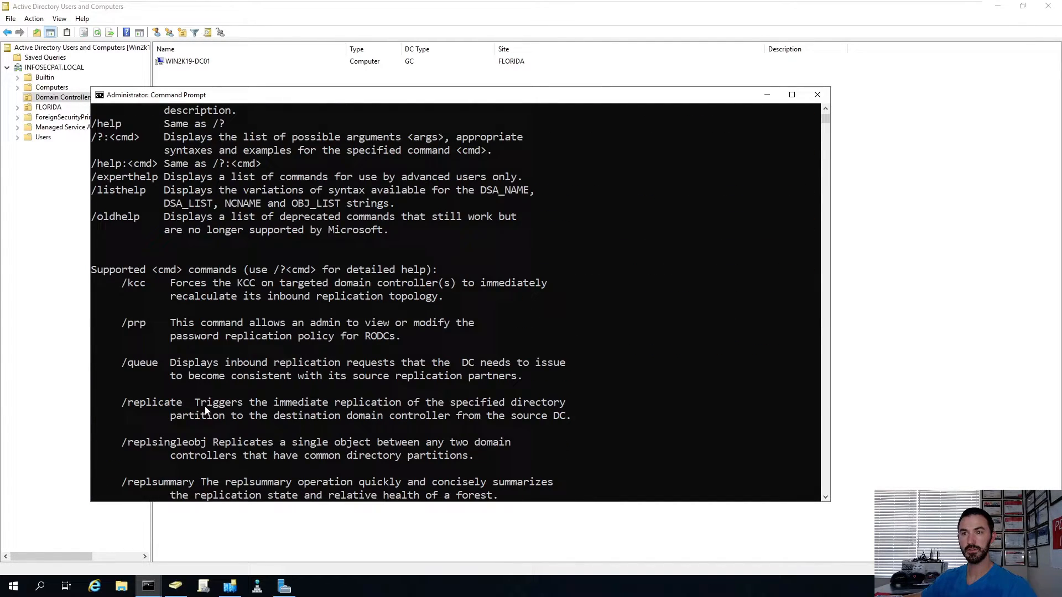
pyautogui.scroll(-3)
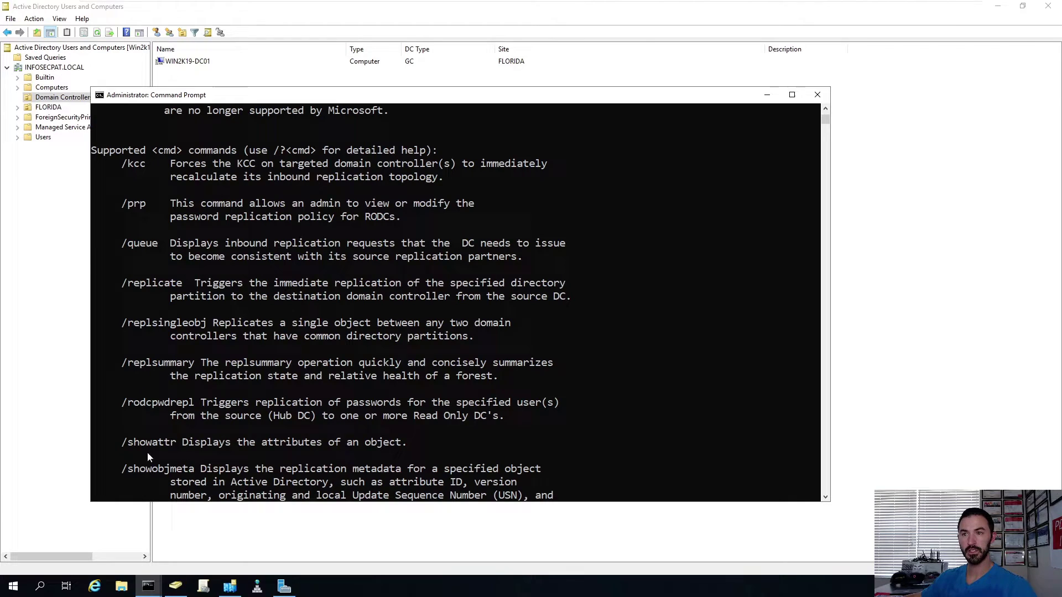
pyautogui.scroll(-3)
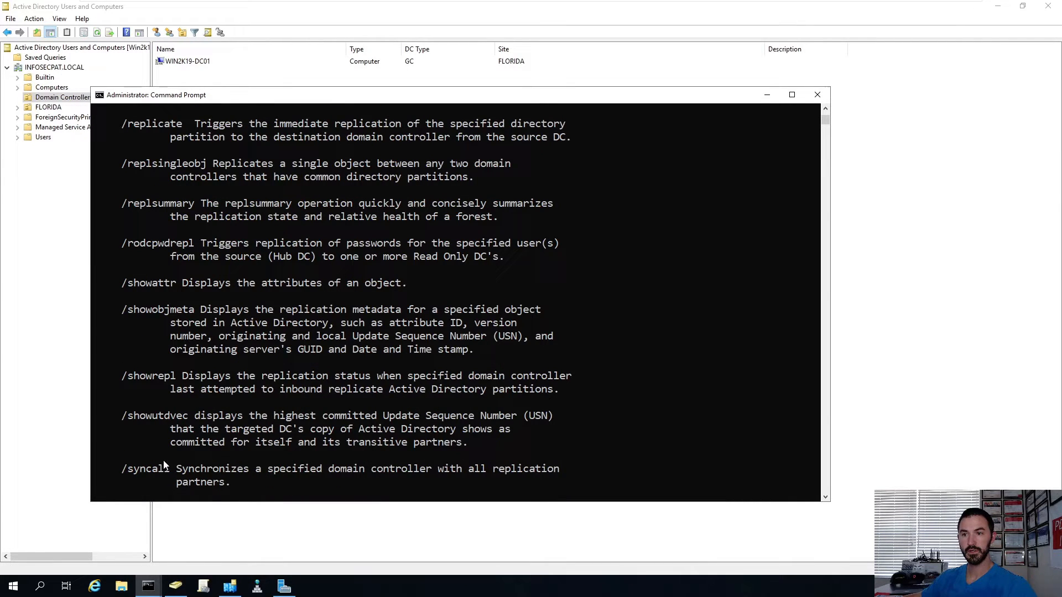
pyautogui.doubleClick(146, 468)
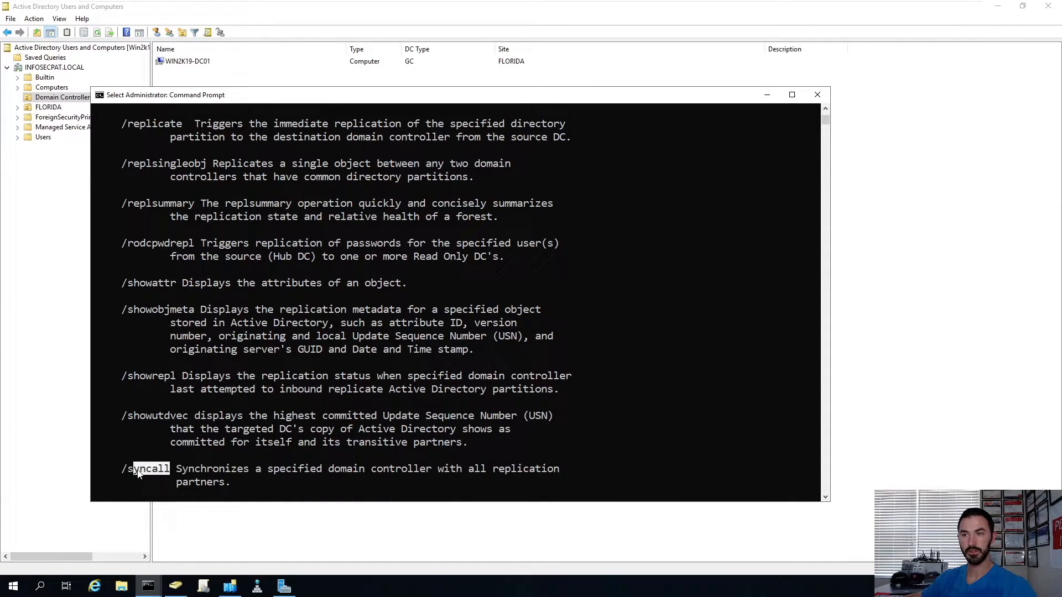
pyautogui.scroll(3)
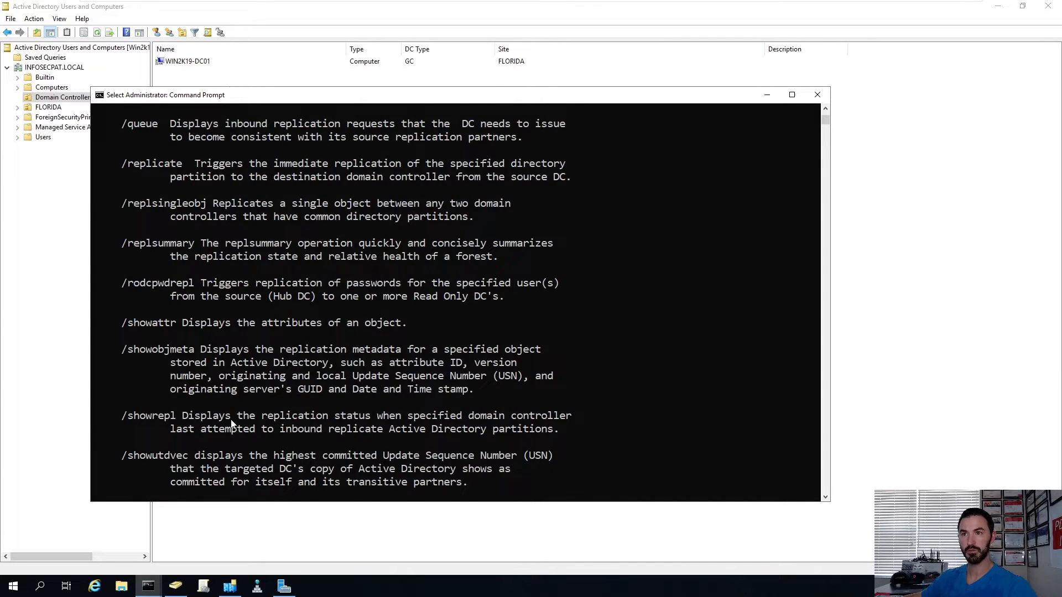
pyautogui.scroll(3)
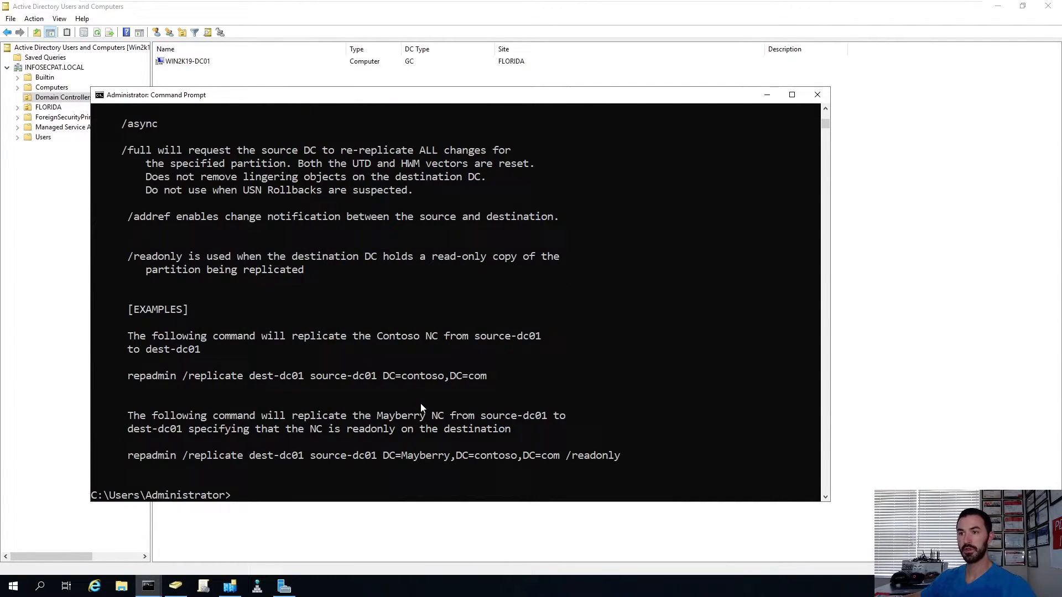
pyautogui.write('repadmin /replicate')
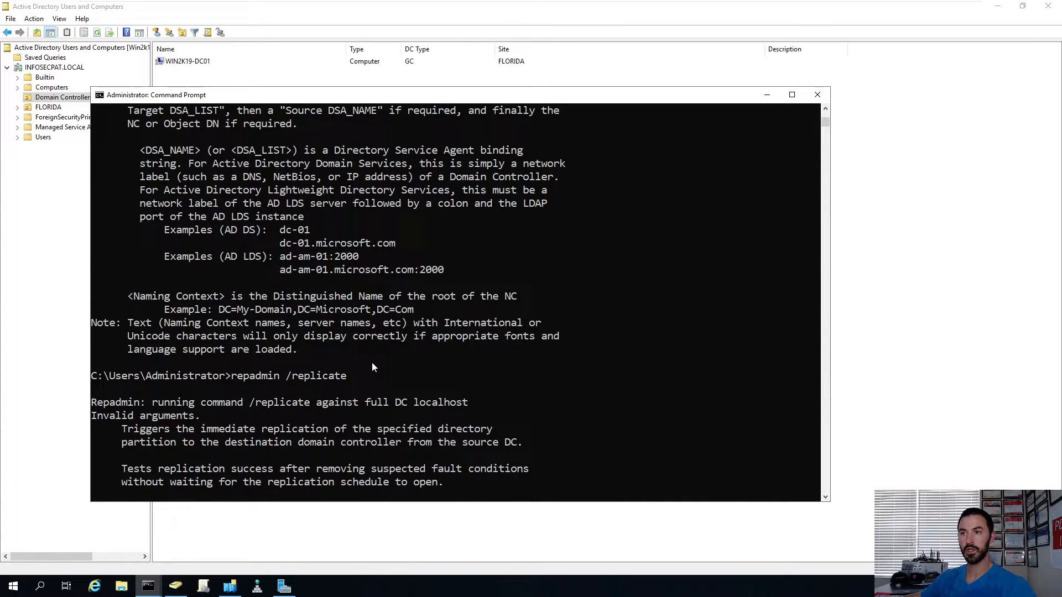
pyautogui.scroll(-3)
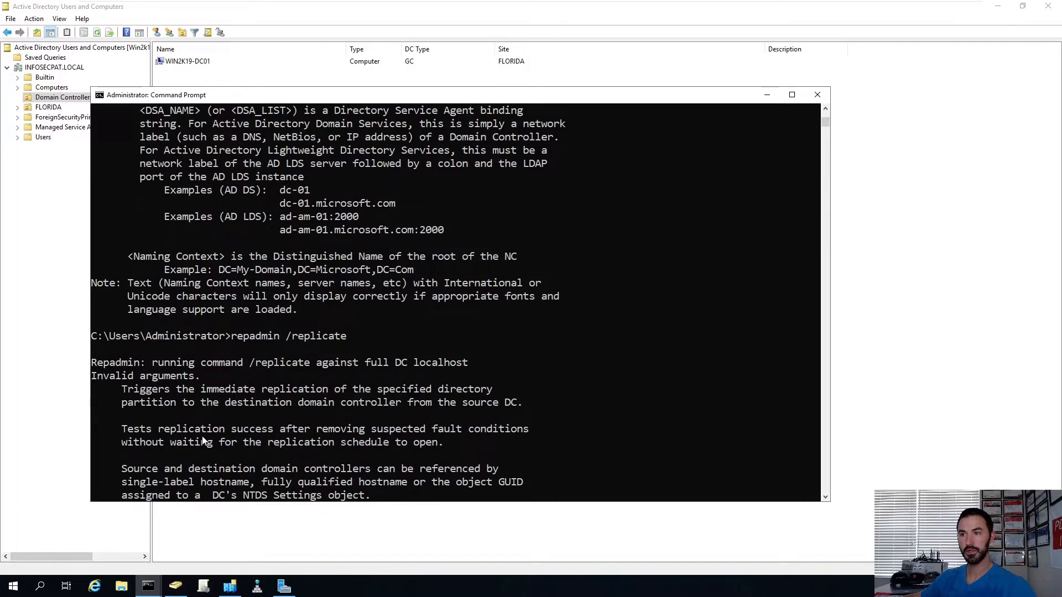
pyautogui.scroll(-3)
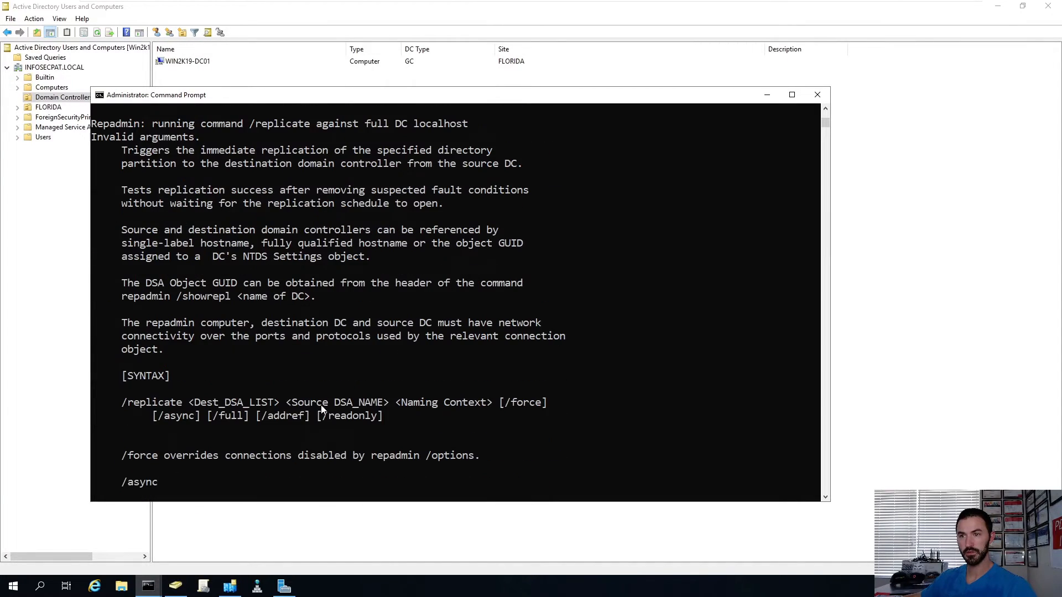
pyautogui.scroll(-3)
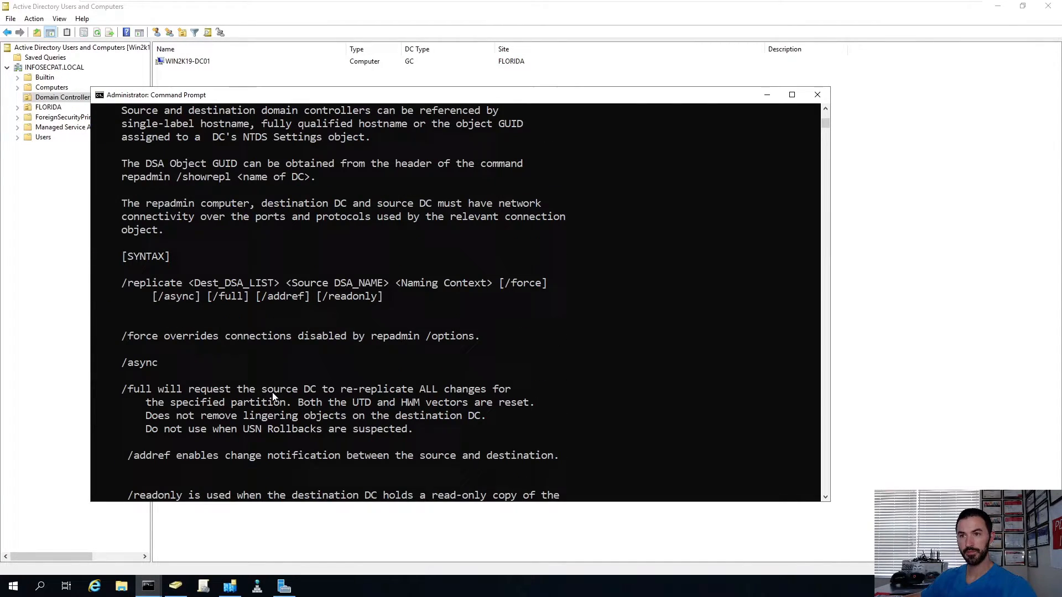
pyautogui.scroll(-3)
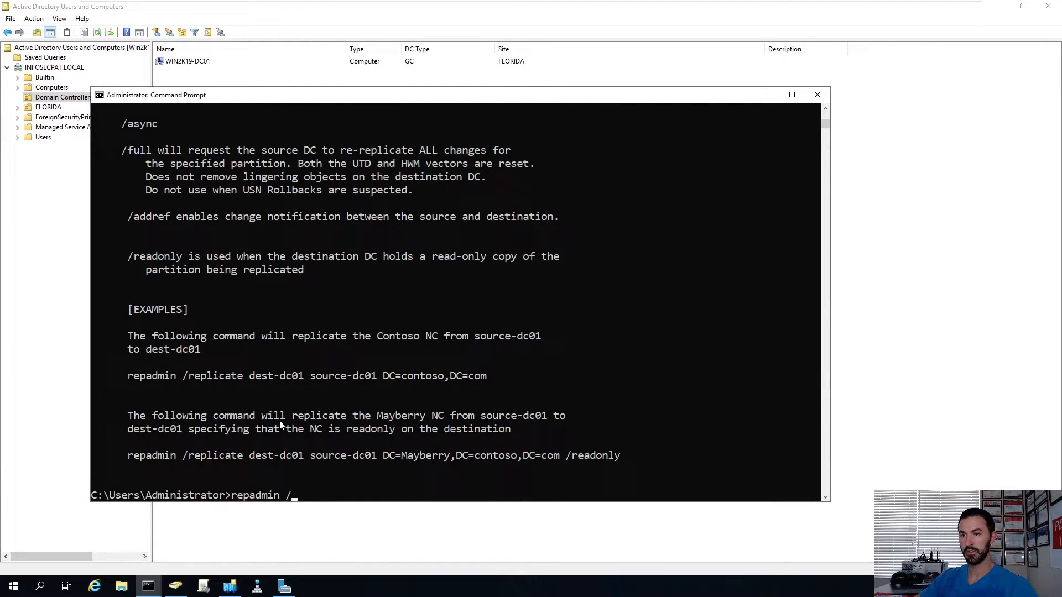
pyautogui.write('?')
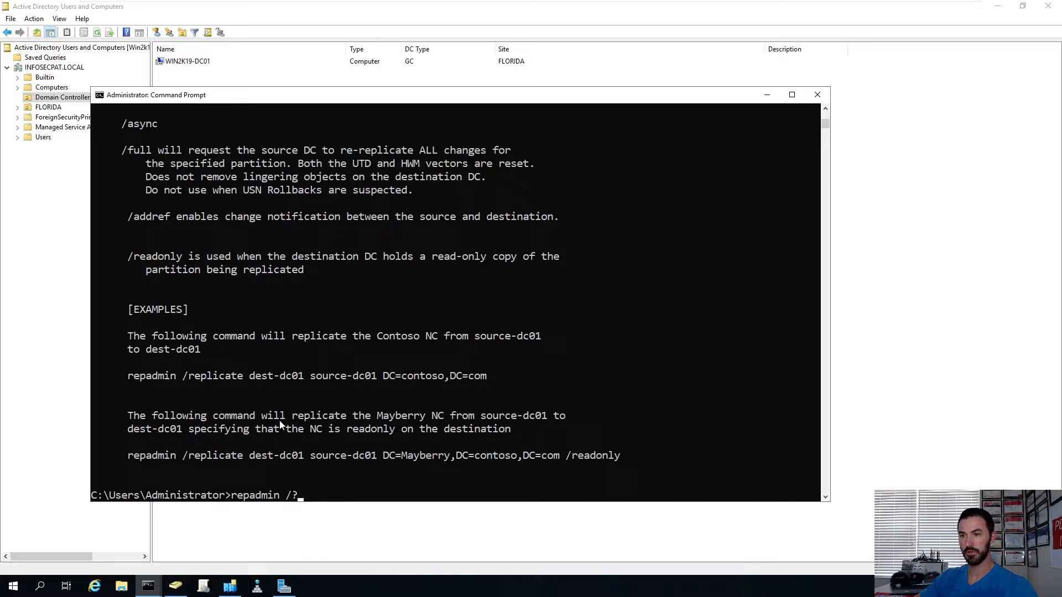
pyautogui.write('eplicate /')
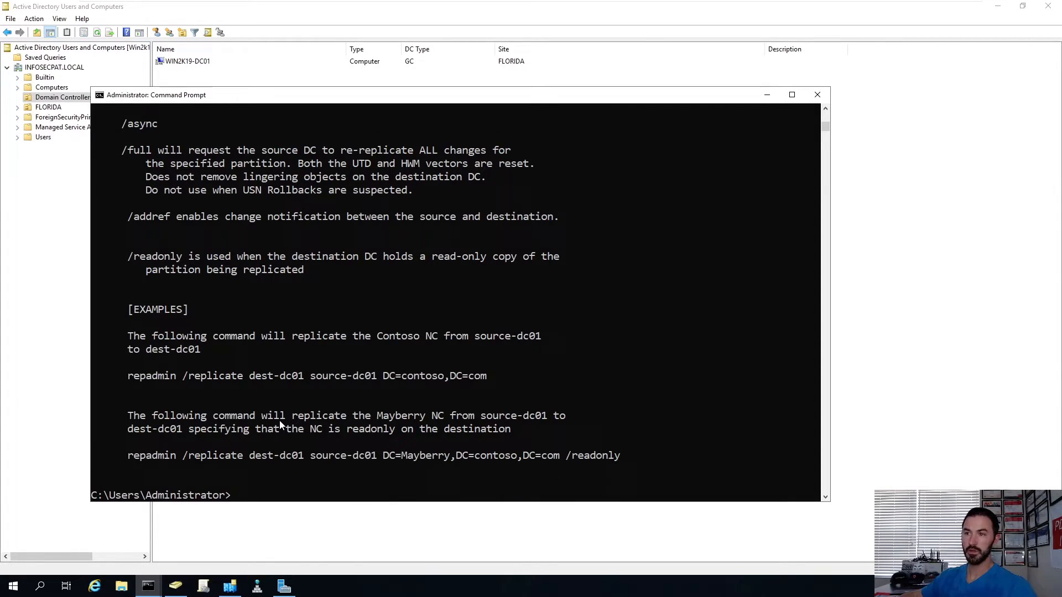
pyautogui.moveTo(293, 460)
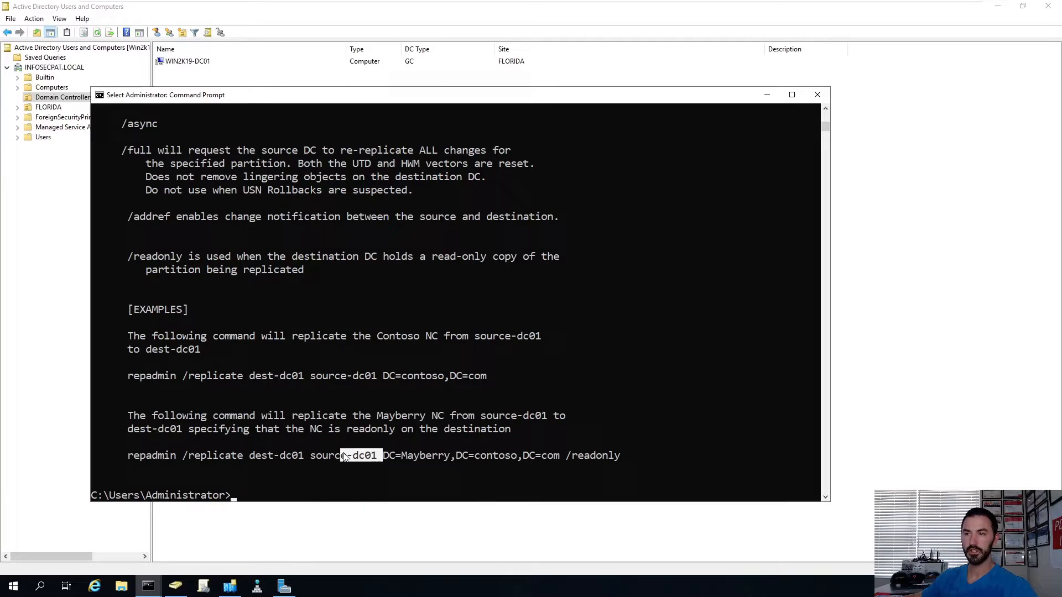
pyautogui.moveTo(516, 387)
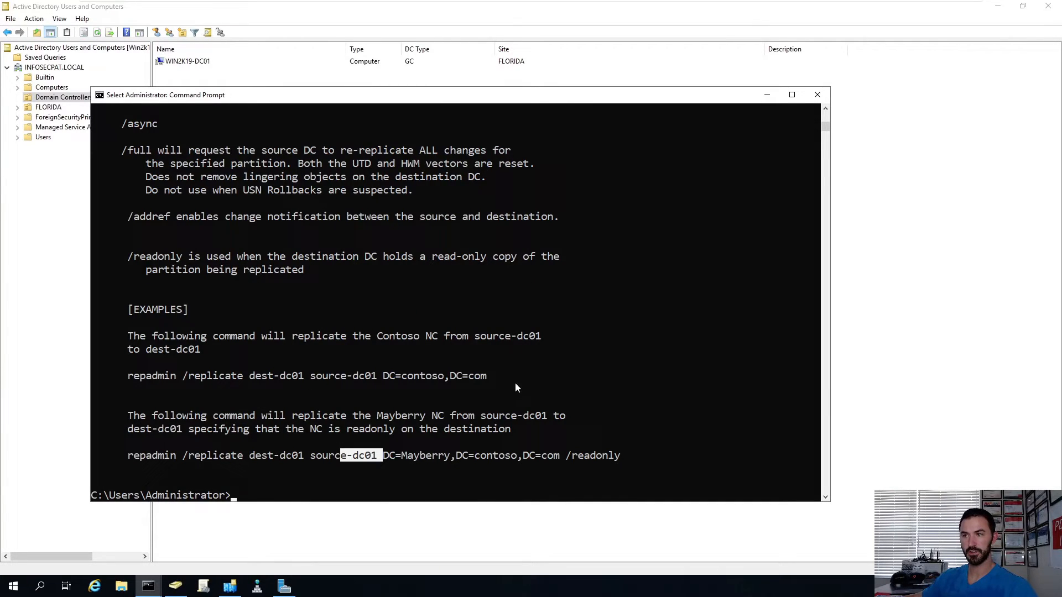
# Step: Try repadmin /replicate win2k19-dc01 win2k19-dc02 DC=INFOSECPAT in several partition forms
pyautogui.write('repadmin /replicate /f')
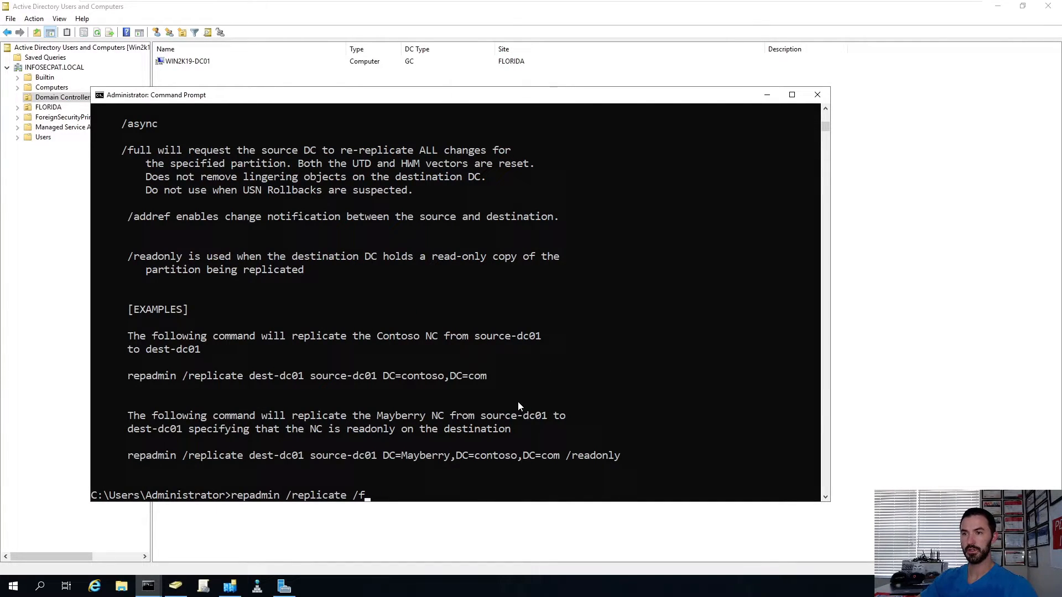
pyautogui.write('wind')
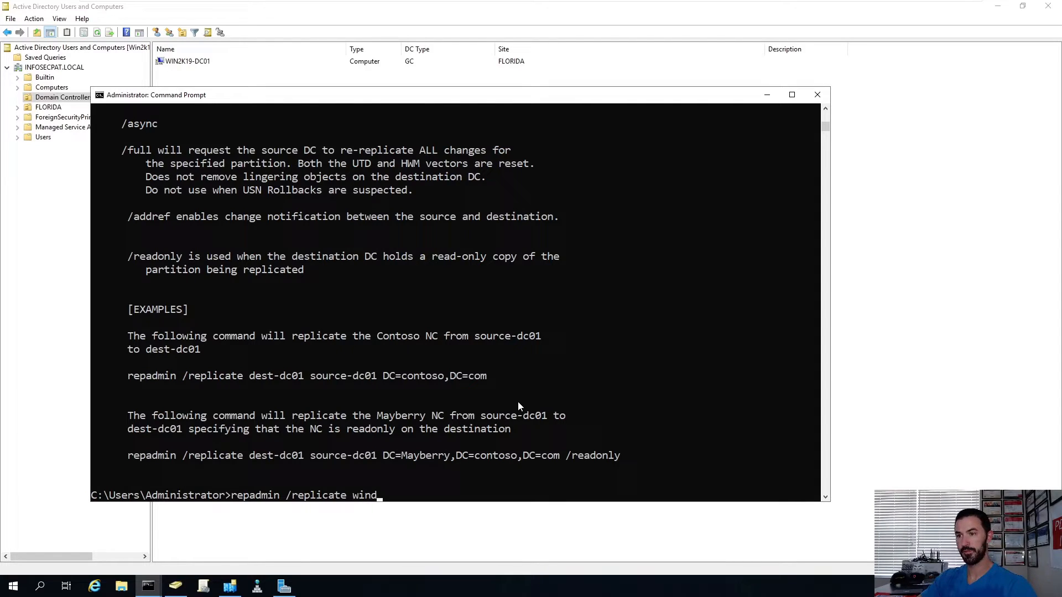
pyautogui.write('2k')
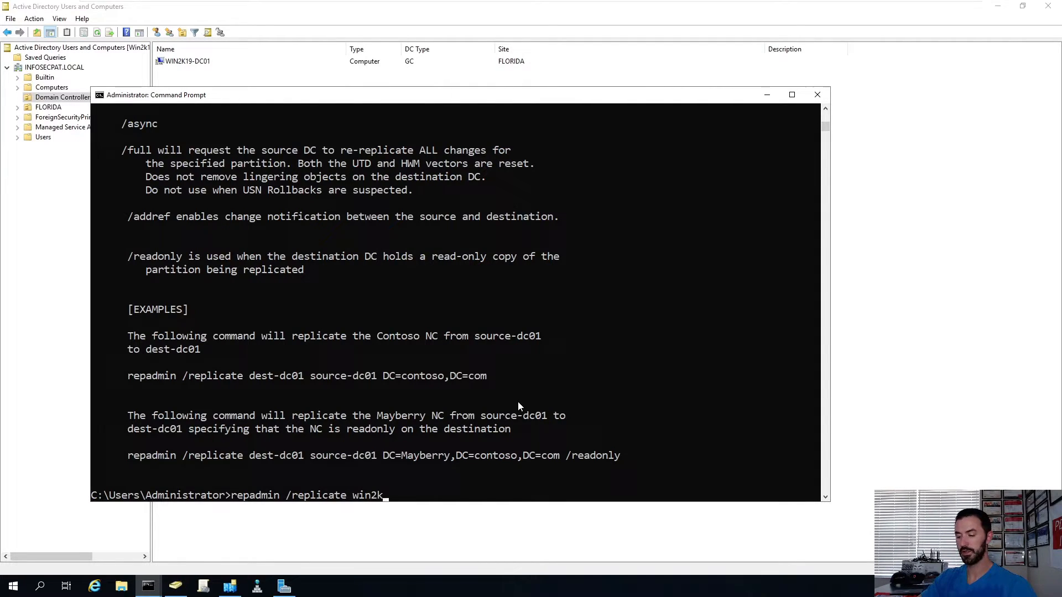
pyautogui.write('19-dc0')
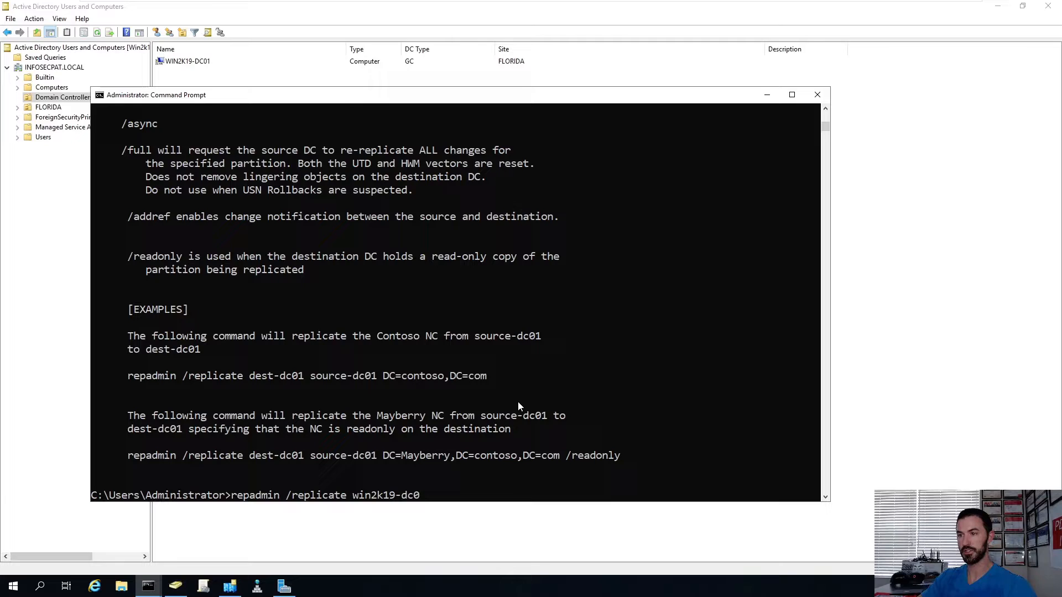
pyautogui.write('1')
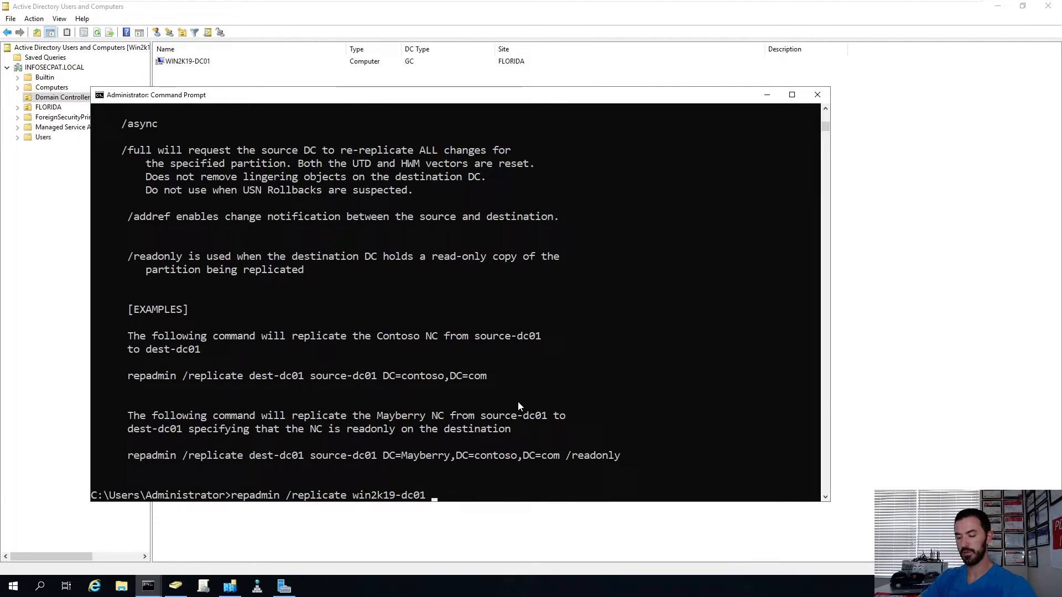
pyautogui.write('win2k')
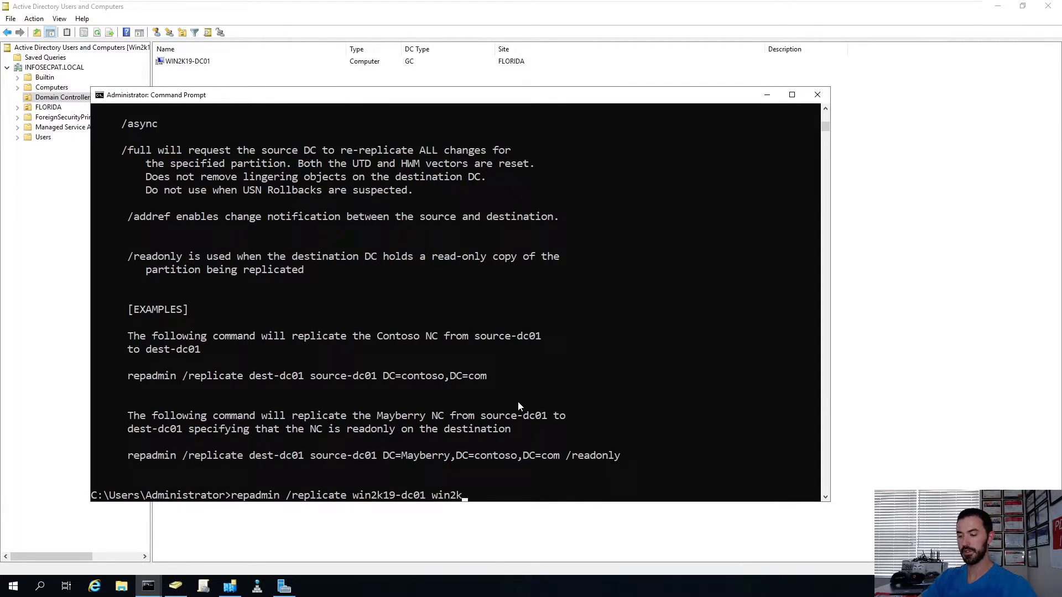
pyautogui.write('19-dc')
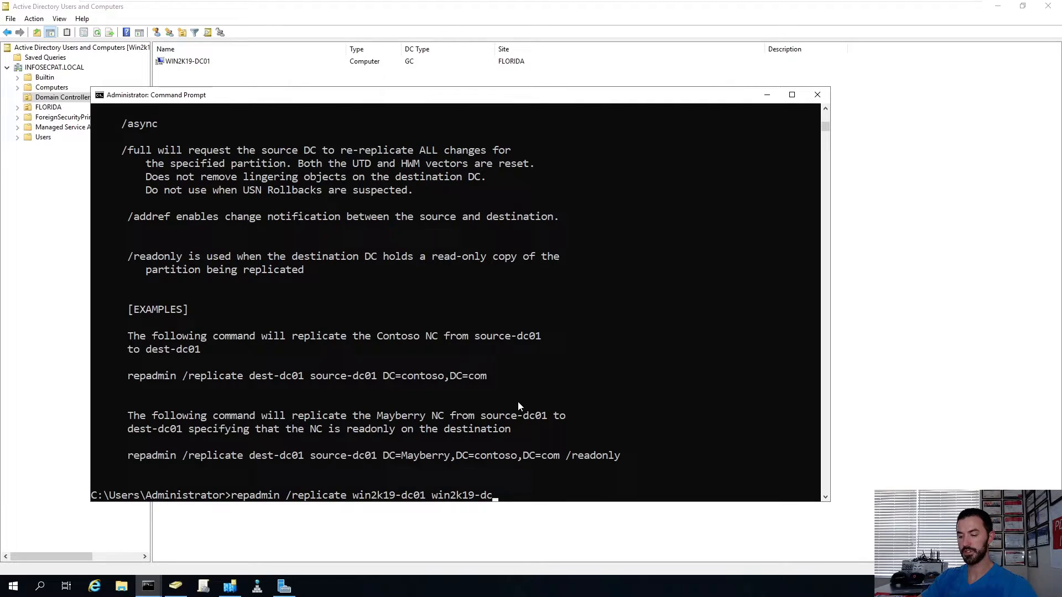
pyautogui.write('02')
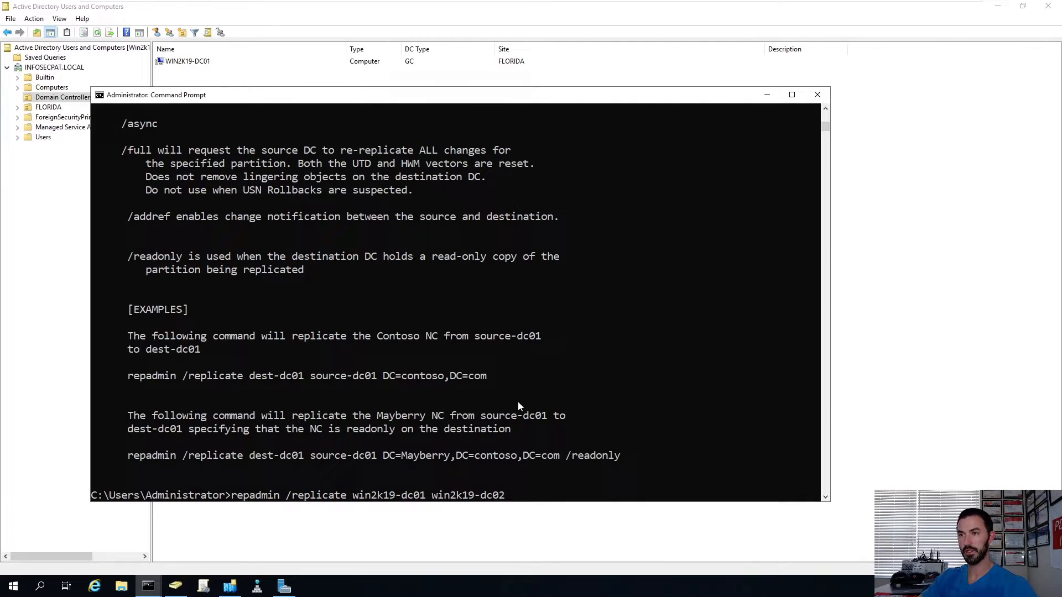
pyautogui.write('D')
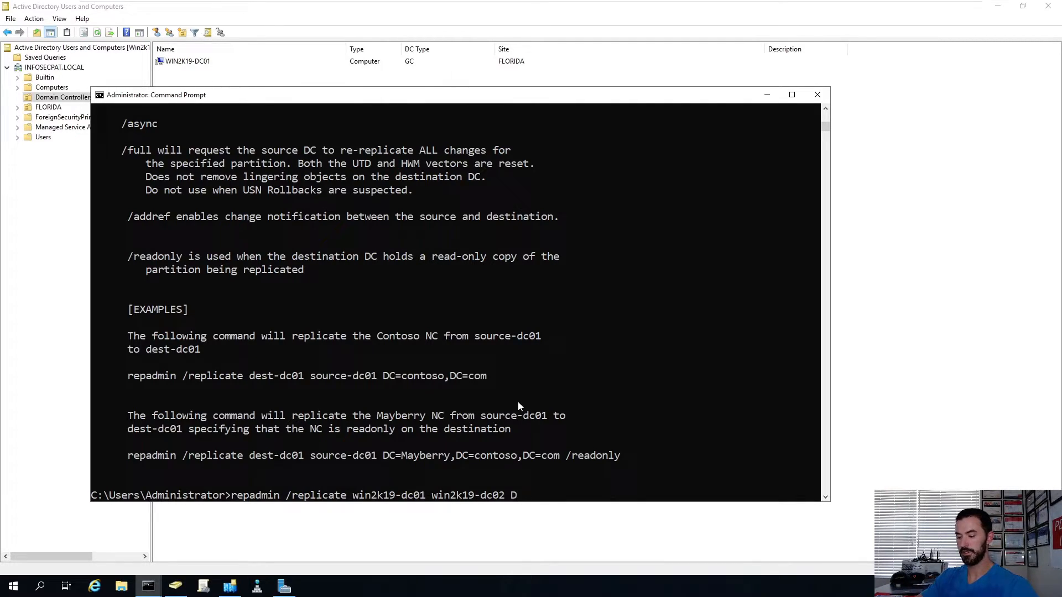
pyautogui.write('C=')
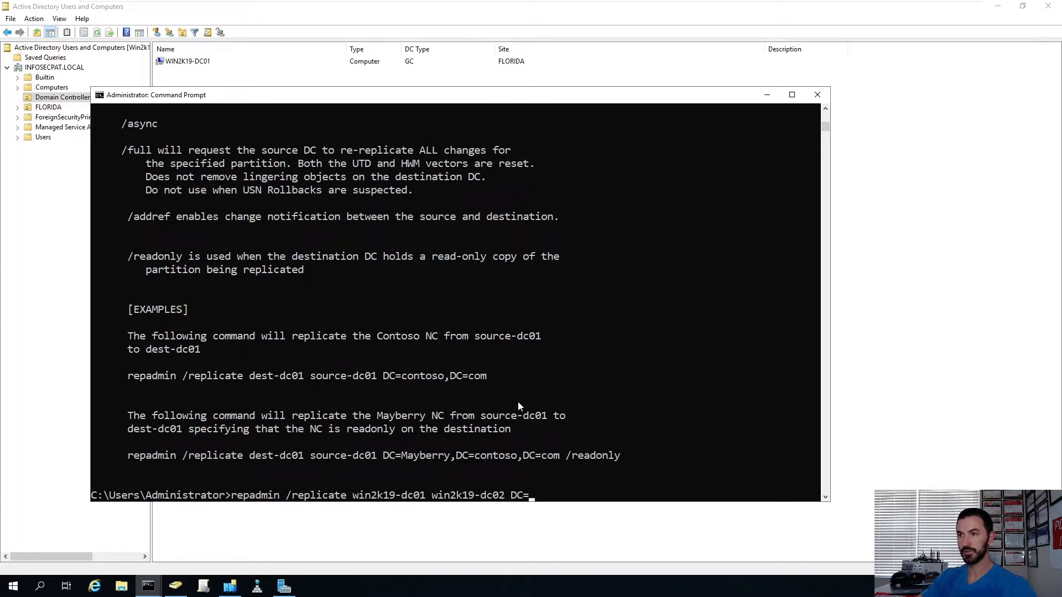
pyautogui.write('INFOS')
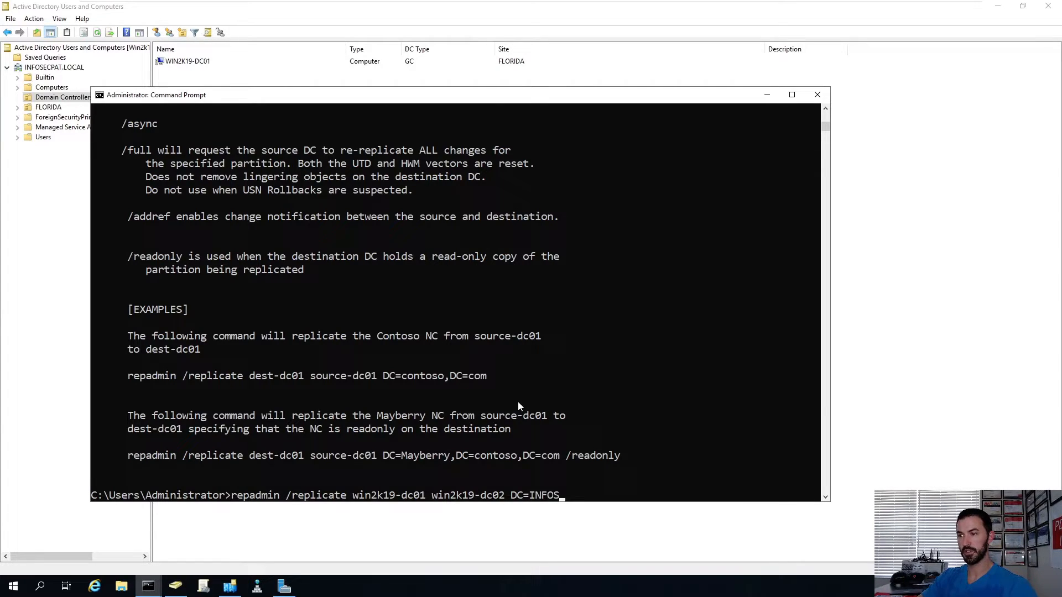
pyautogui.write('ECPAT')
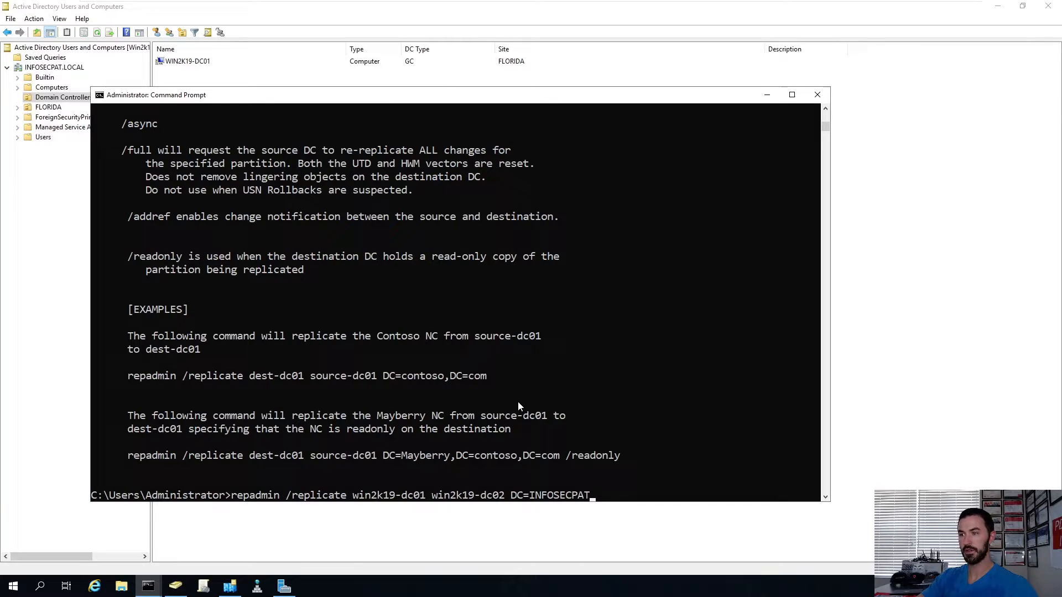
pyautogui.write('DC')
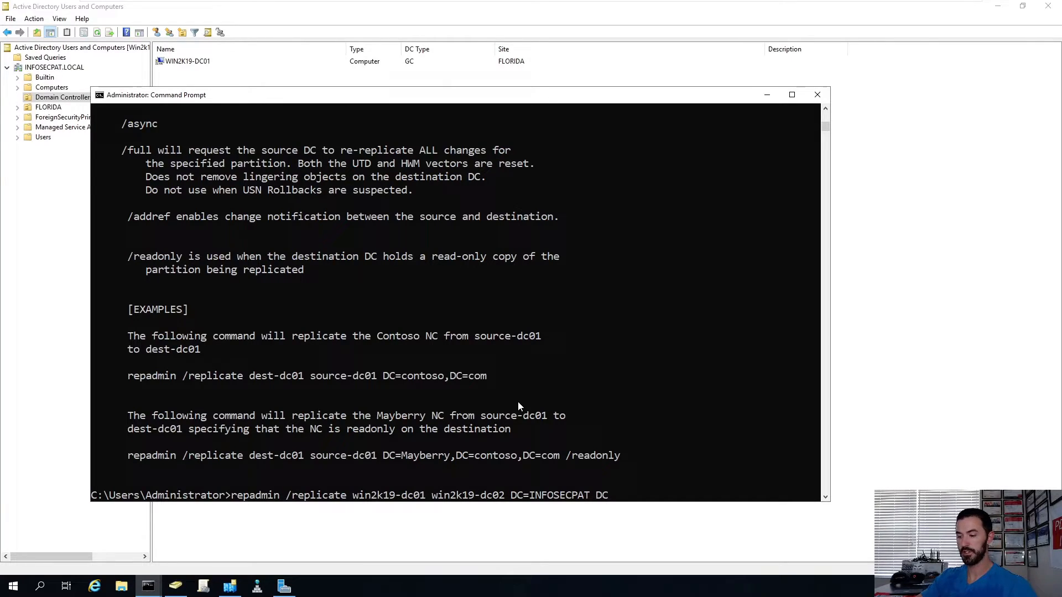
pyautogui.write('=')
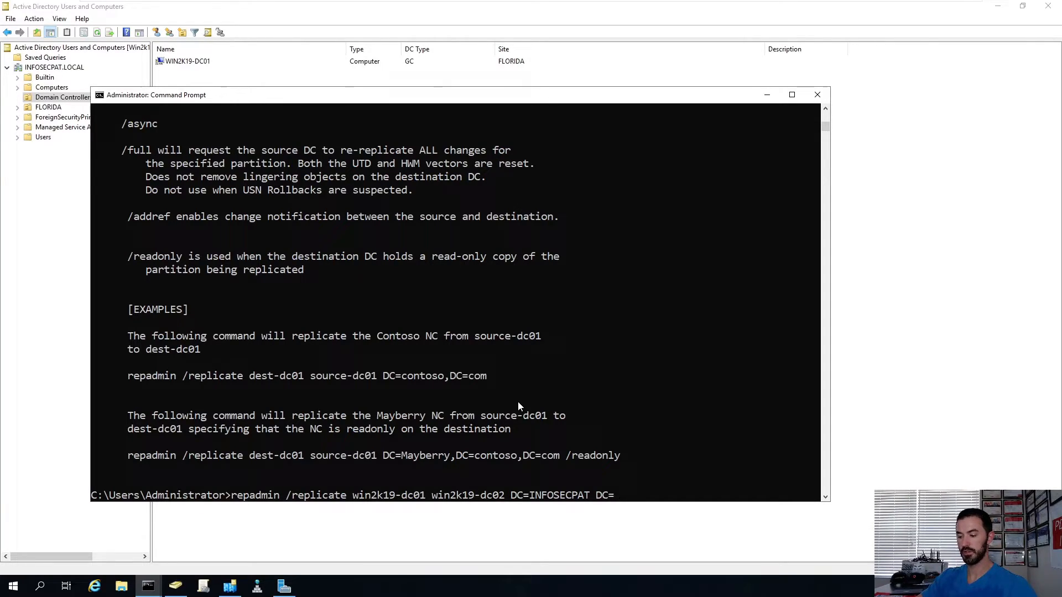
pyautogui.press('Return')
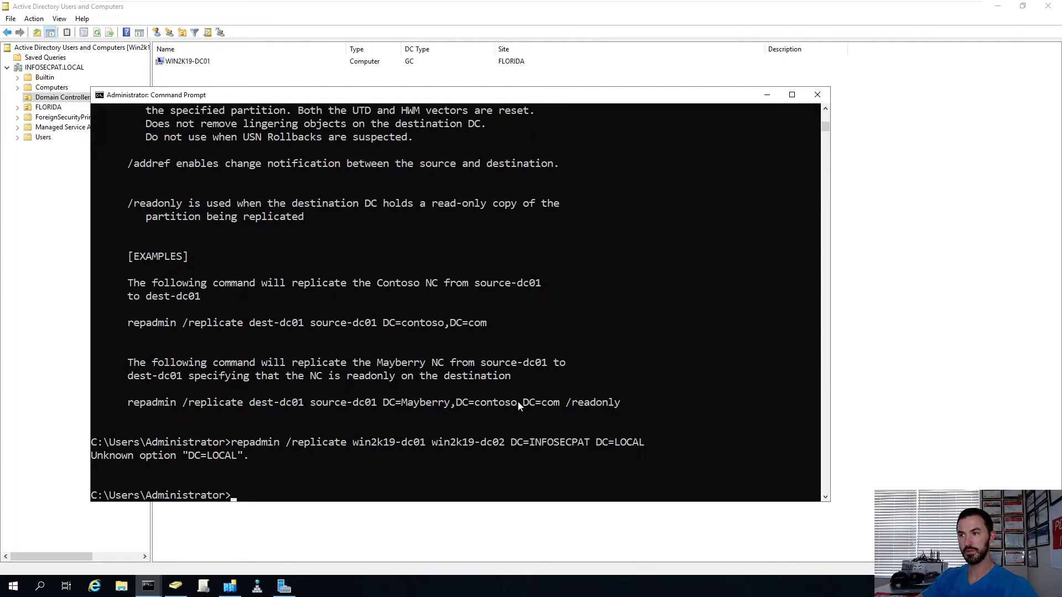
pyautogui.write('repadmin /replicate win2k19-dc01 win2k19-dc02 DC=INFOSECPAT DC=L')
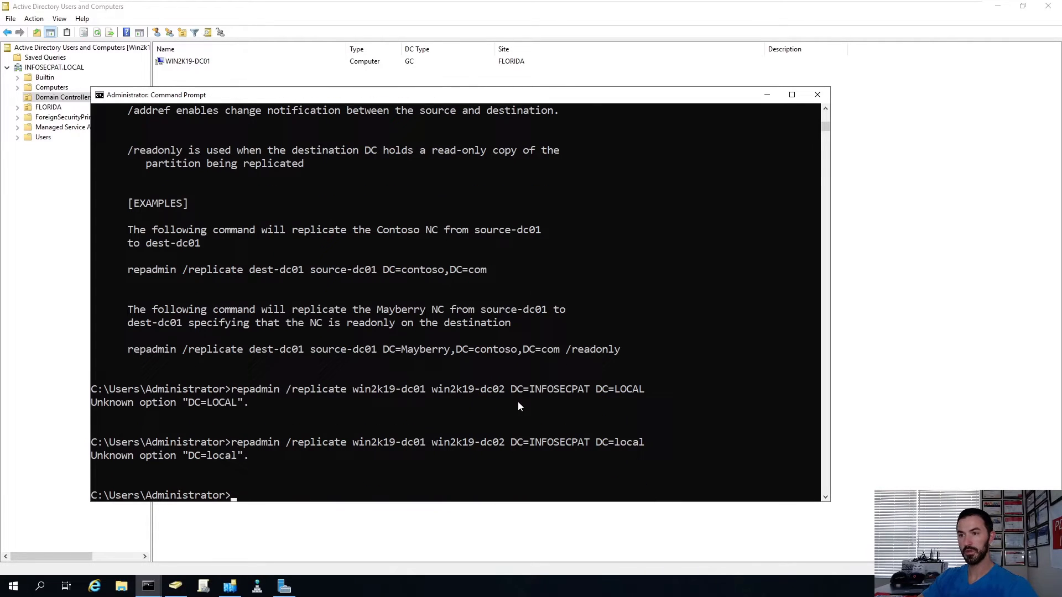
pyautogui.write('repadmin /replicate win2k19-dc01 win2k19-dc02 DC=INFOSECPAT DC=')
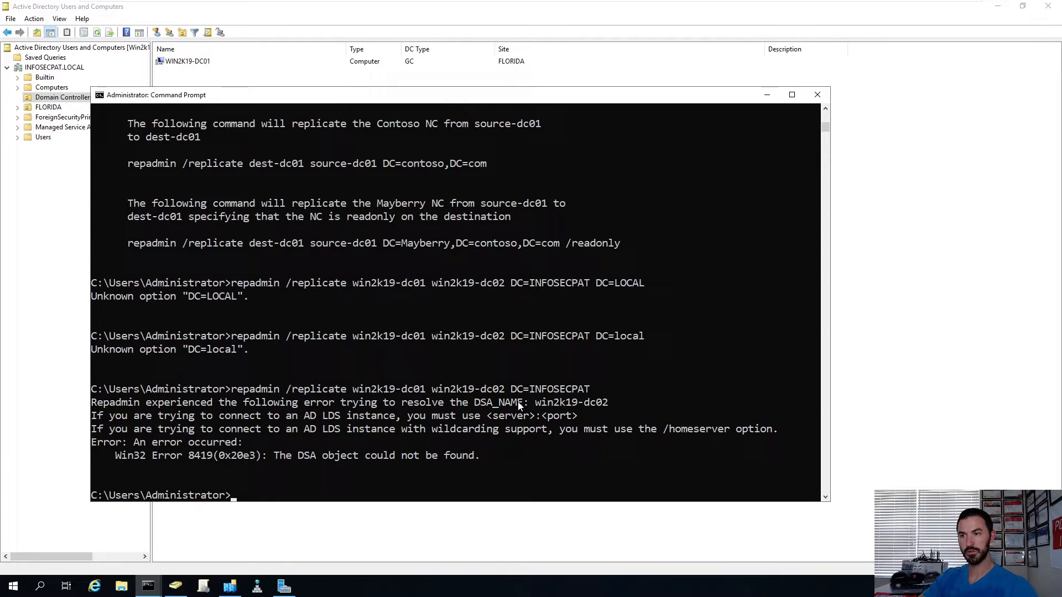
pyautogui.moveTo(839, 108)
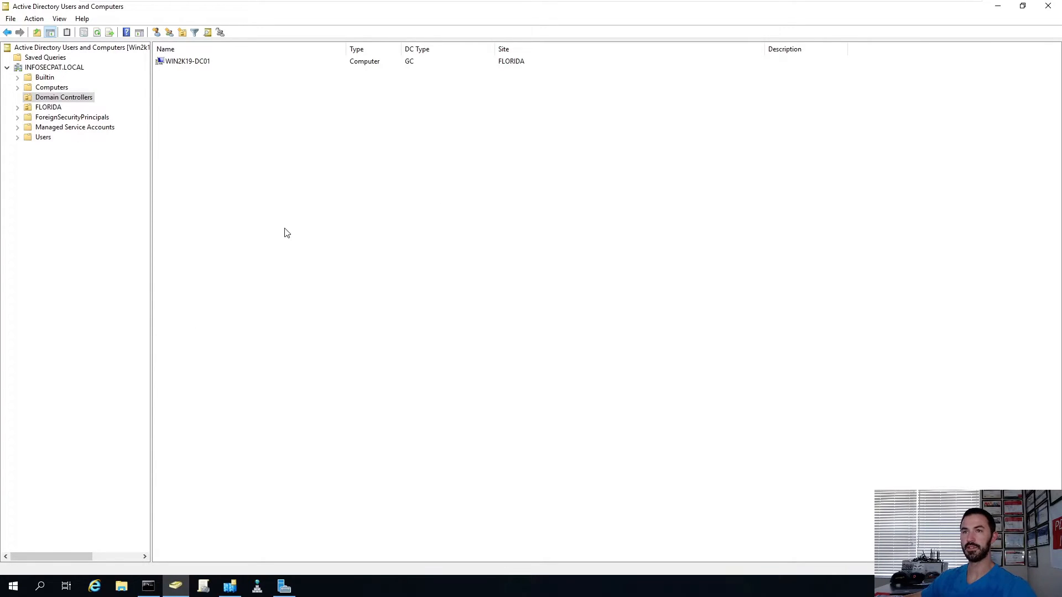
# Step: Delete WIN2K19-DC02 from the FLORIDA site's Servers in Sites and Services
pyautogui.rightClick(284, 232)
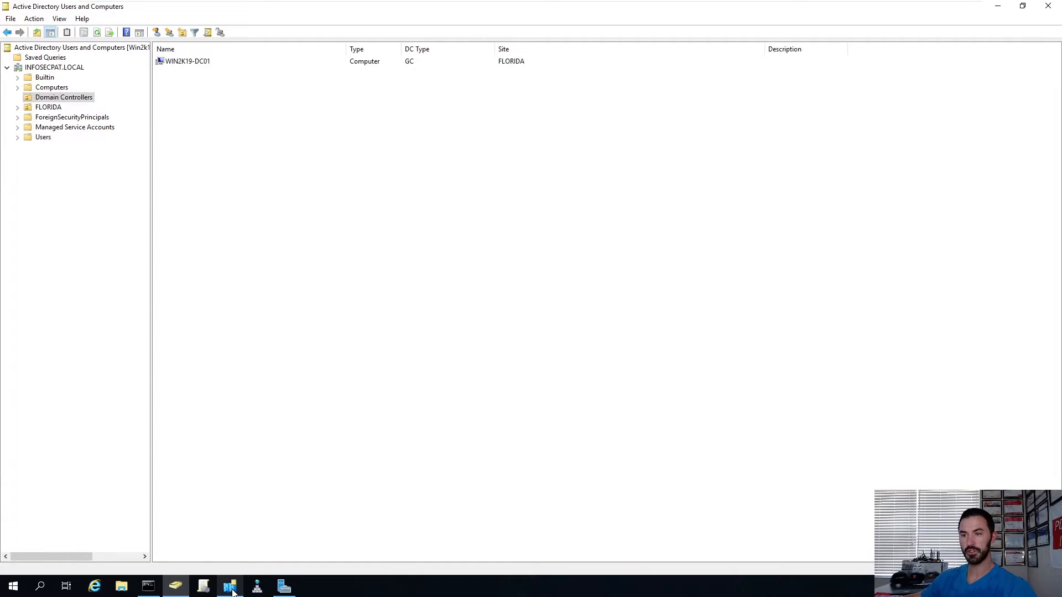
pyautogui.click(230, 585)
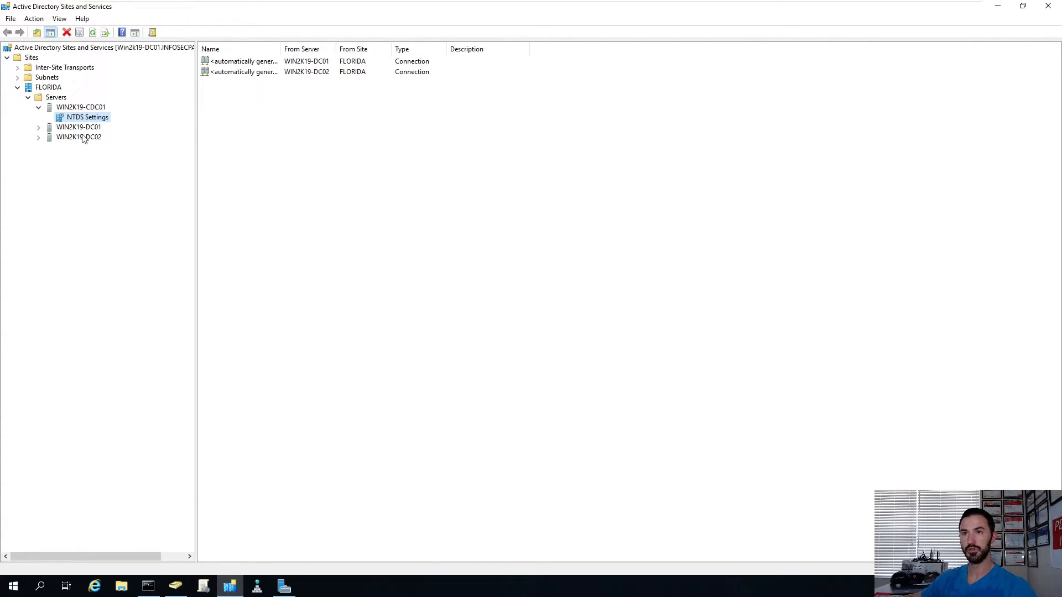
pyautogui.click(57, 97)
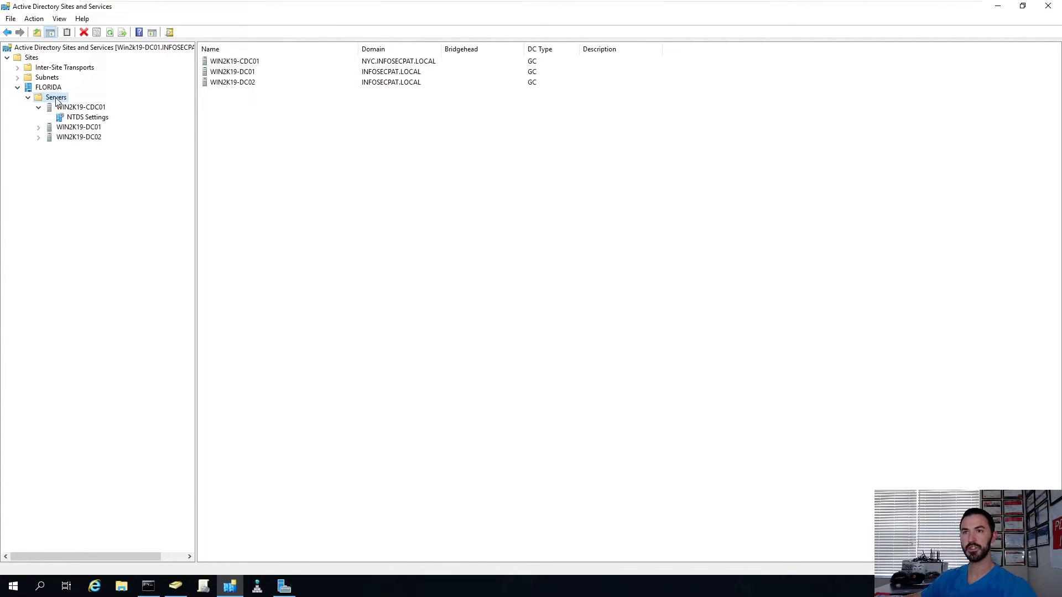
pyautogui.click(232, 82)
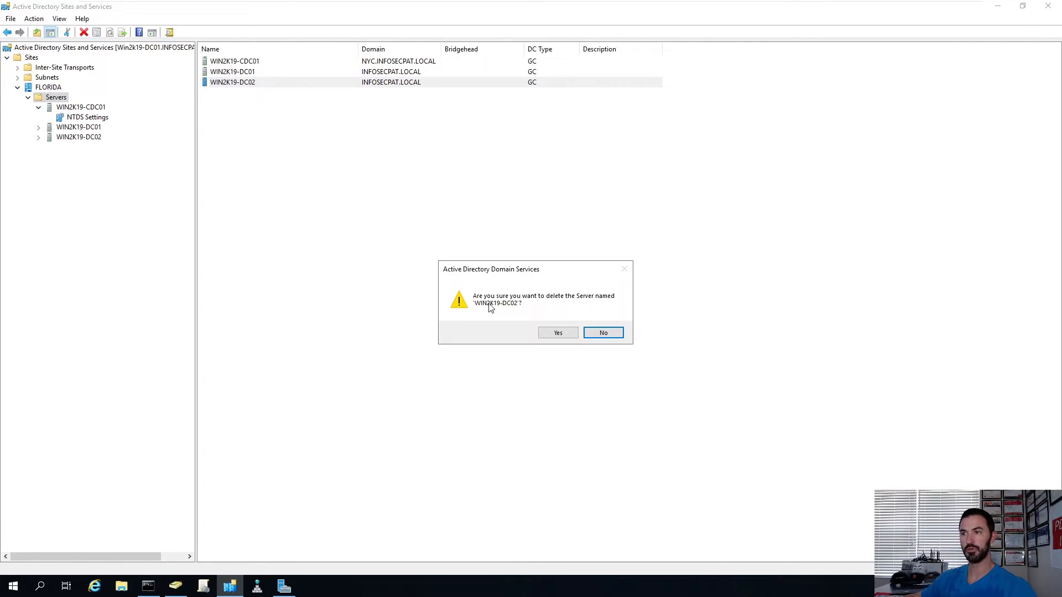
pyautogui.click(558, 332)
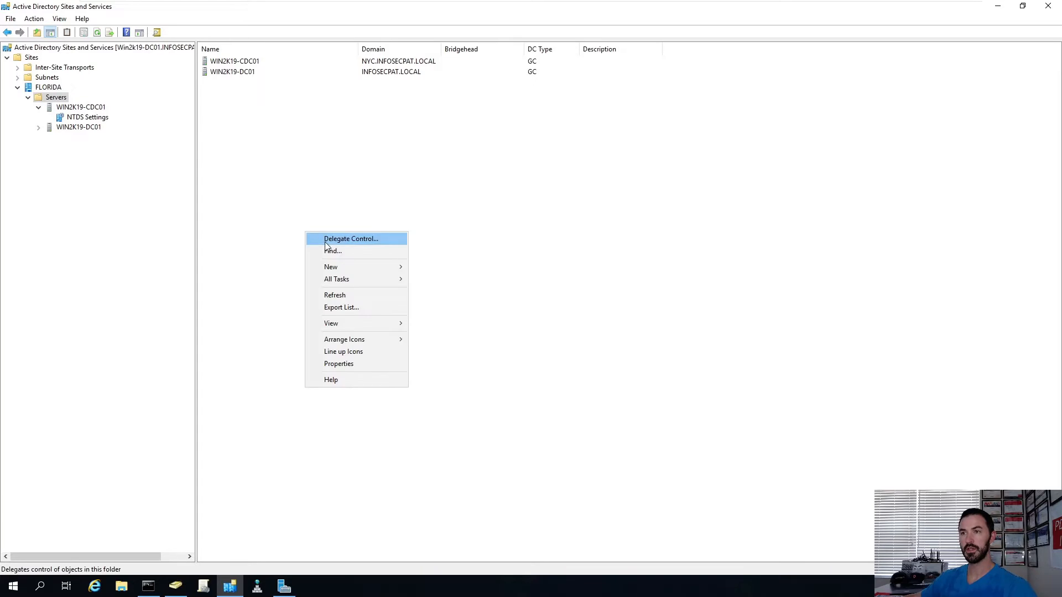
pyautogui.moveTo(340, 294)
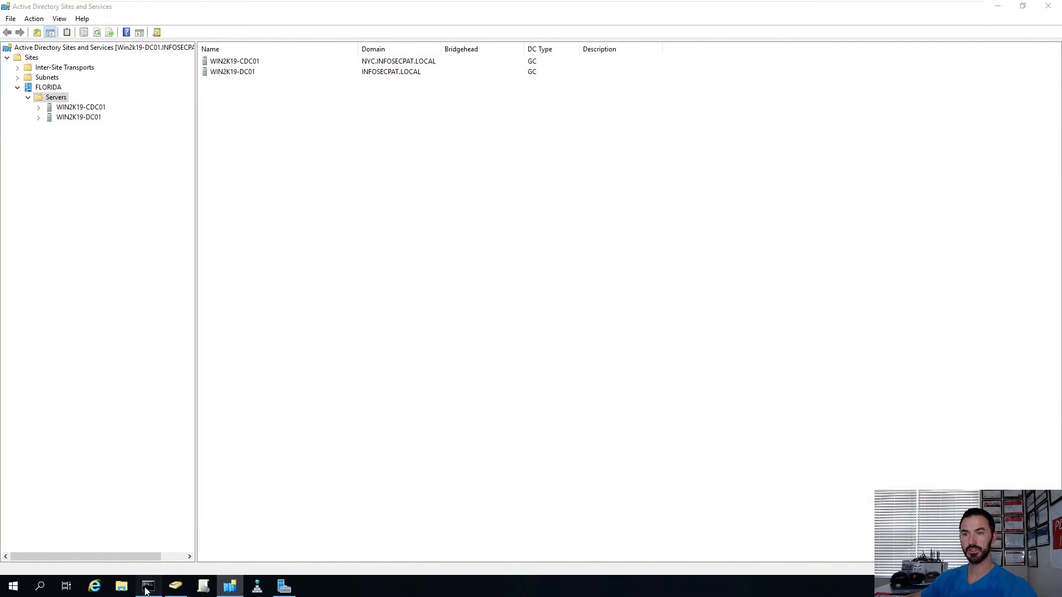
# Step: Run netdom query dc to confirm only WIN2K19-DC01 remains, then minimize Command Prompt
pyautogui.click(147, 585)
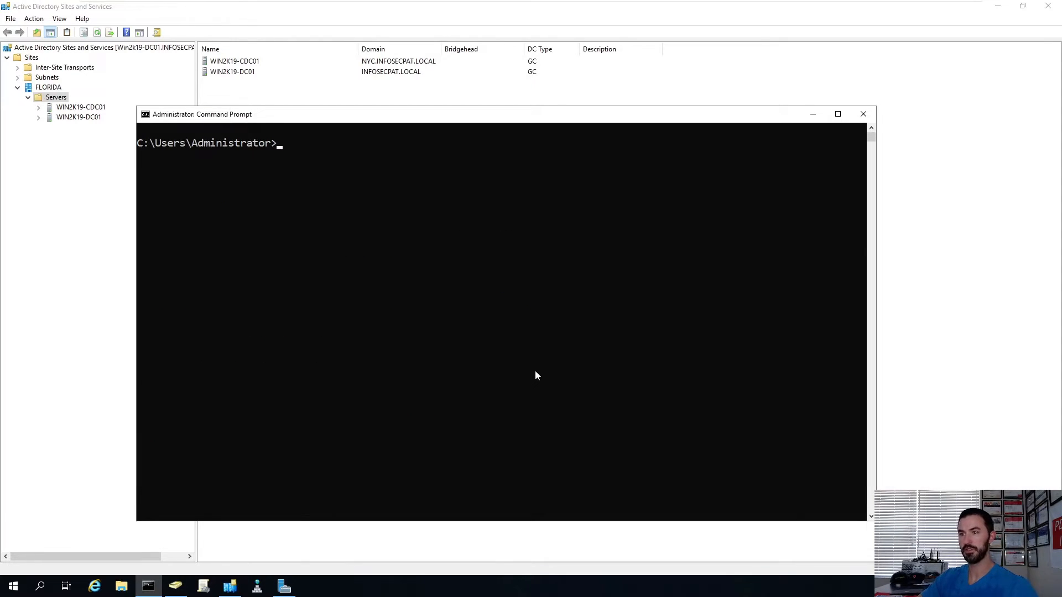
pyautogui.write('net')
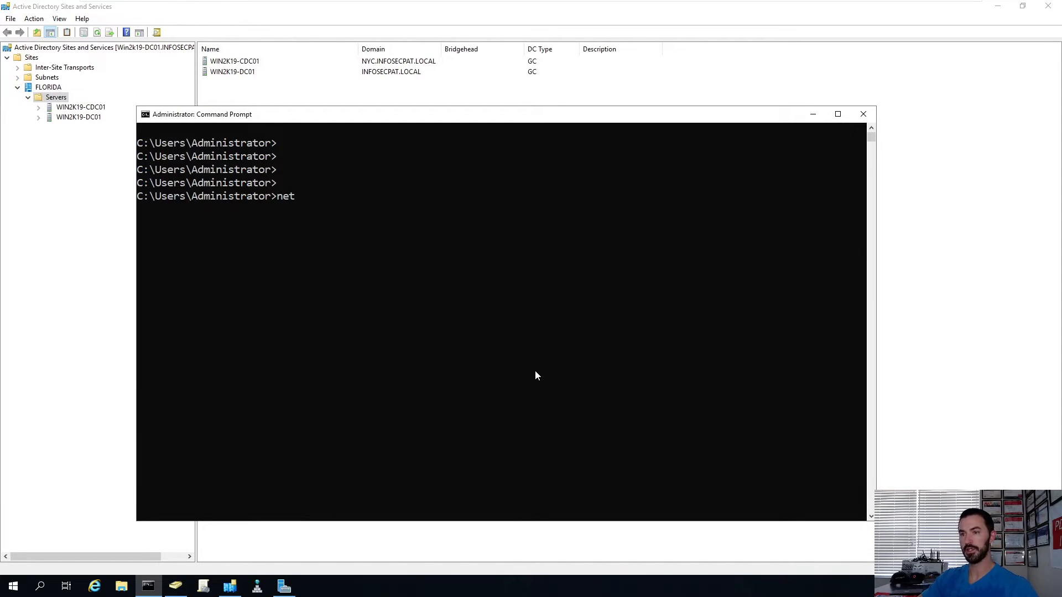
pyautogui.write('dom qu')
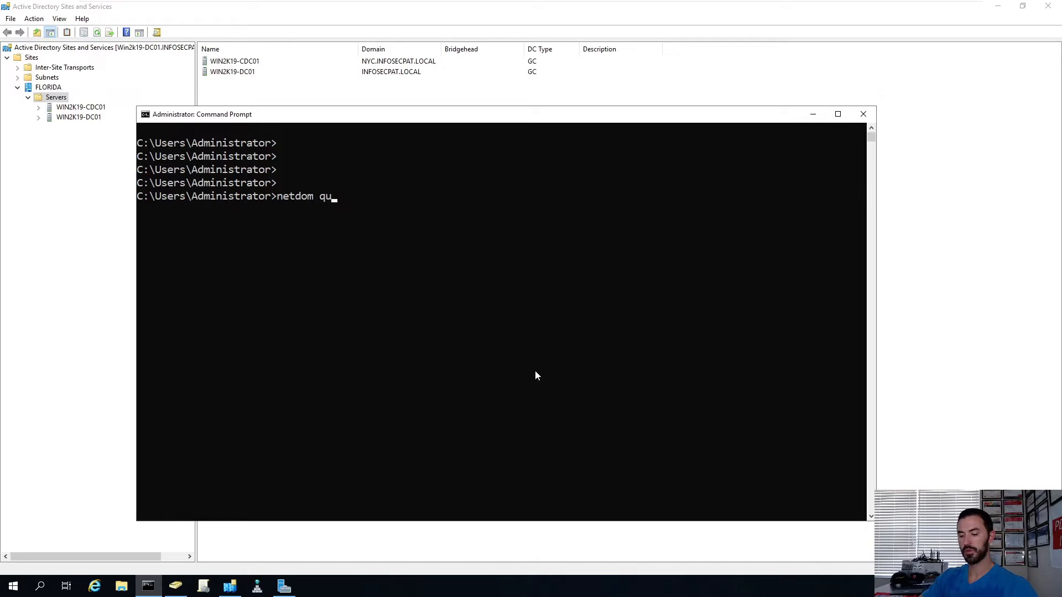
pyautogui.write('ery dc')
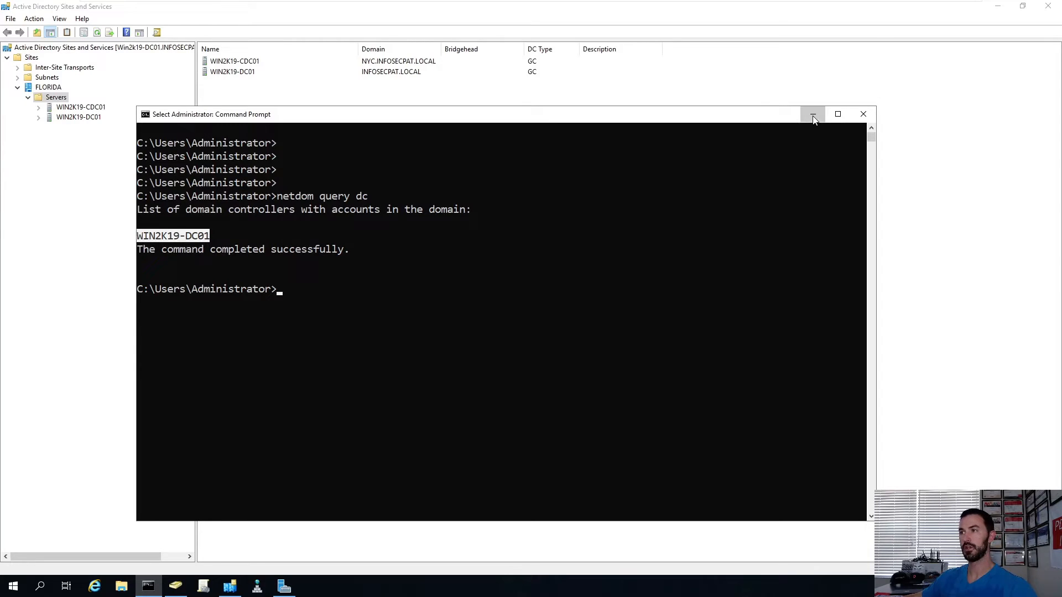
pyautogui.click(603, 7)
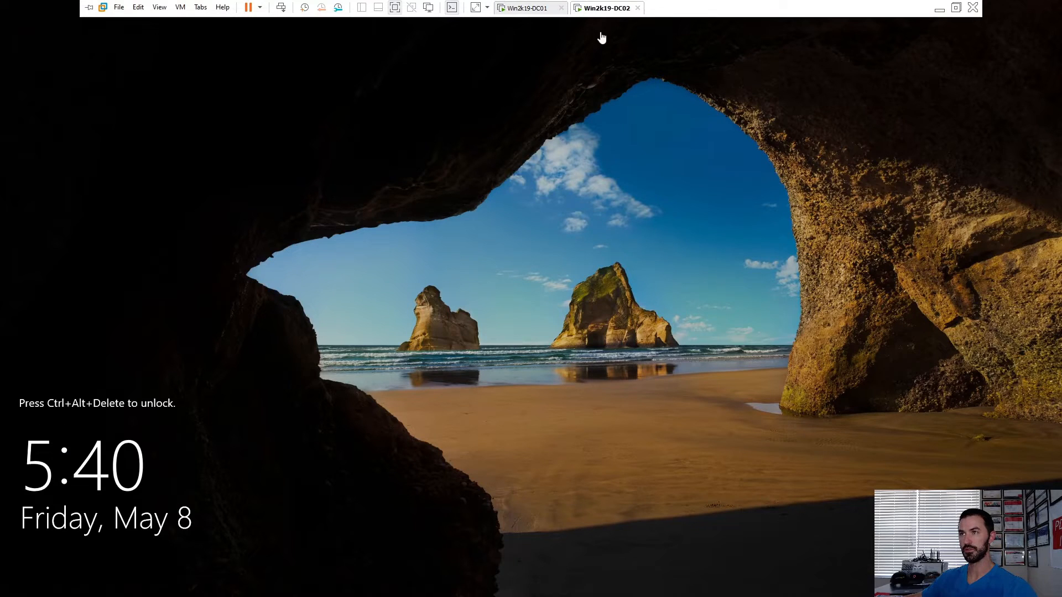
pyautogui.moveTo(338, 133)
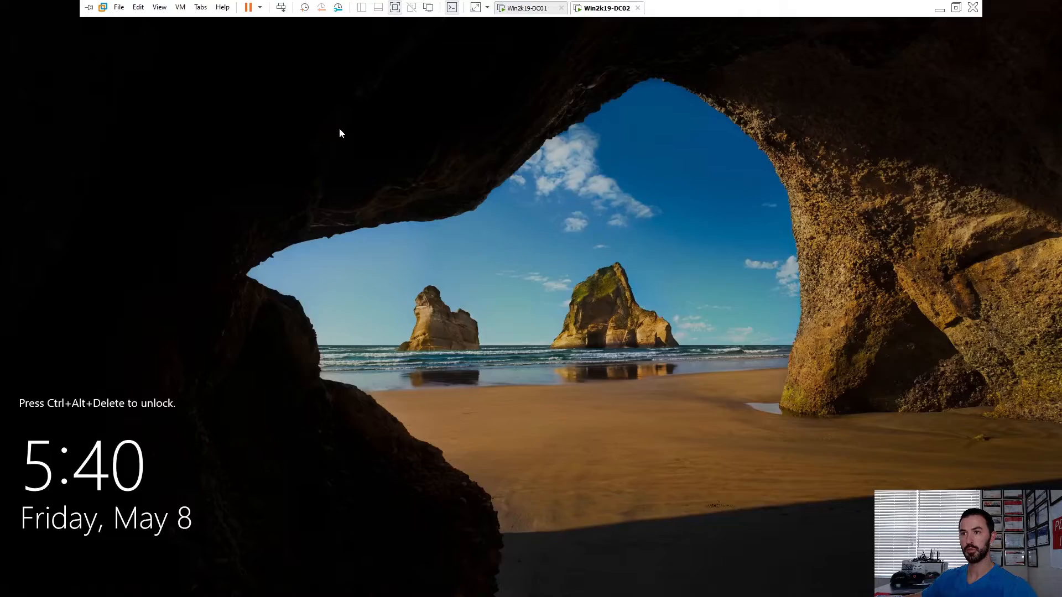
# Step: Sign in to Win2k19-DC02 as Administrator and close Server Manager to reach the desktop
pyautogui.press('ctrl+alt+delete')
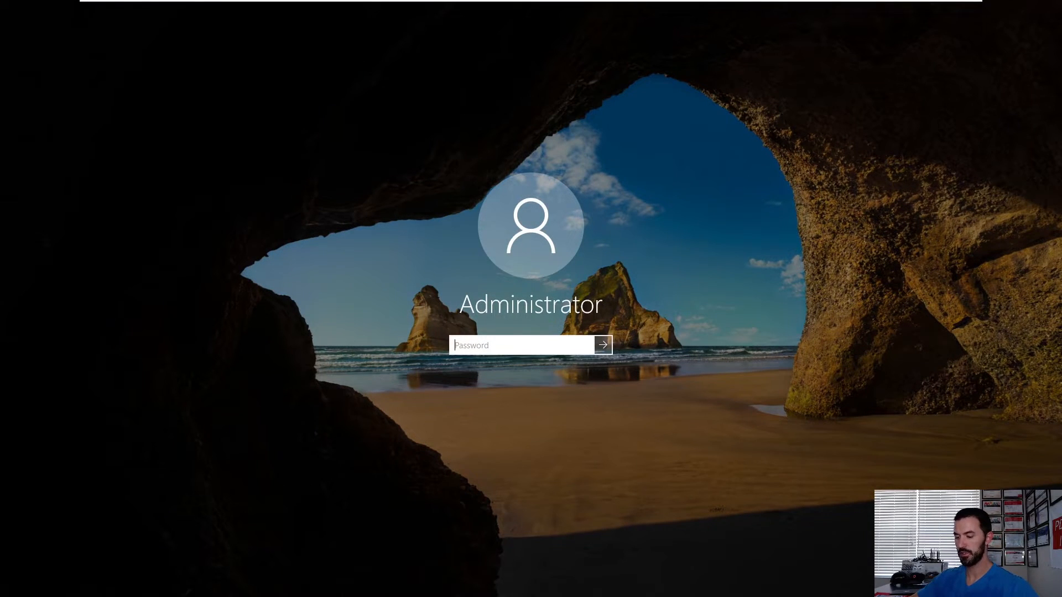
pyautogui.write('password')
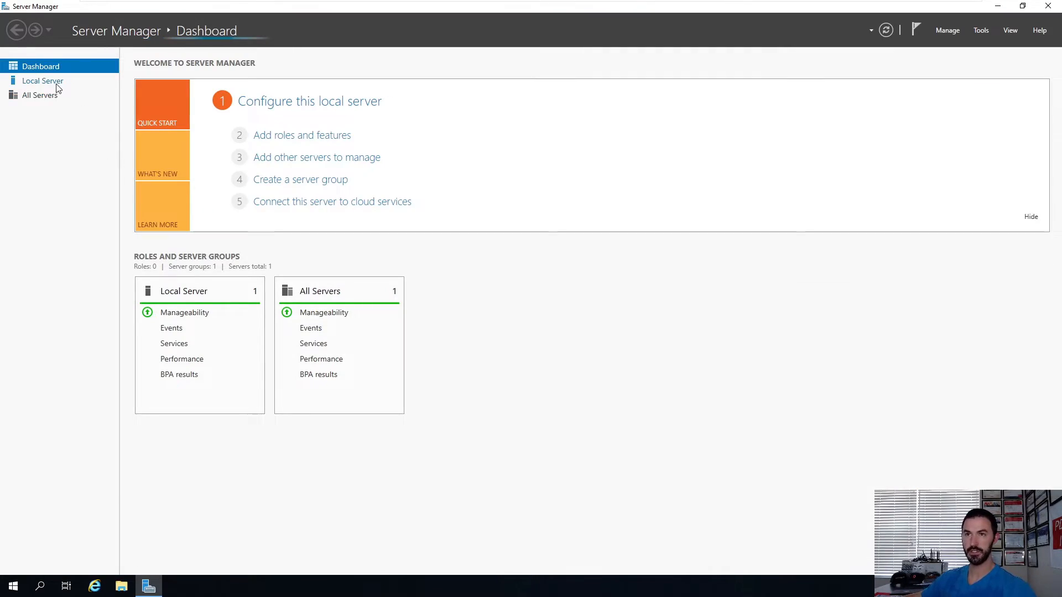
pyautogui.click(42, 80)
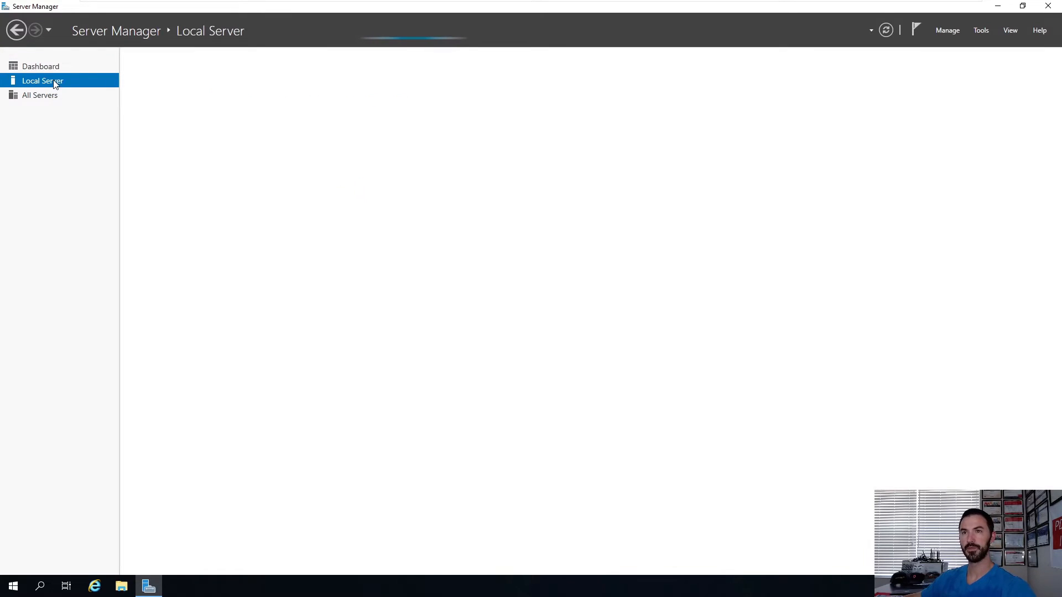
pyautogui.click(42, 81)
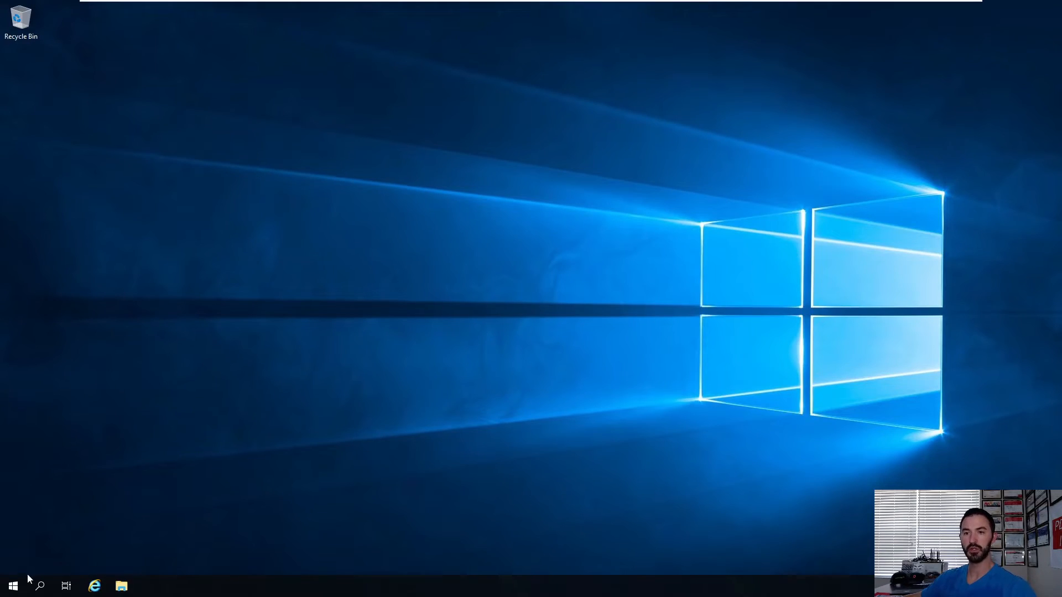
# Step: Shut down Win2k19-DC02 from the Start quick menu with reason Other (Unplanned)
pyautogui.rightClick(11, 585)
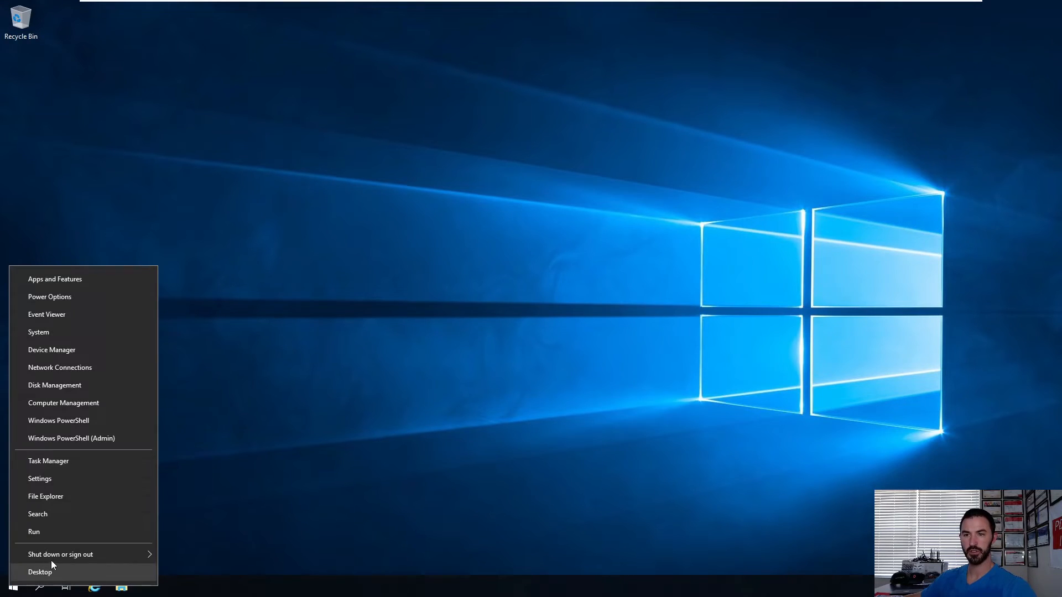
pyautogui.click(60, 554)
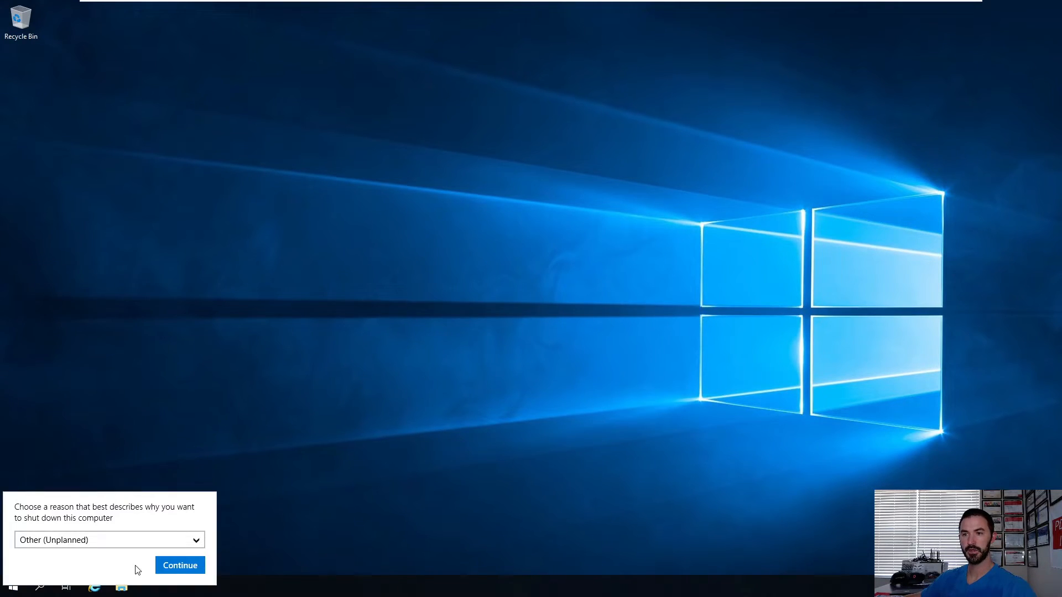
pyautogui.click(179, 565)
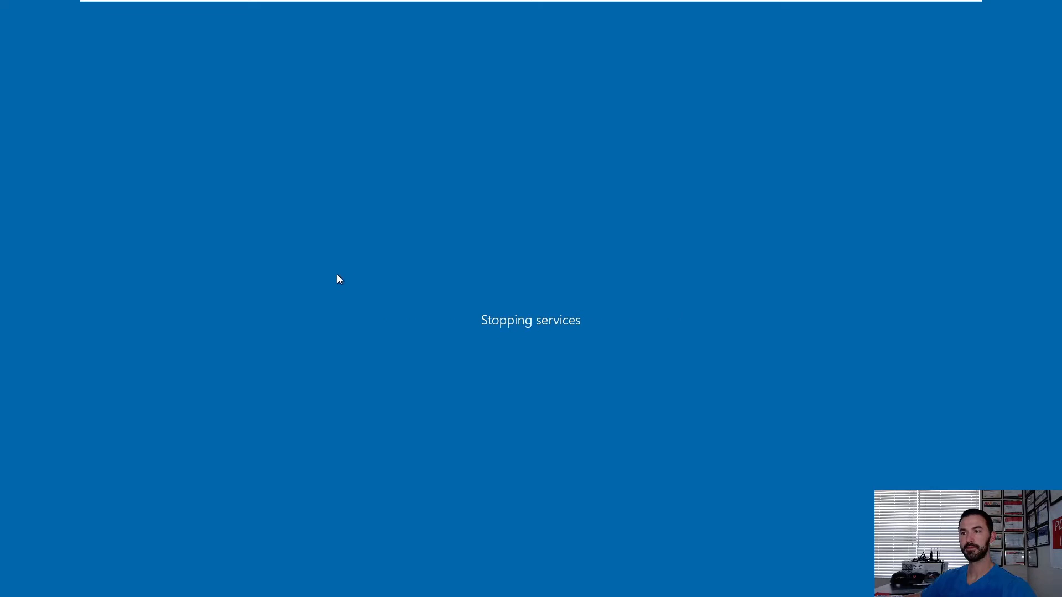
pyautogui.moveTo(921, 398)
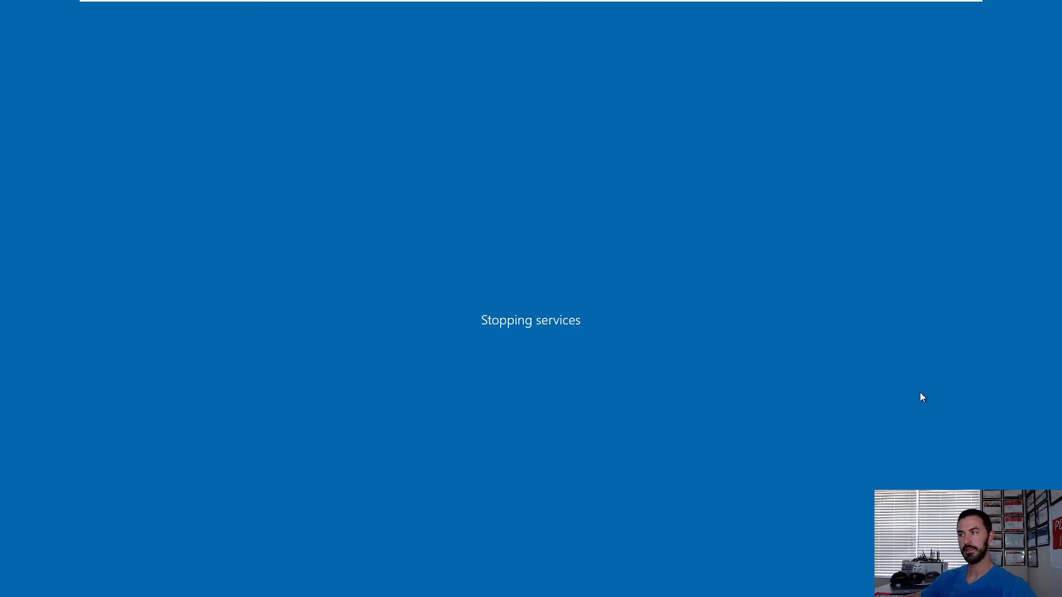
pyautogui.moveTo(493, 35)
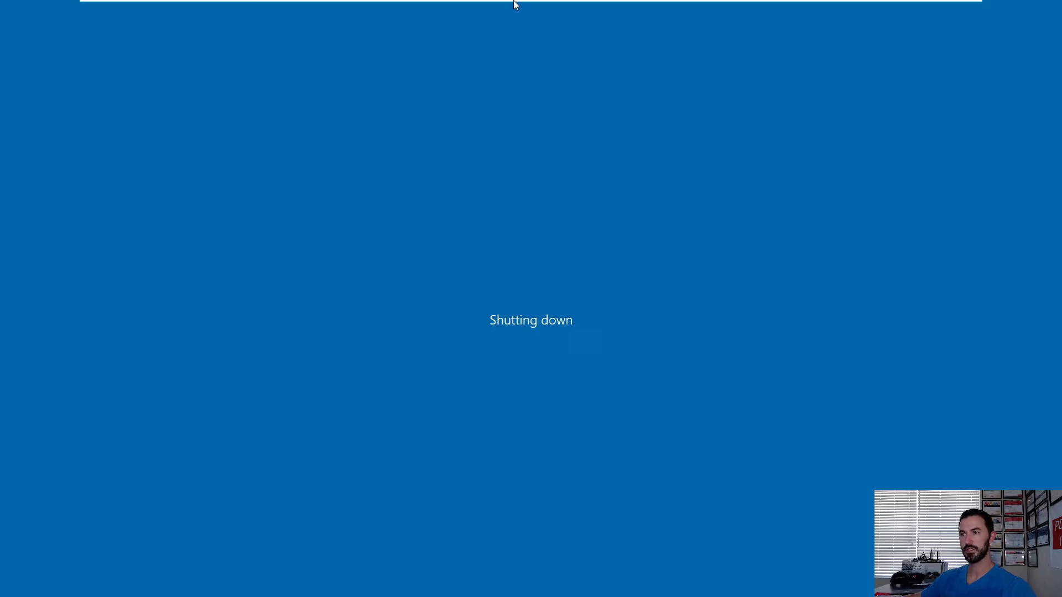
pyautogui.moveTo(528, 72)
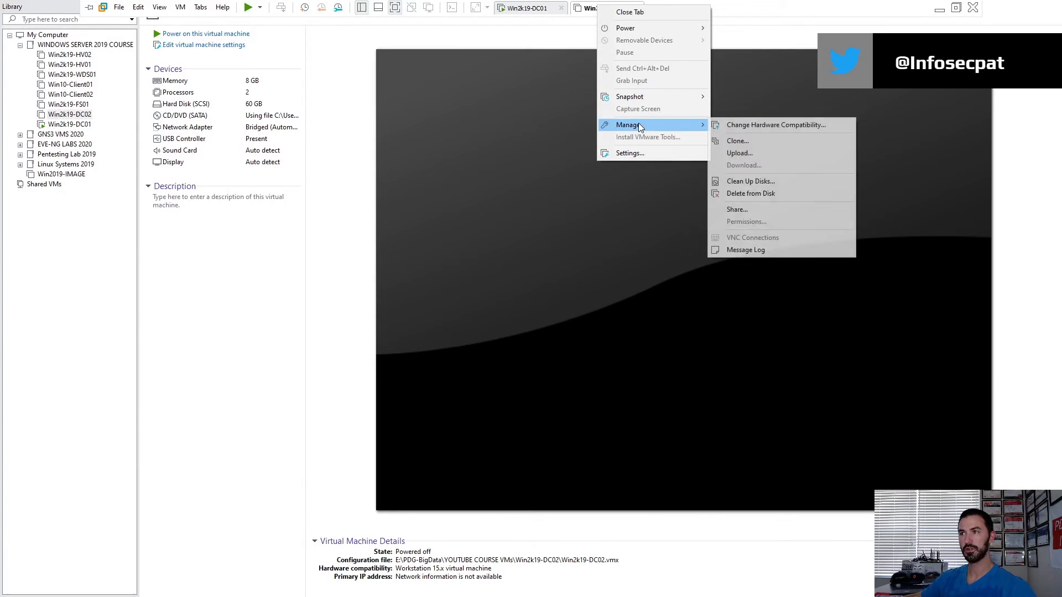
pyautogui.moveTo(757, 193)
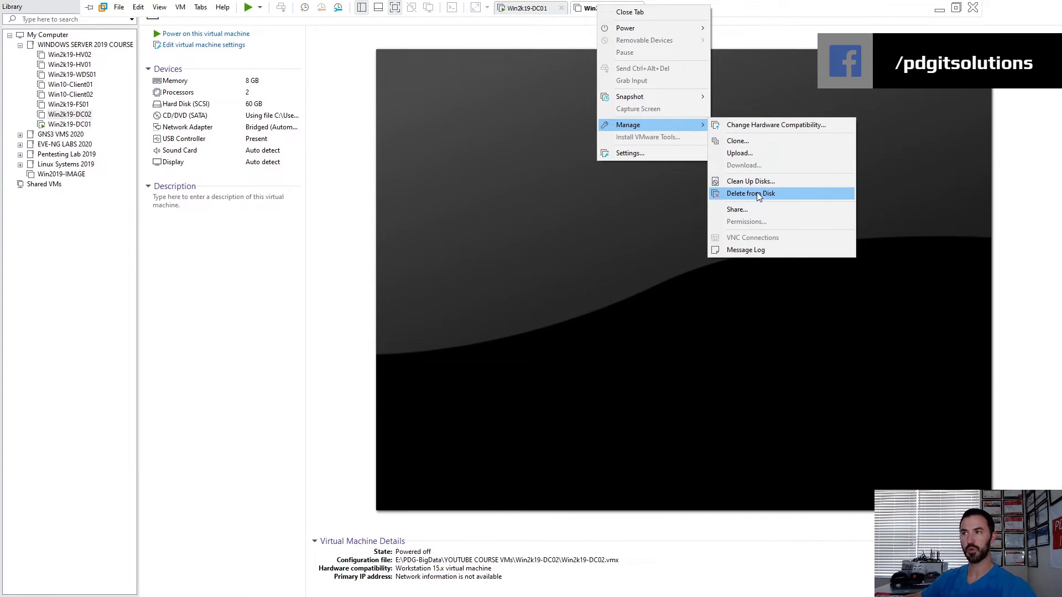
# Step: Delete the Win2k19-DC02 virtual machine from disk and confirm the permanent deletion
pyautogui.click(750, 194)
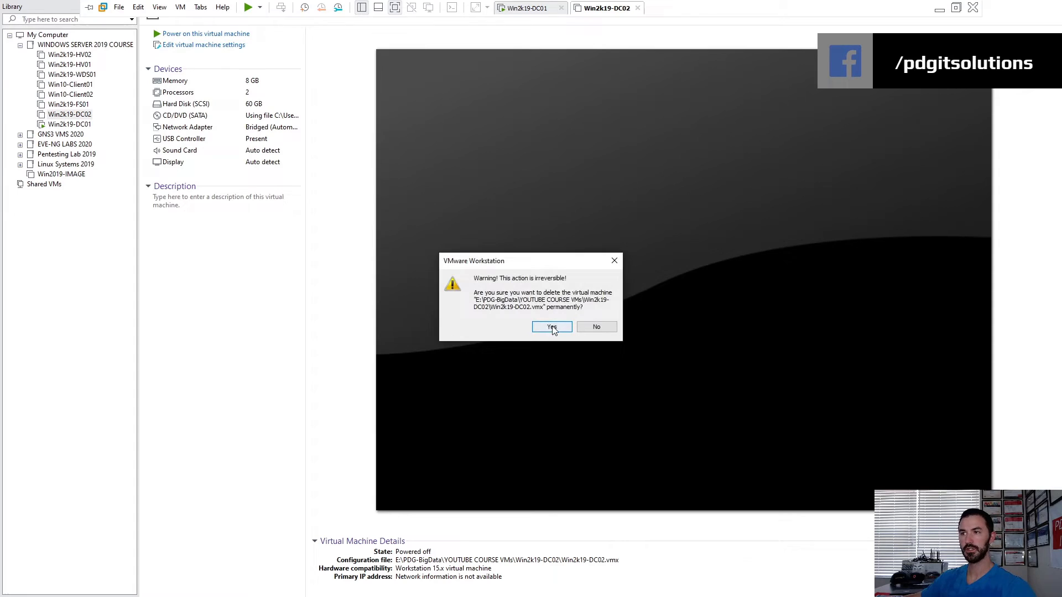
pyautogui.click(552, 326)
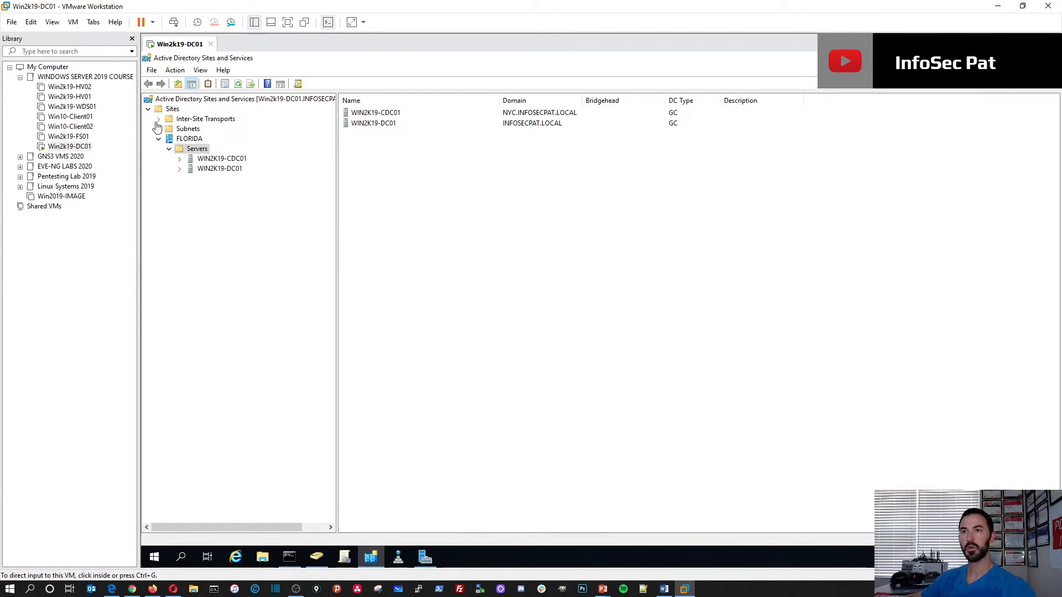
# Step: Attempt deleting WIN2K19-CDC01 under FLORIDA, dismiss the demotion-required error, and switch to PowerPoint
pyautogui.click(158, 140)
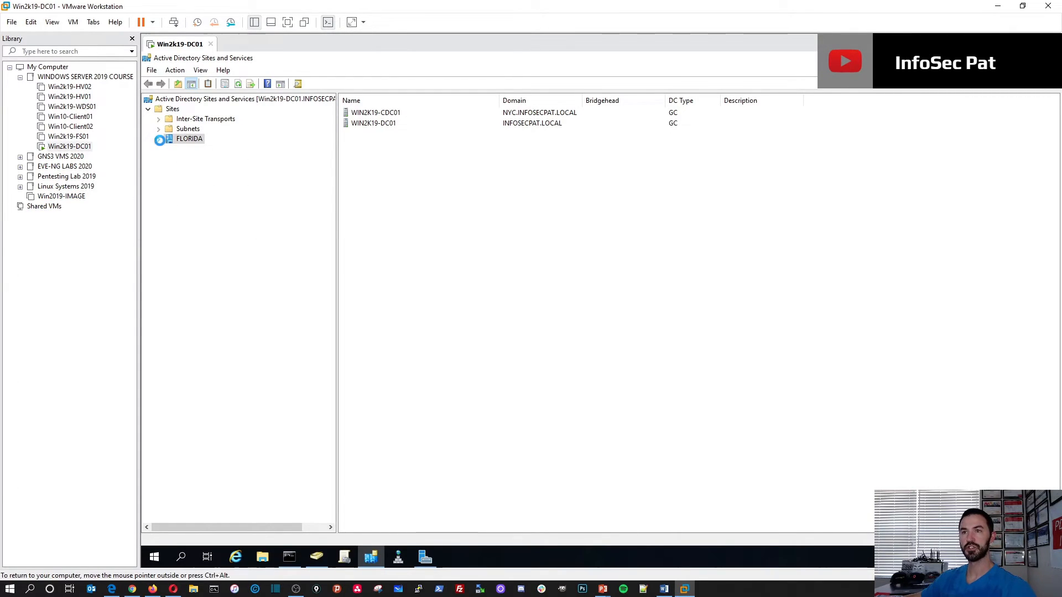
pyautogui.click(189, 139)
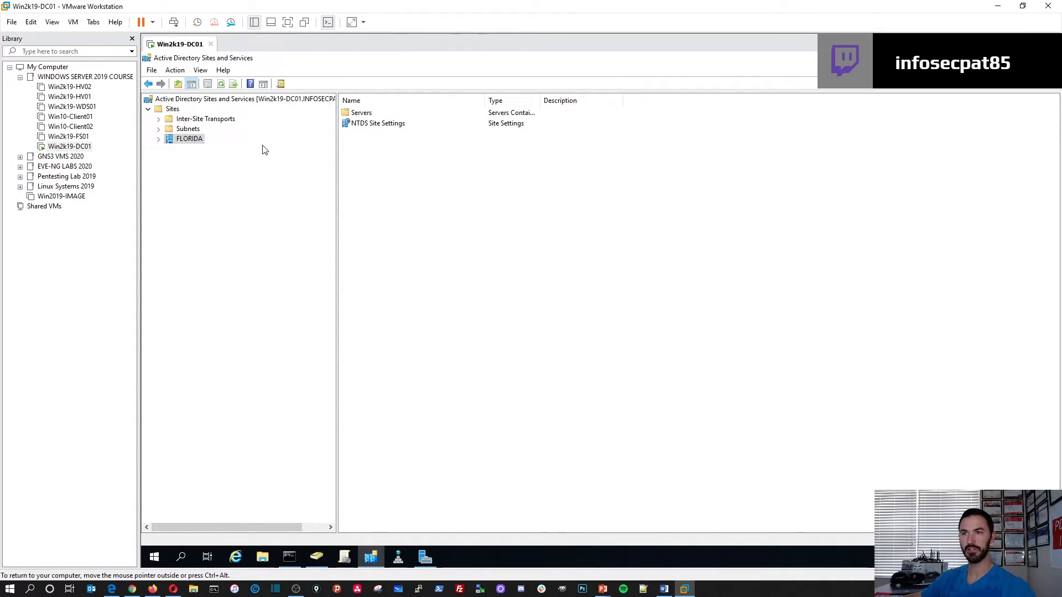
pyautogui.moveTo(284, 180)
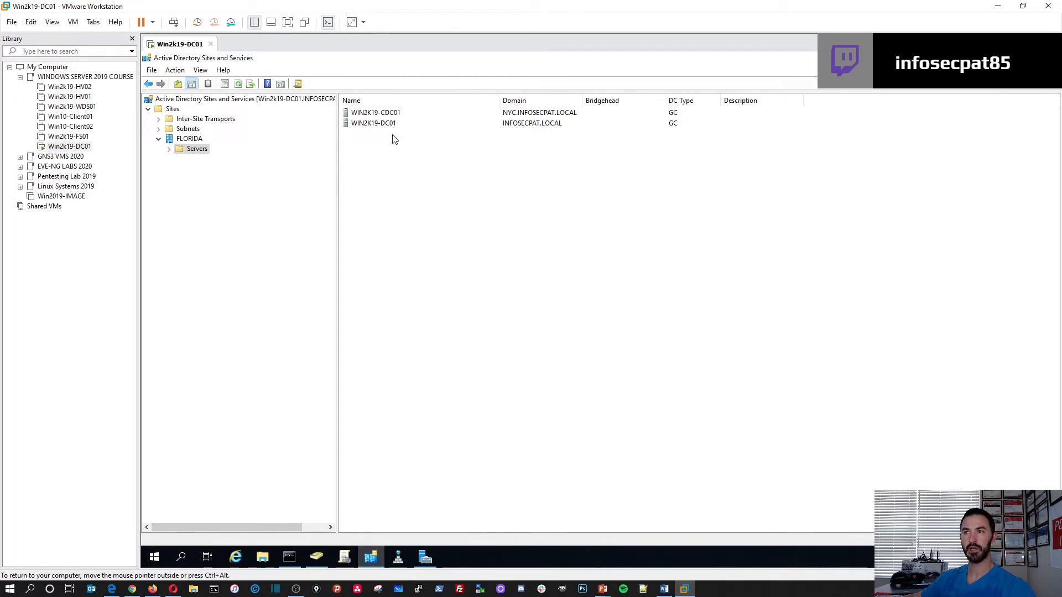
pyautogui.moveTo(399, 194)
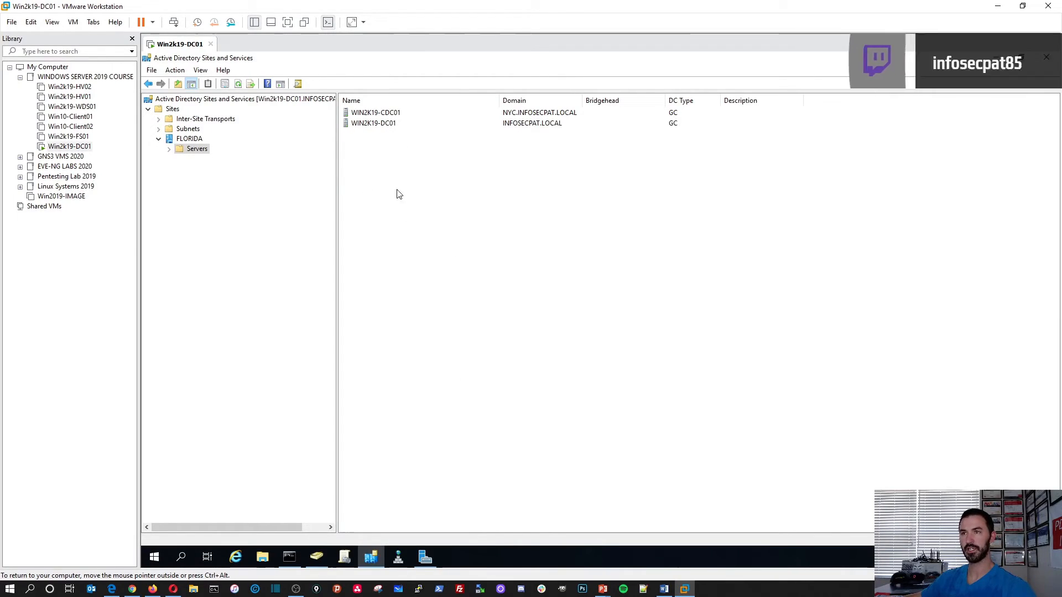
pyautogui.click(376, 112)
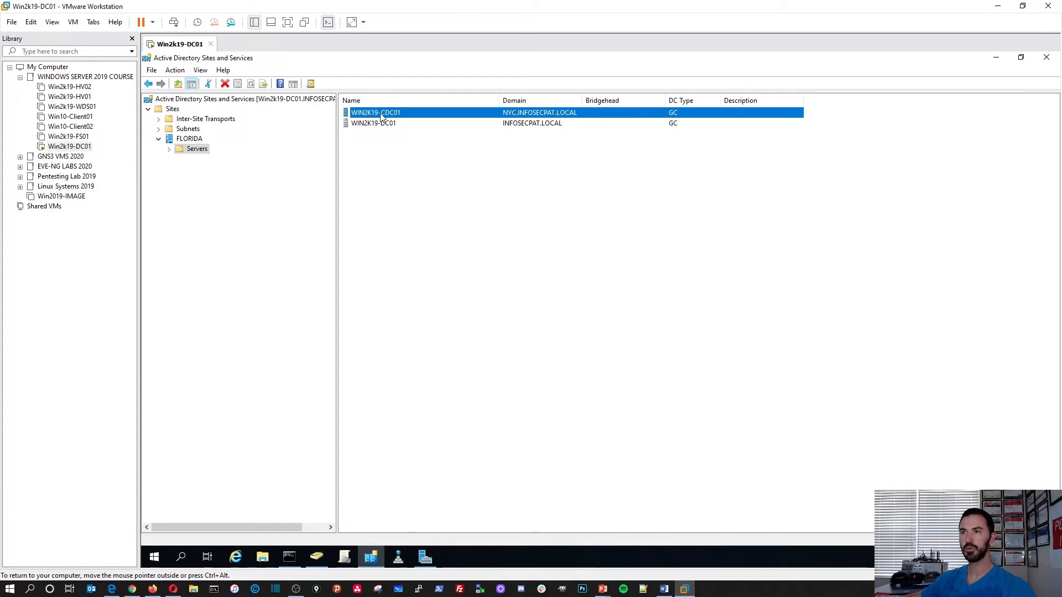
pyautogui.rightClick(376, 112)
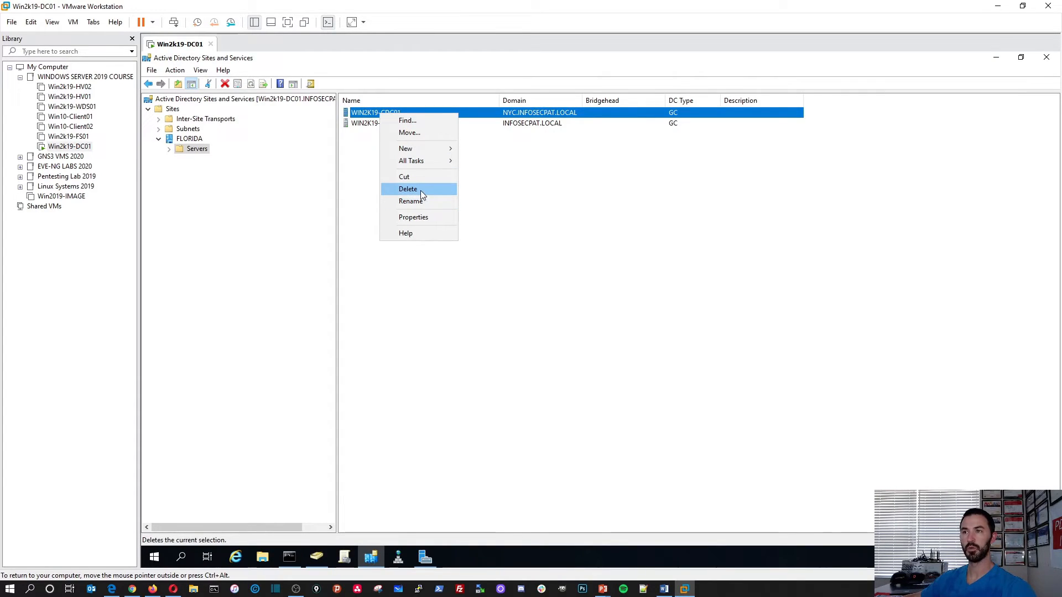
pyautogui.click(408, 189)
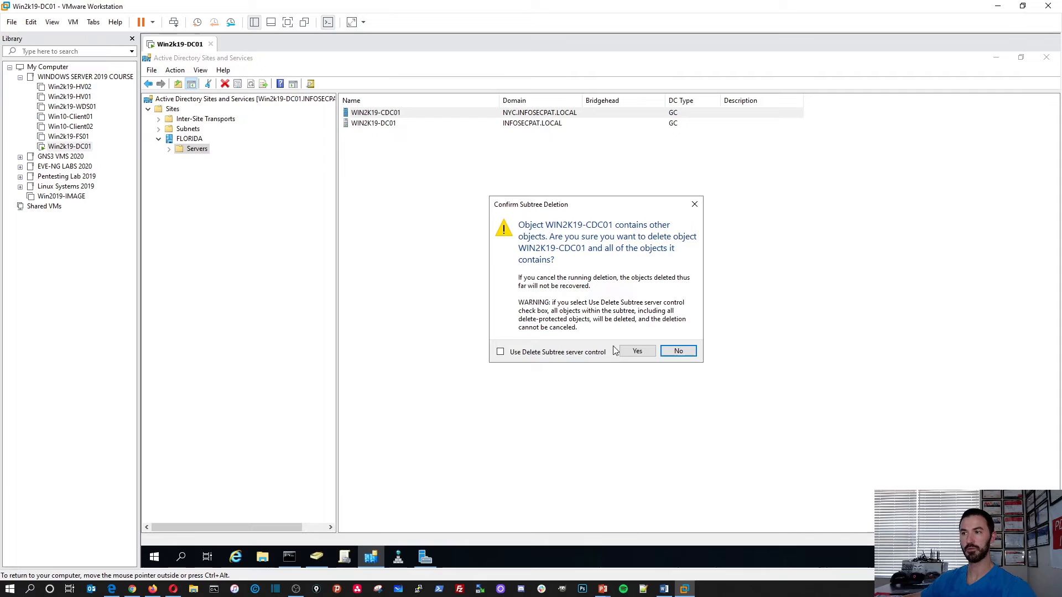
pyautogui.click(636, 351)
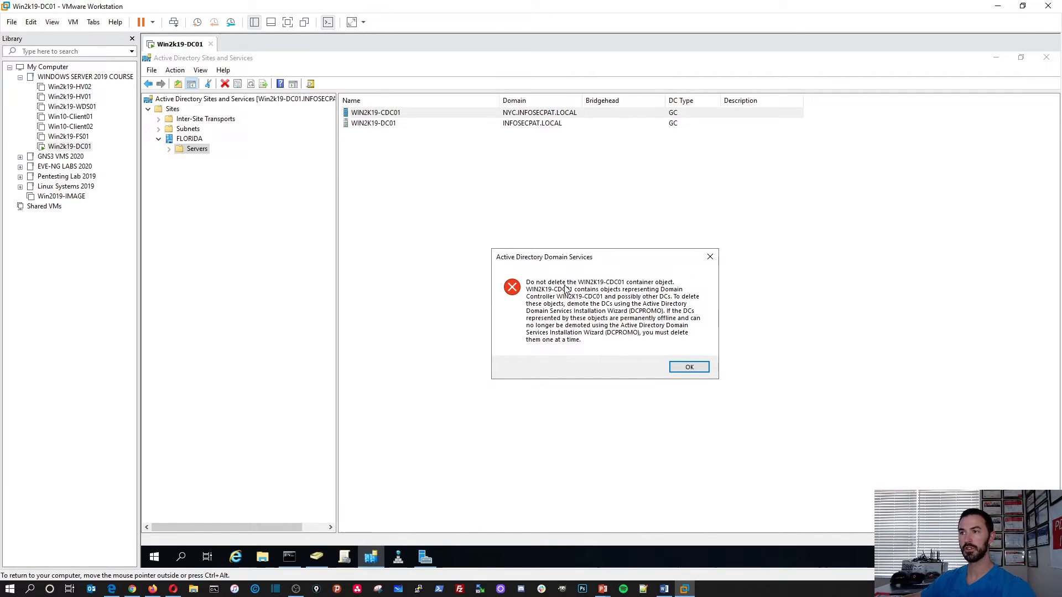
pyautogui.moveTo(634, 302)
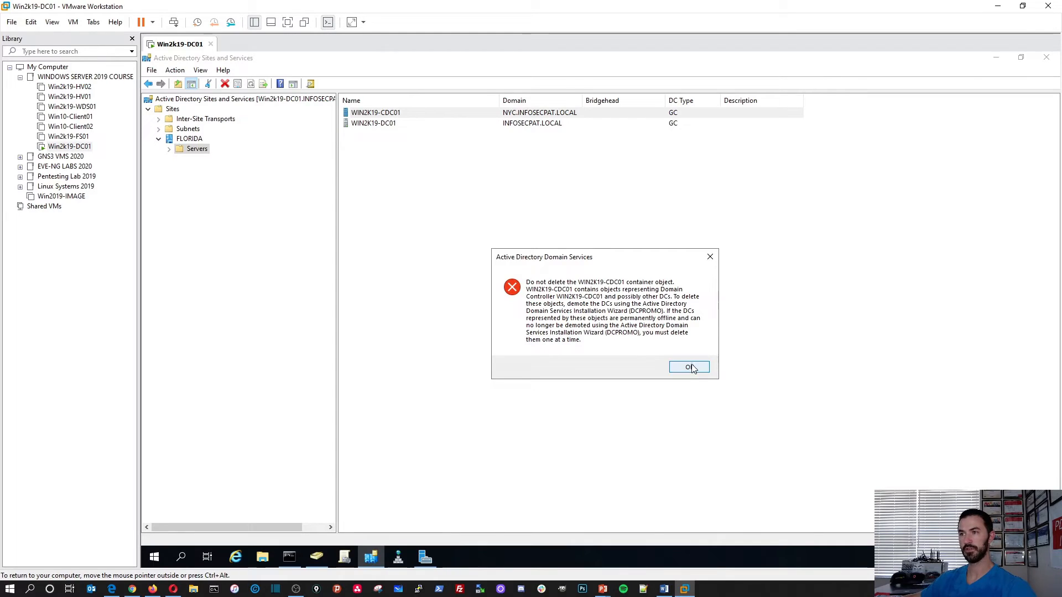
pyautogui.click(689, 367)
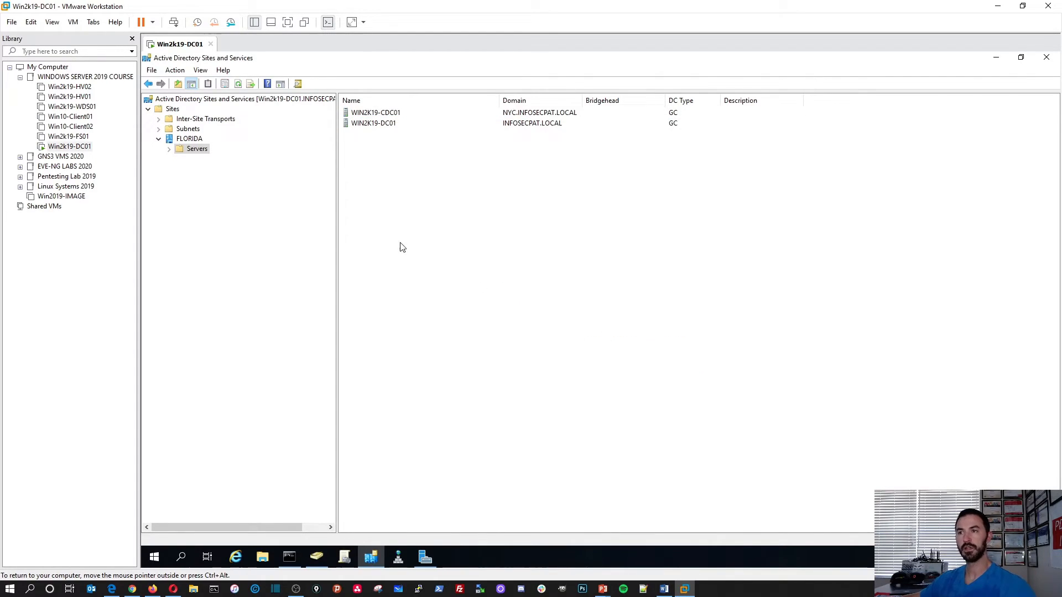
pyautogui.moveTo(196, 272)
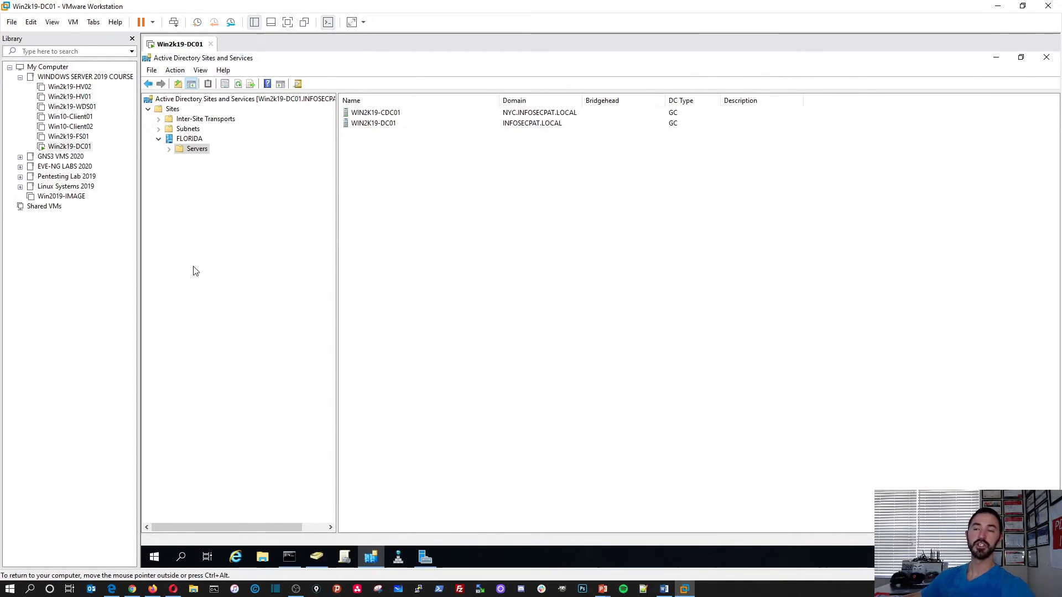
pyautogui.moveTo(549, 584)
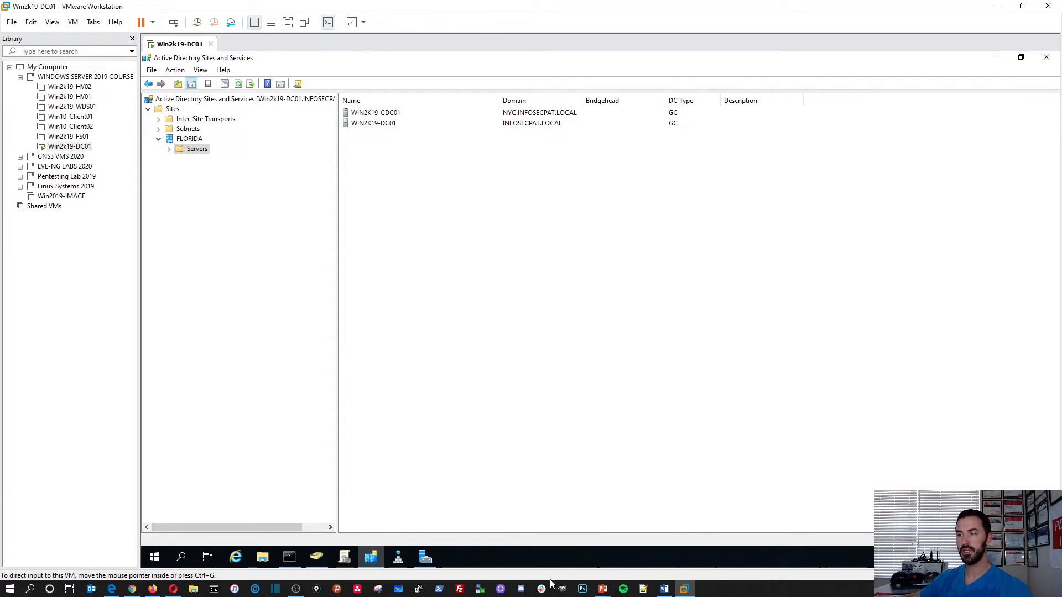
pyautogui.click(601, 588)
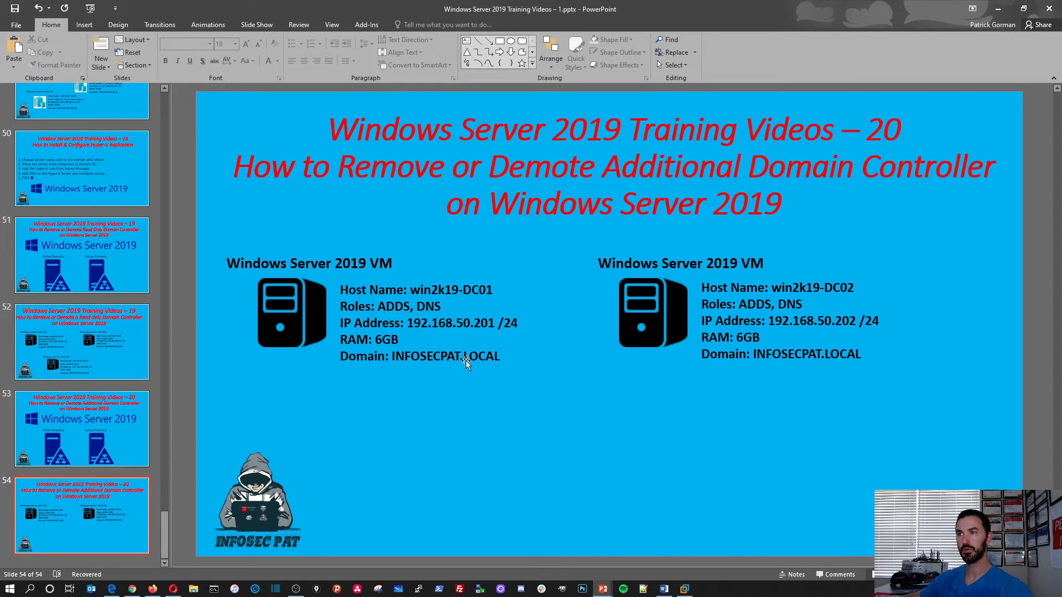
pyautogui.moveTo(439, 404)
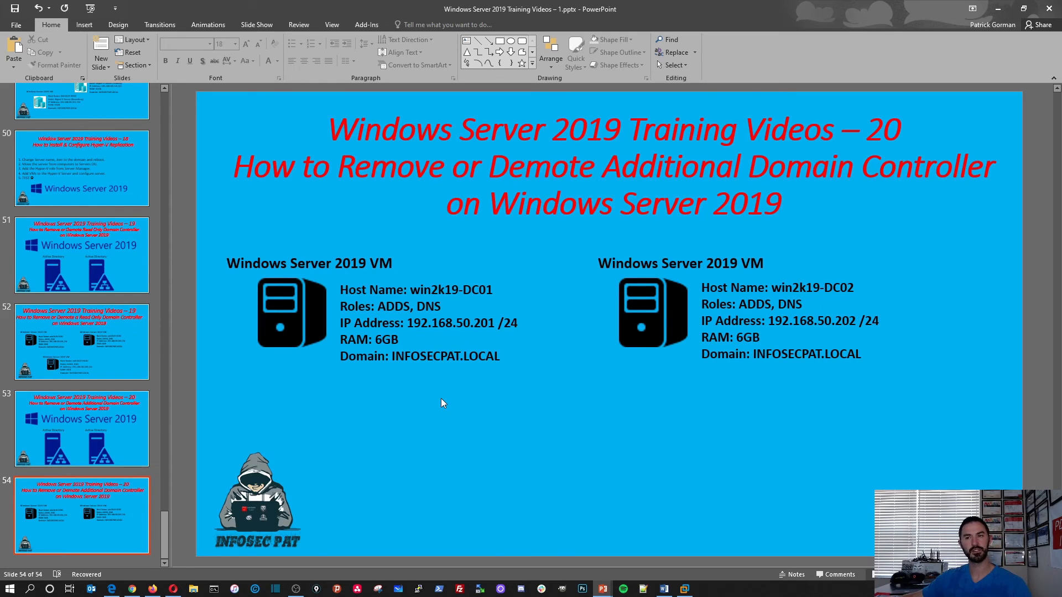
pyautogui.moveTo(566, 440)
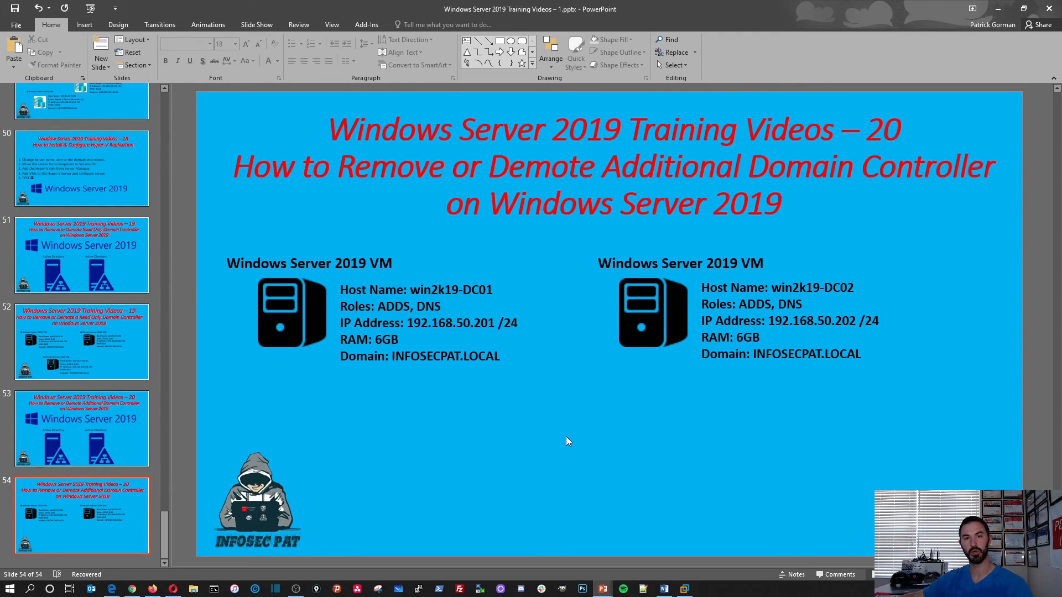
pyautogui.moveTo(580, 451)
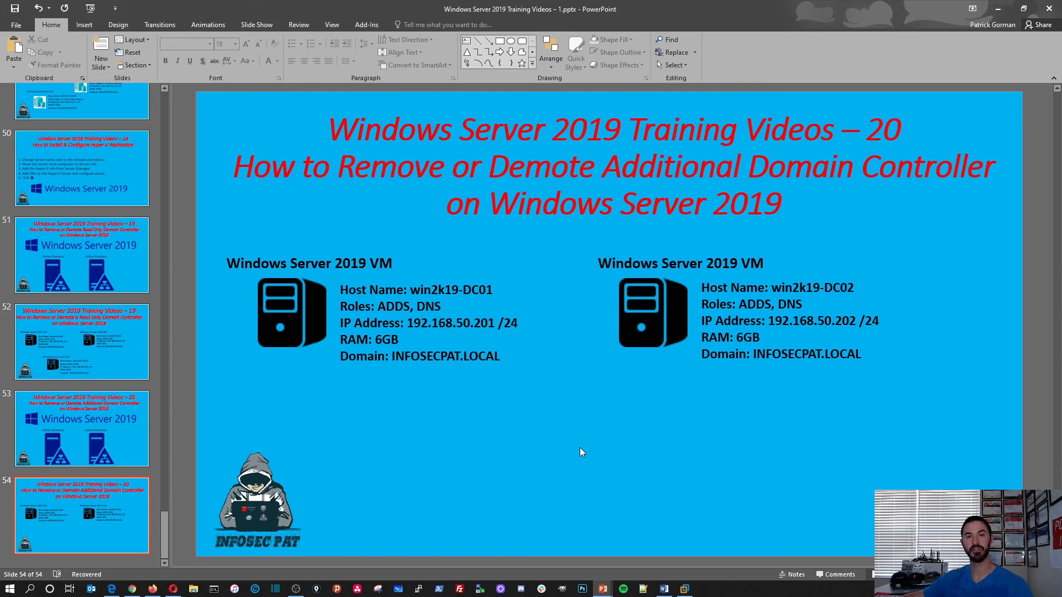